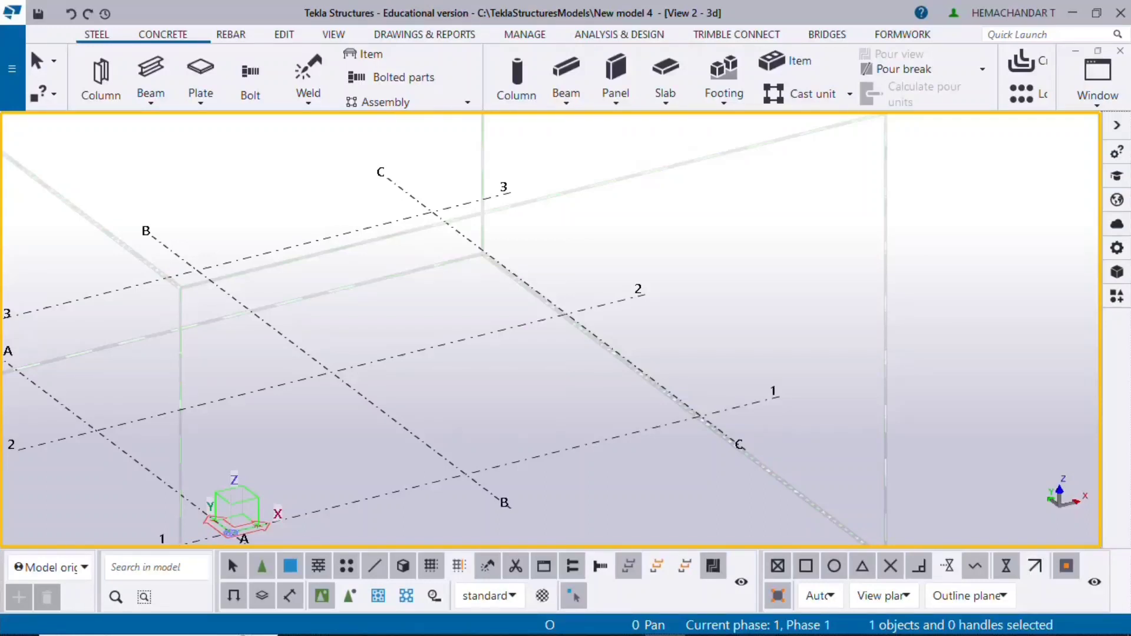
mouse_move(11, 523)
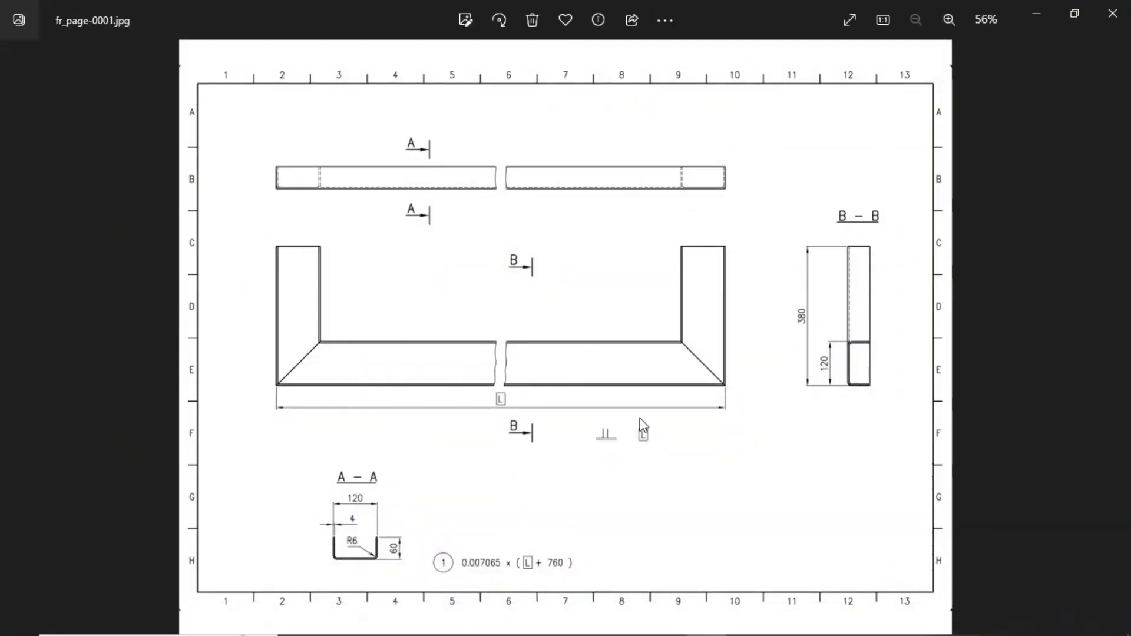
mouse_move(285, 427)
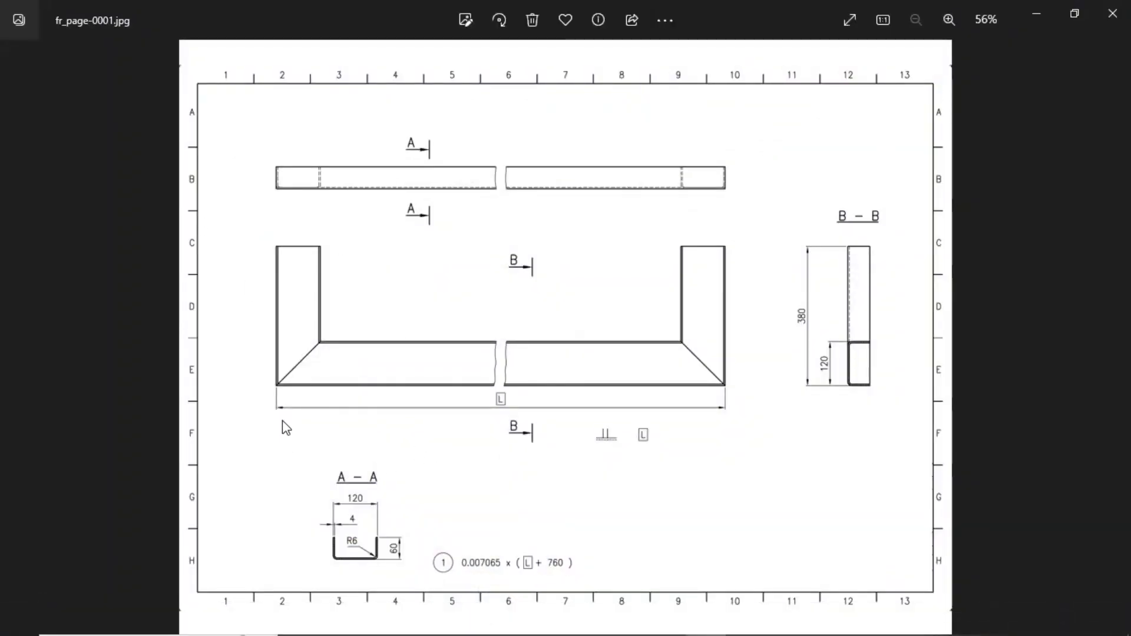
mouse_move(545, 424)
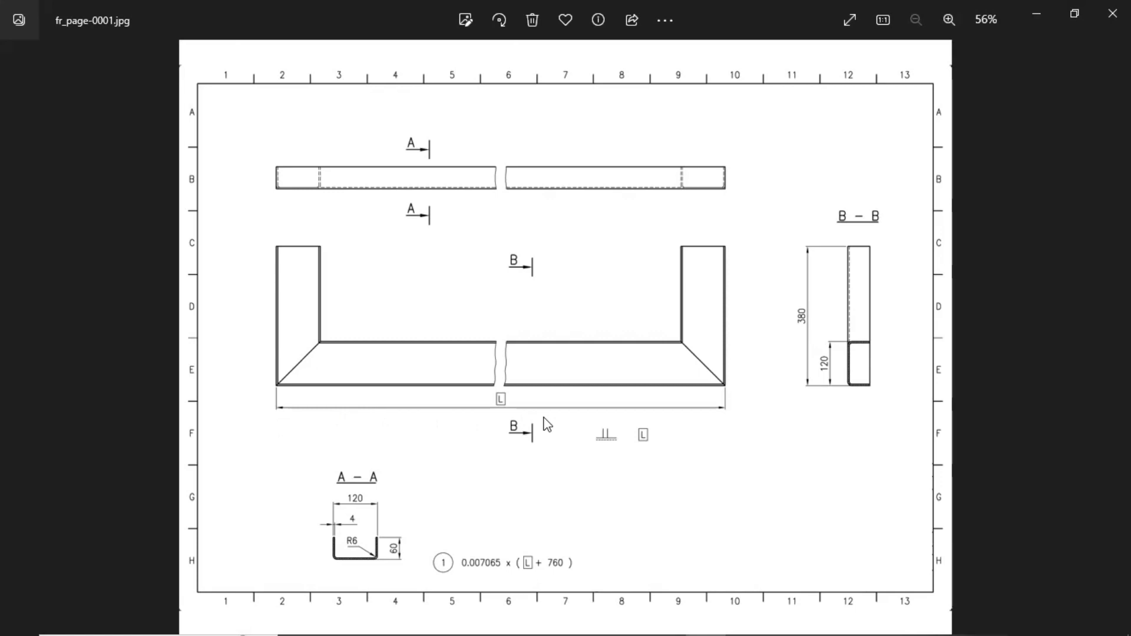
mouse_move(508, 547)
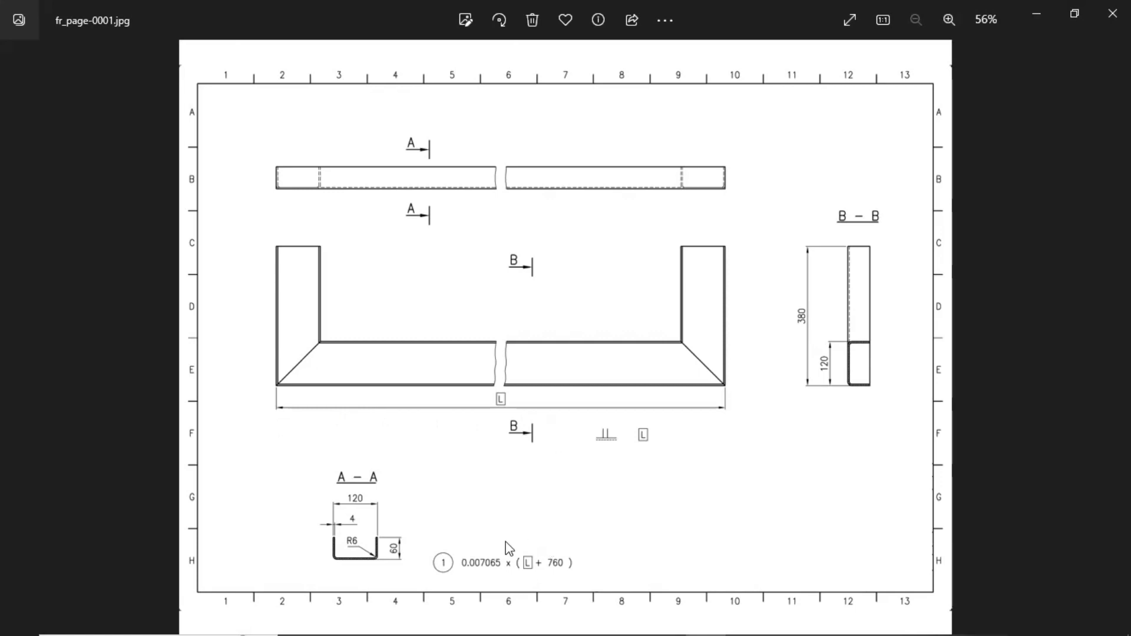
mouse_move(704, 164)
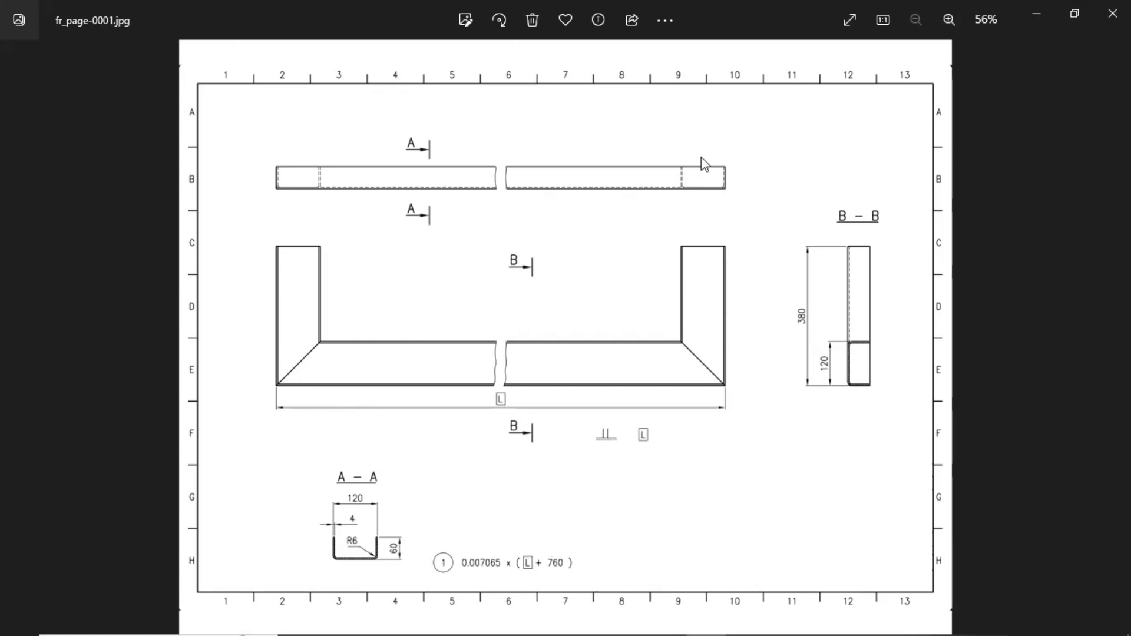
mouse_move(523, 444)
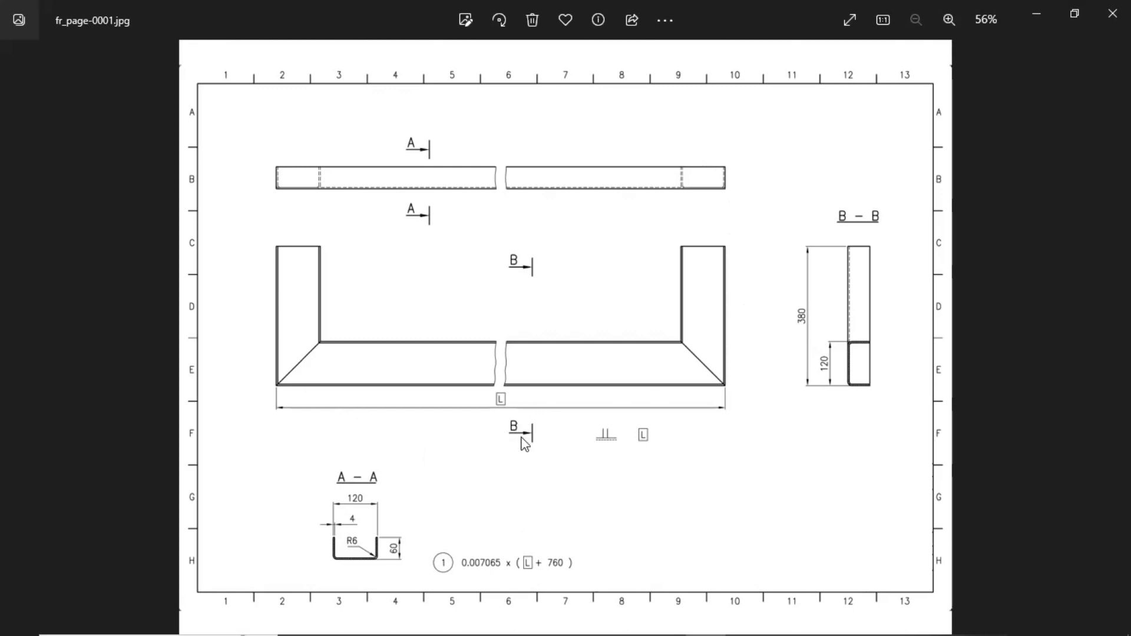
mouse_move(465, 457)
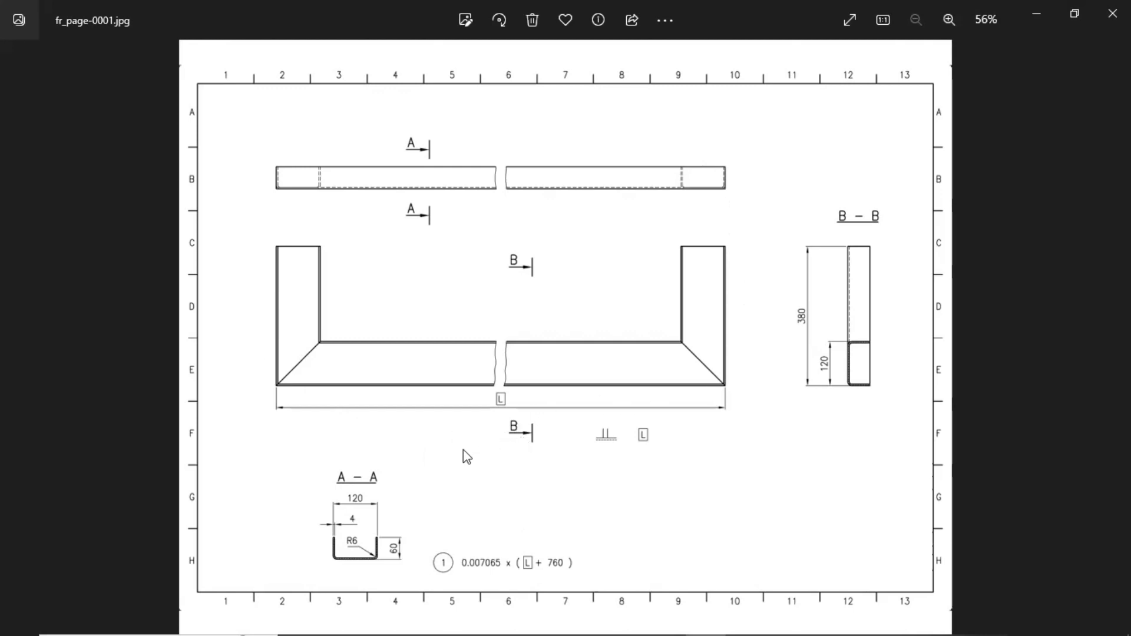
mouse_move(332, 541)
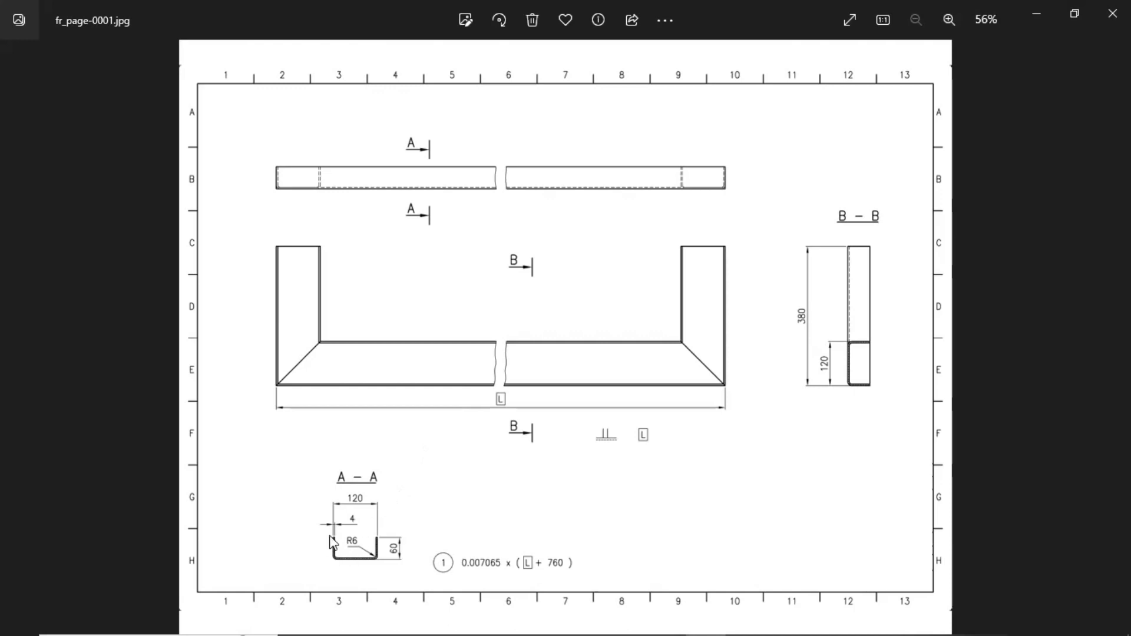
mouse_move(341, 571)
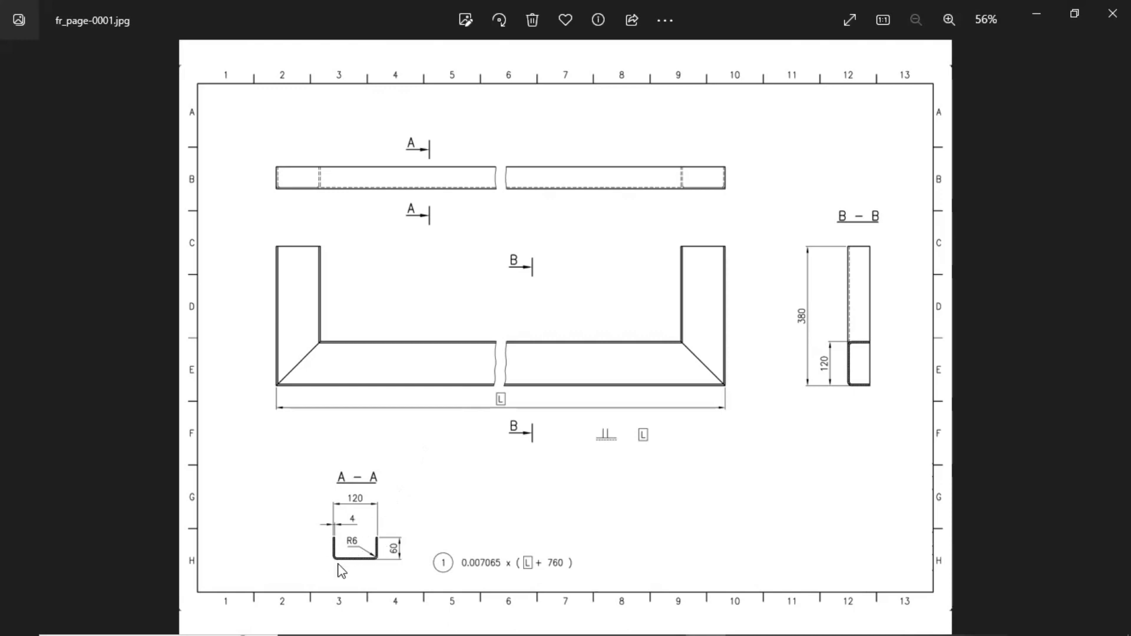
- Zoom into section A-A of the reference drawing to read its dimensions, then fit it back
left_click(948, 20)
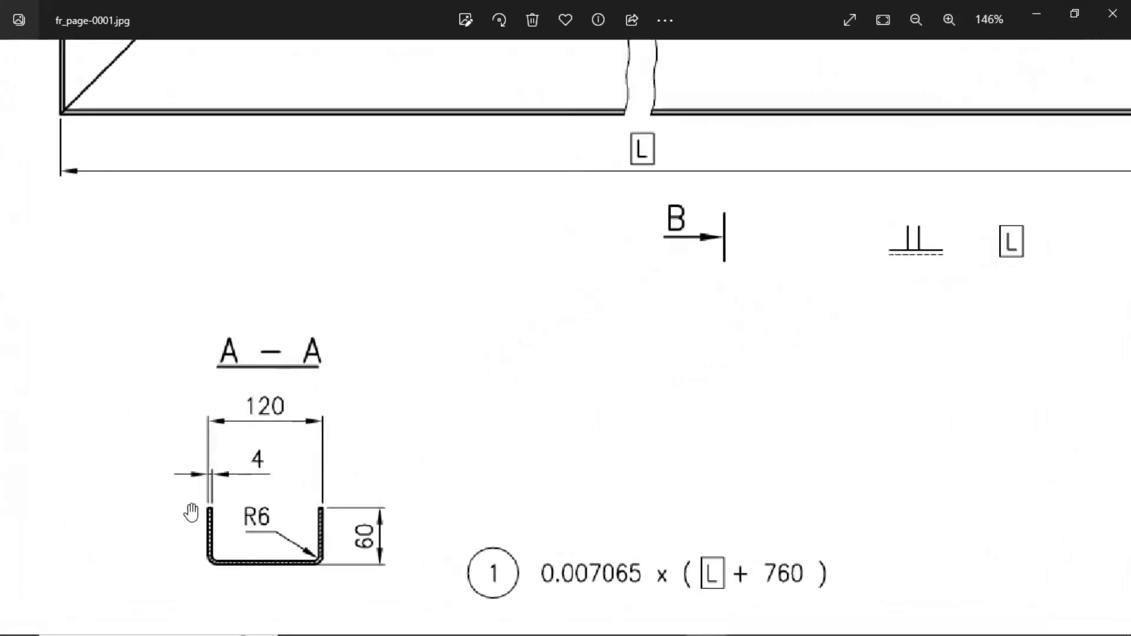
mouse_move(292, 550)
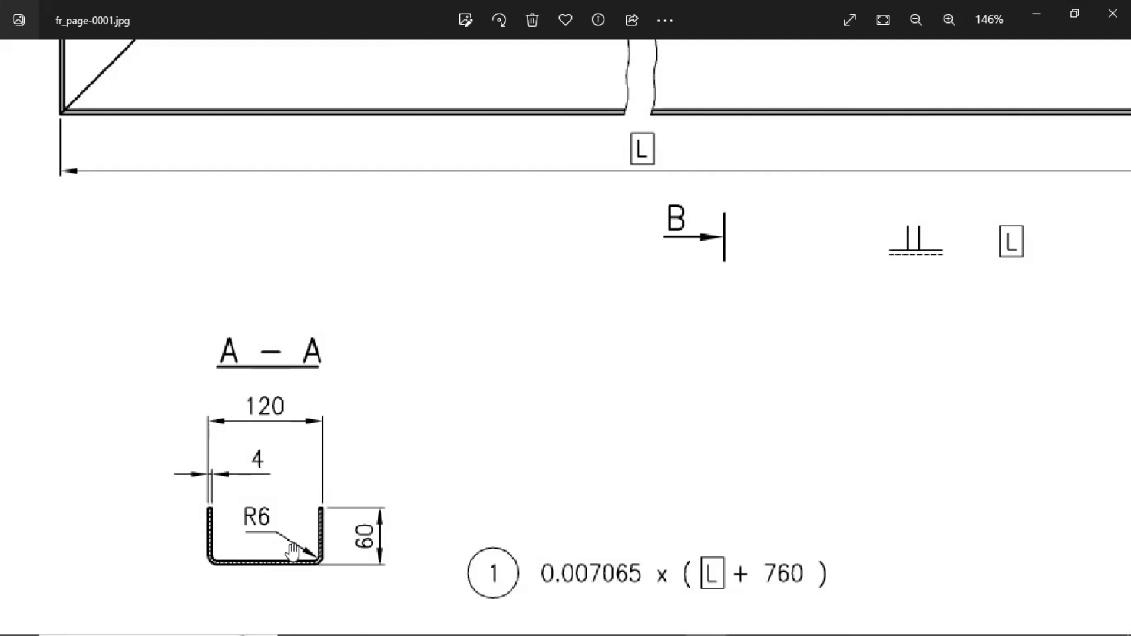
mouse_move(230, 537)
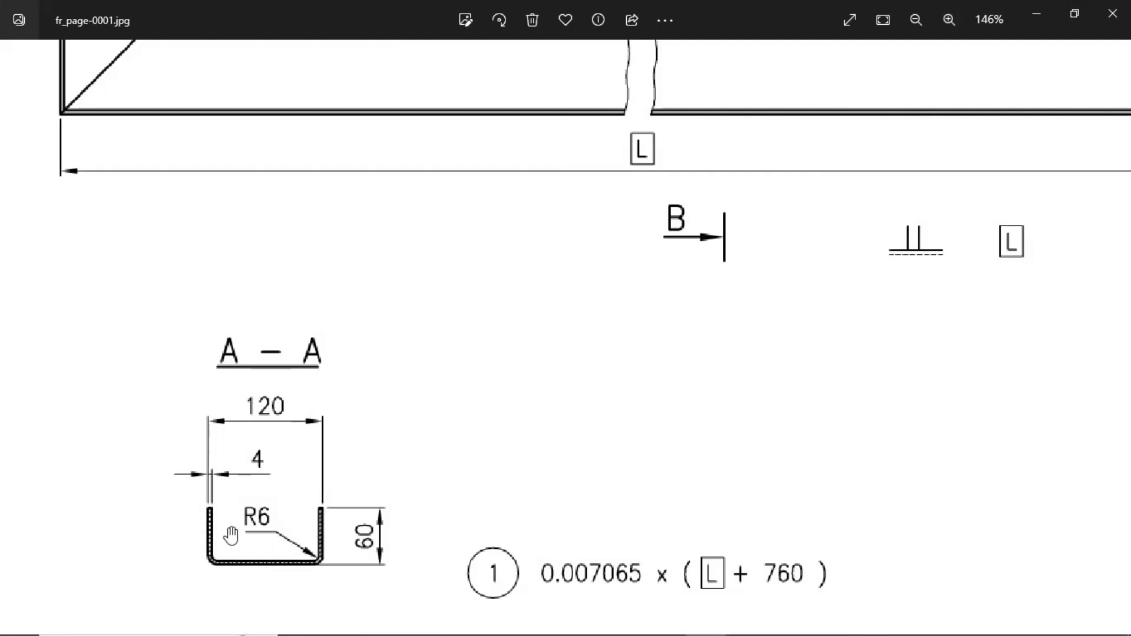
left_click(915, 20)
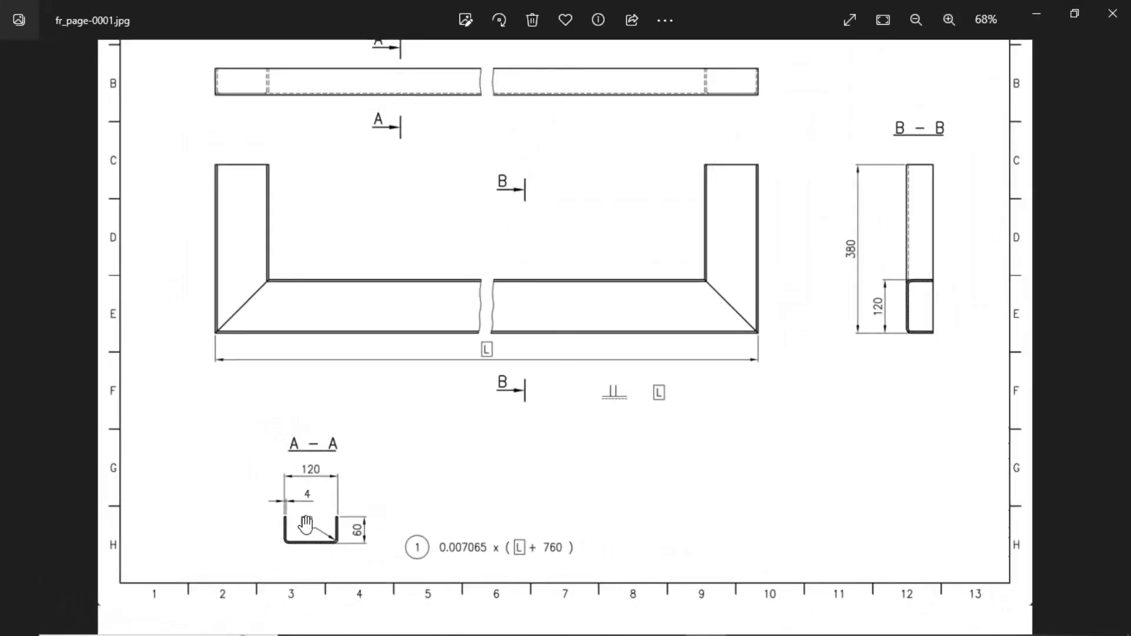
left_click(916, 20)
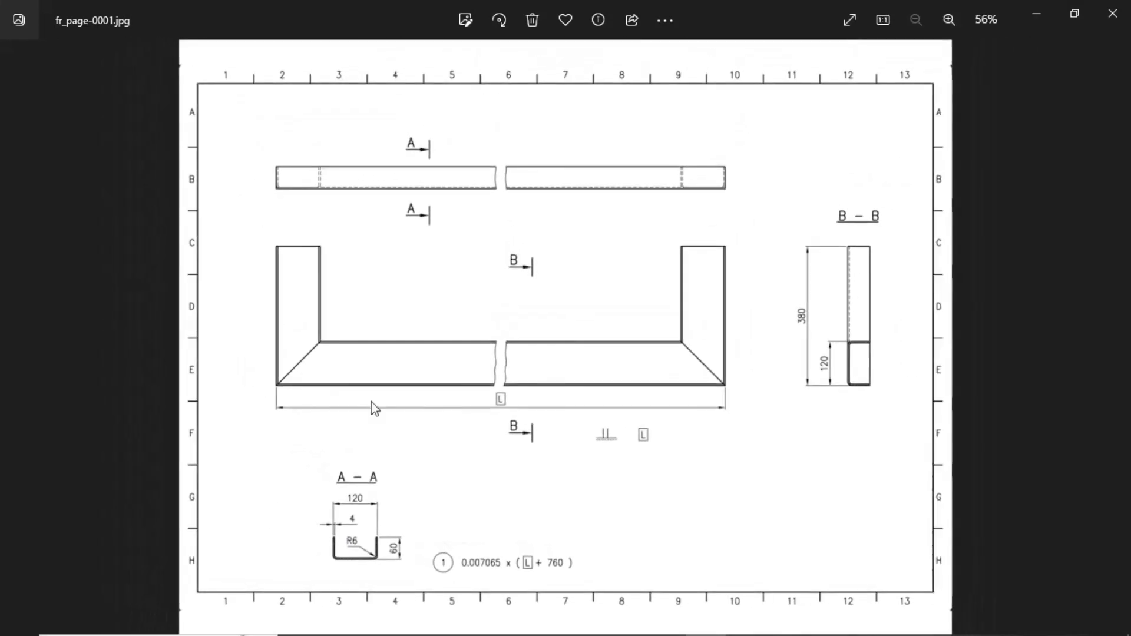
mouse_move(300, 254)
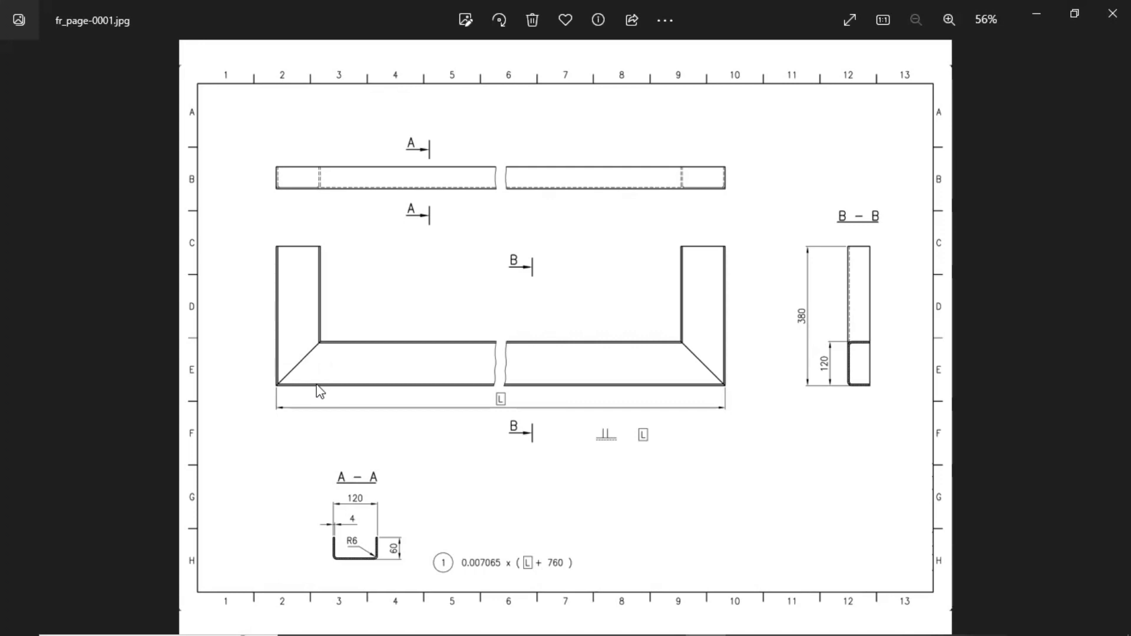
mouse_move(694, 301)
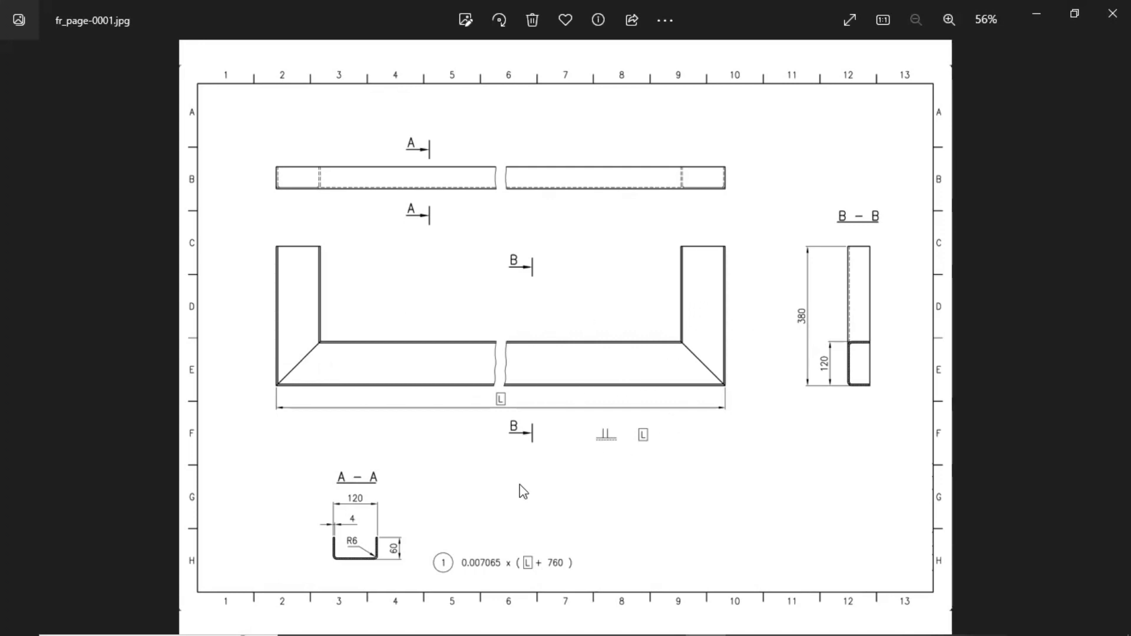
mouse_move(310, 556)
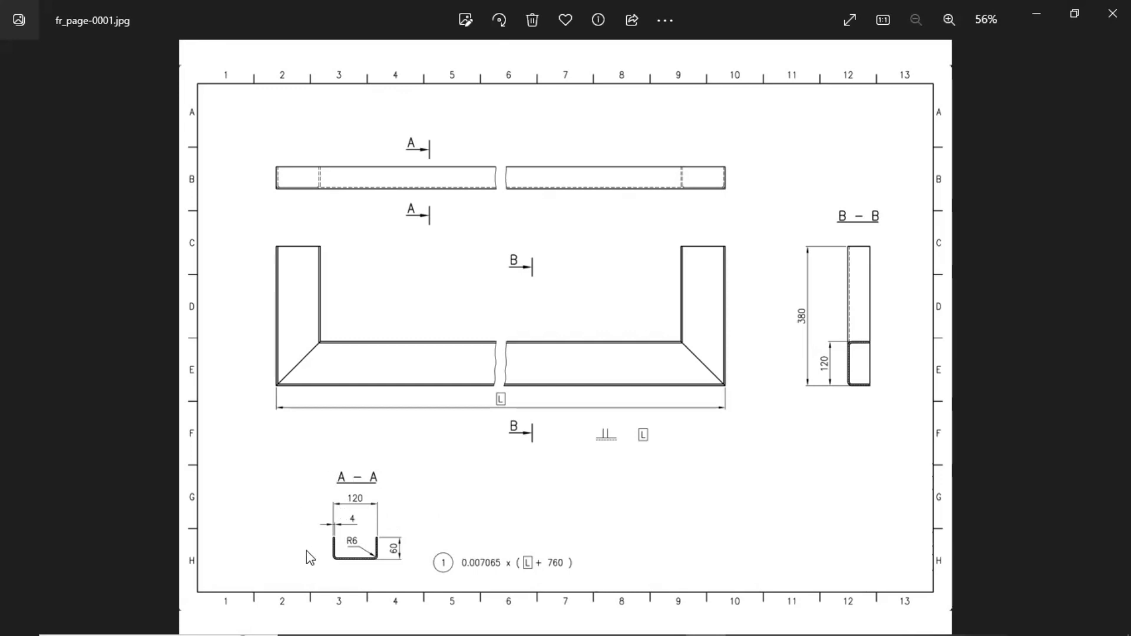
mouse_move(602, 533)
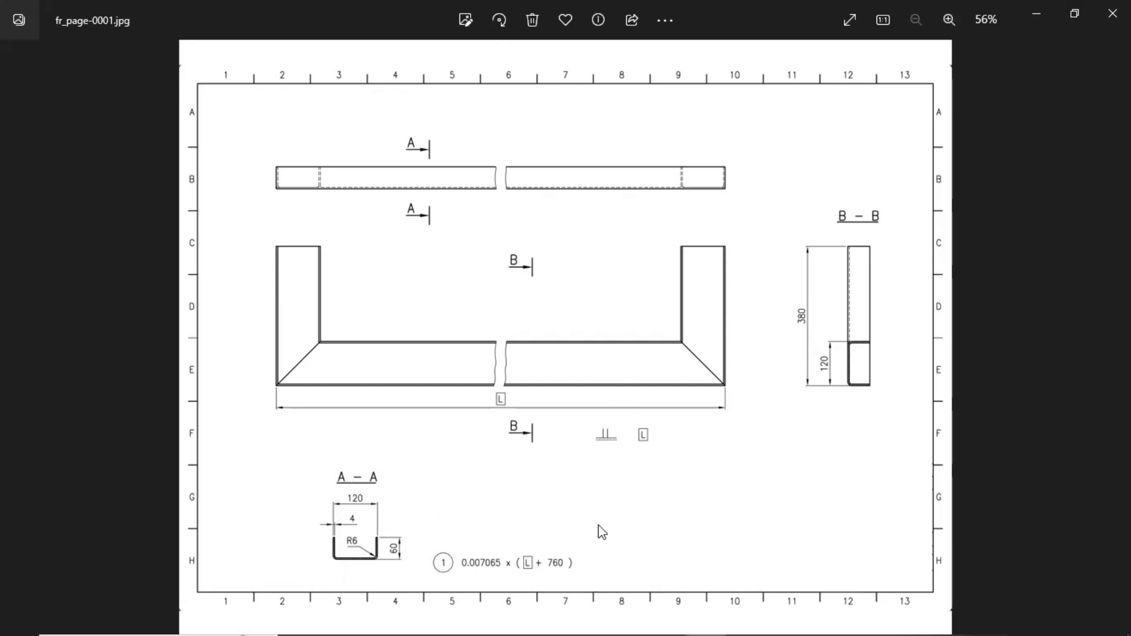
mouse_move(634, 612)
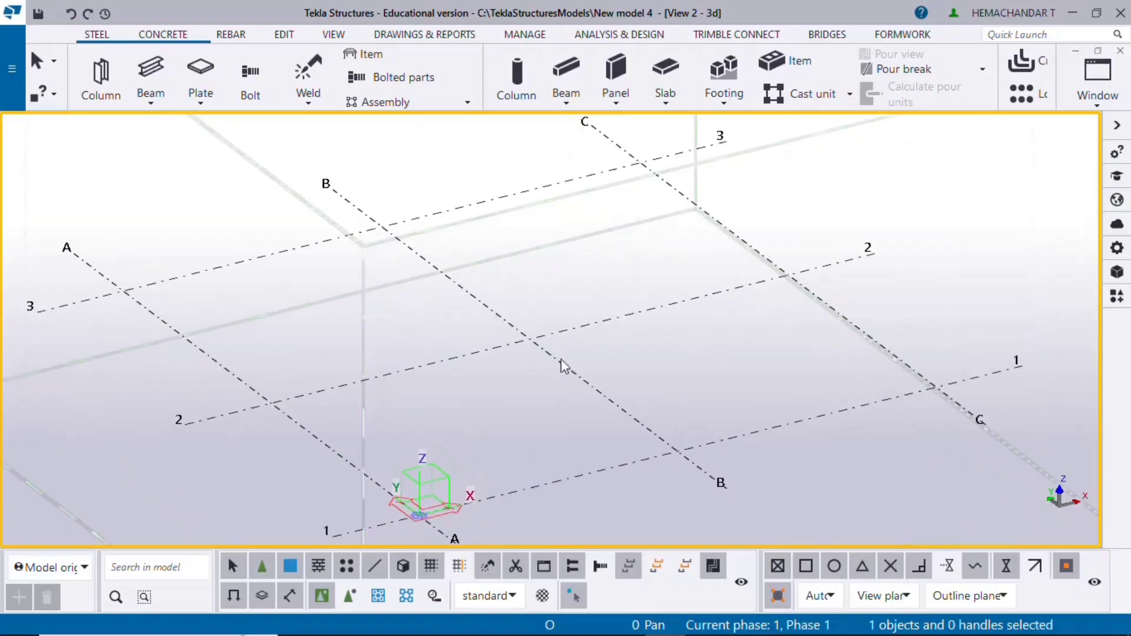
mouse_move(510, 352)
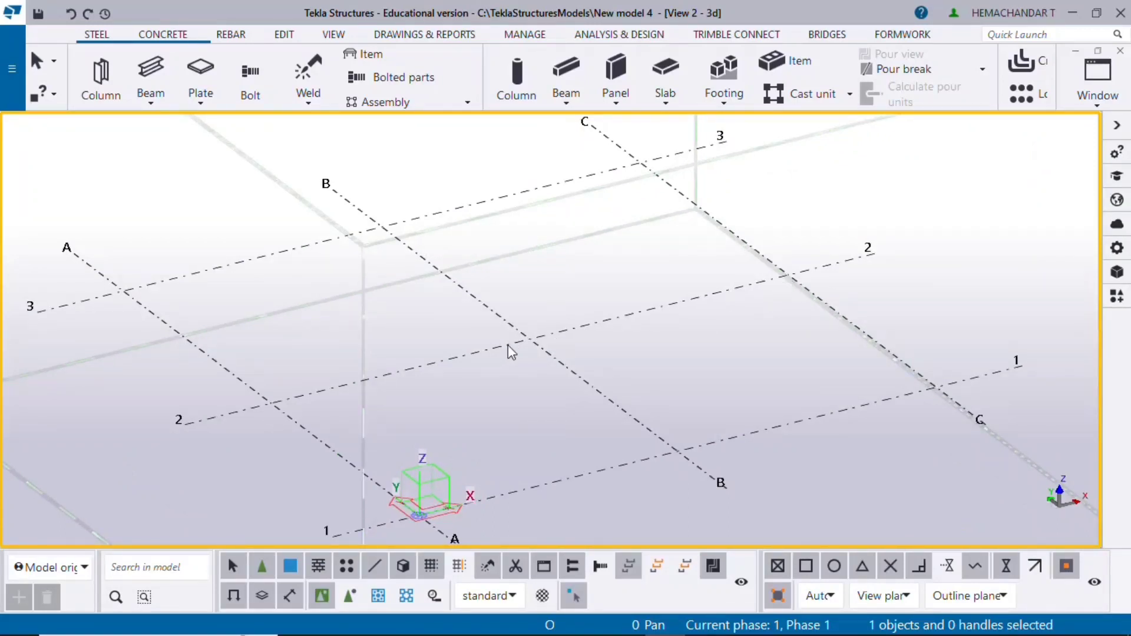
mouse_move(490, 321)
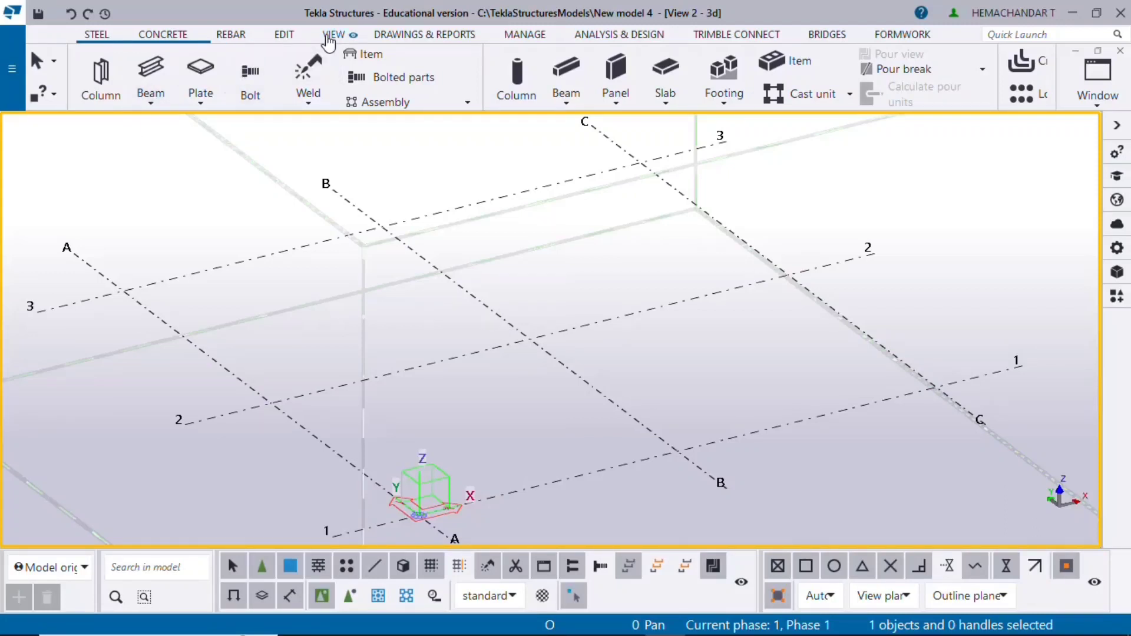
- Create a new view along a grid line with its plane origin picked on grid line B
left_click(332, 34)
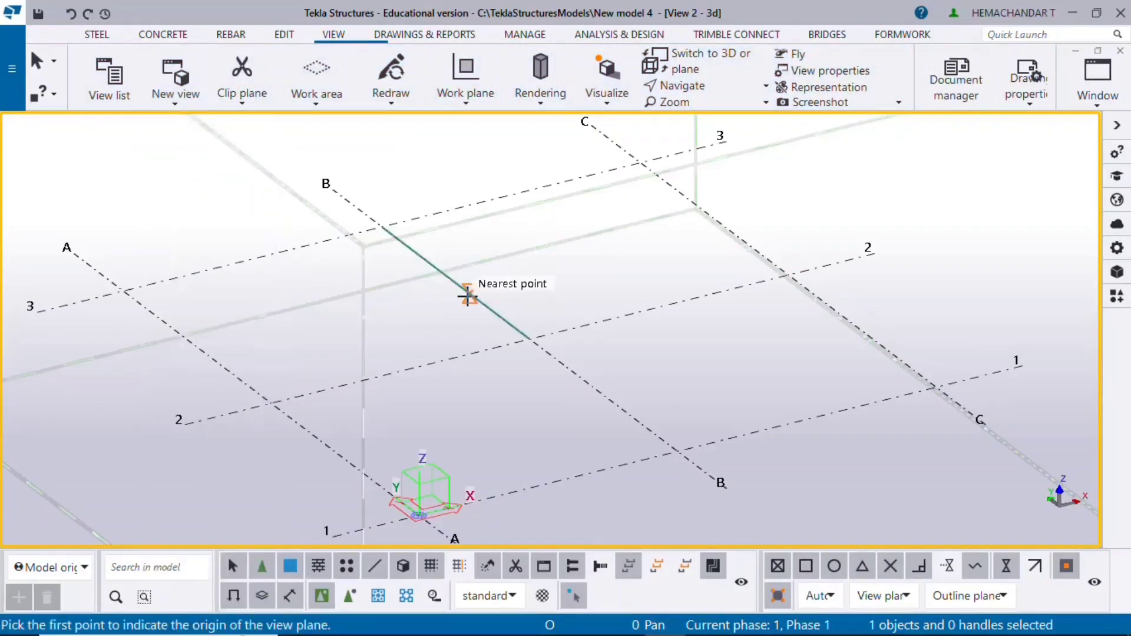
left_click(467, 294)
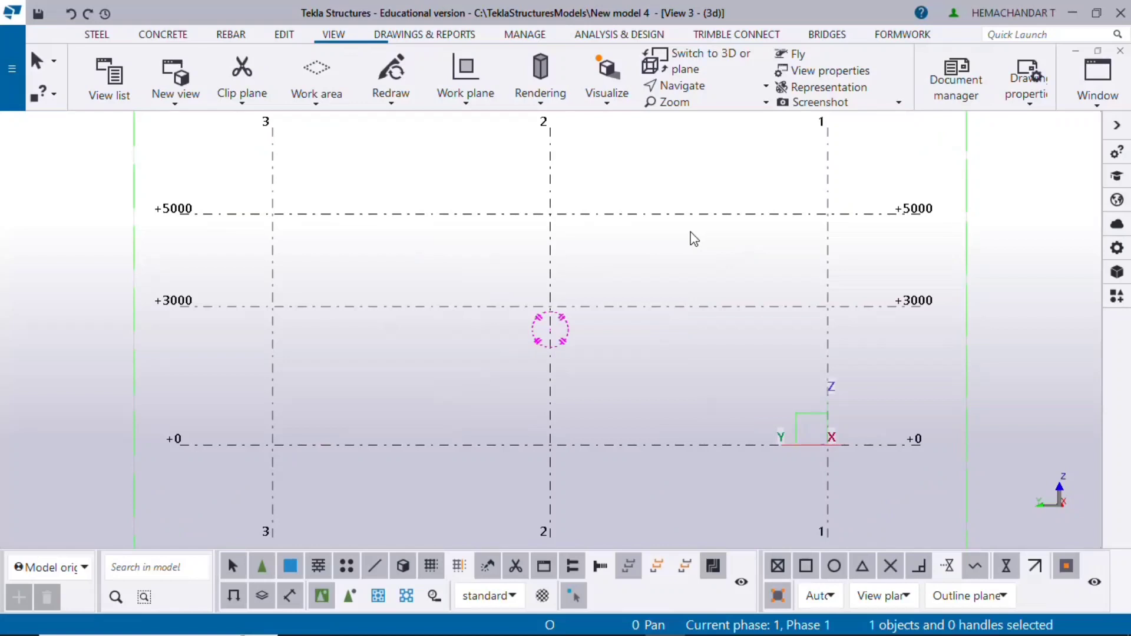
- Switch through the open views from the Window menu and close the 3D view
left_click(1097, 77)
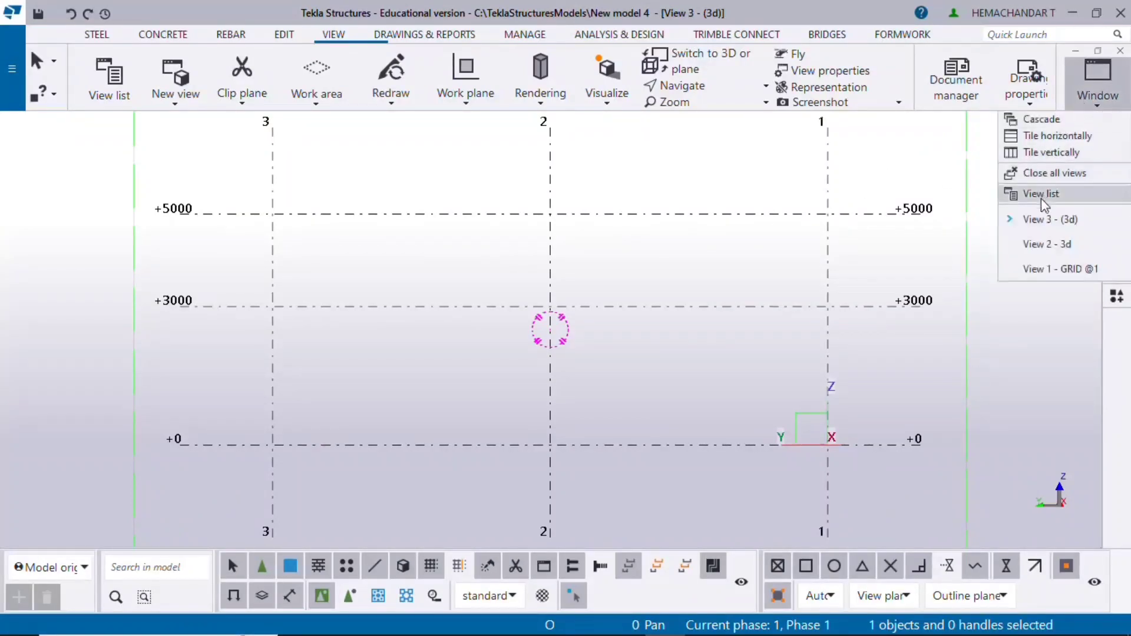
left_click(1059, 268)
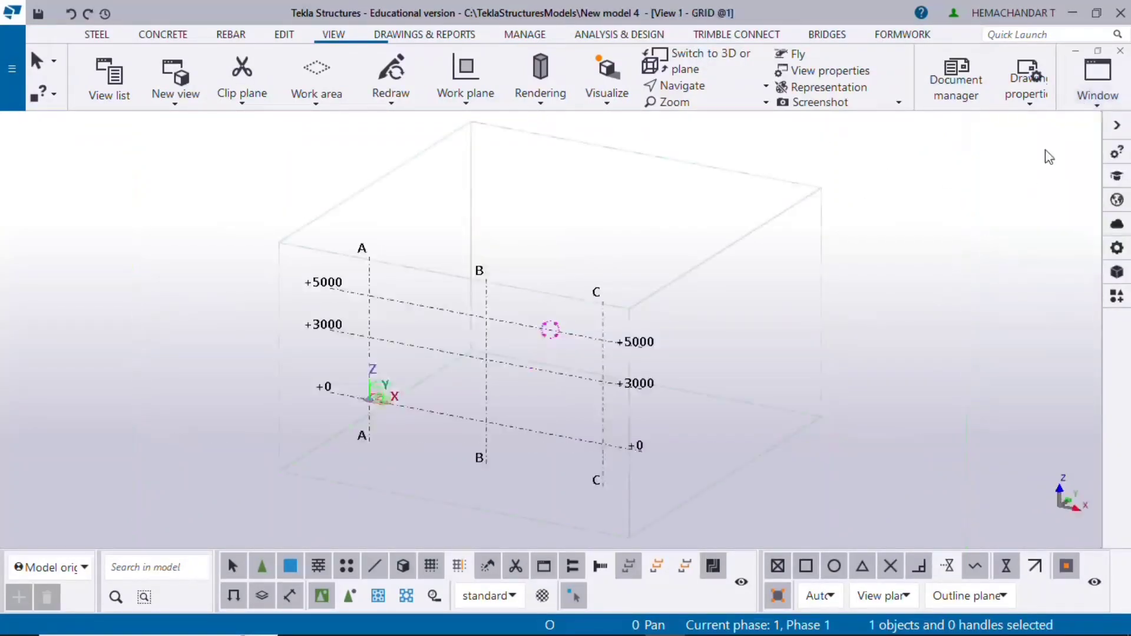
left_click(1096, 82)
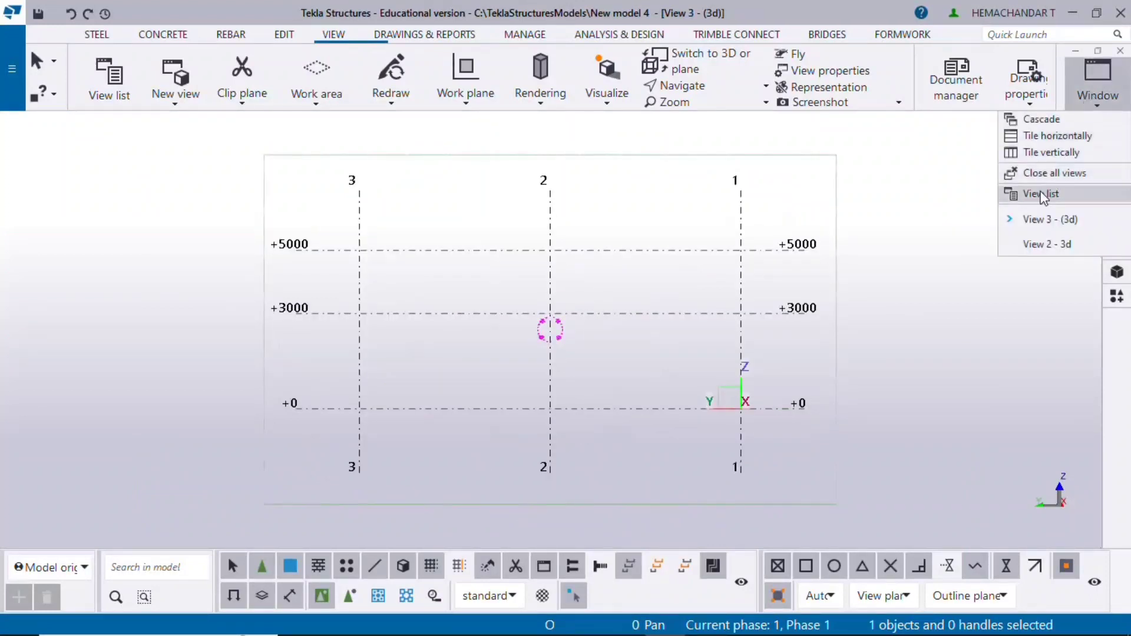
left_click(1040, 193)
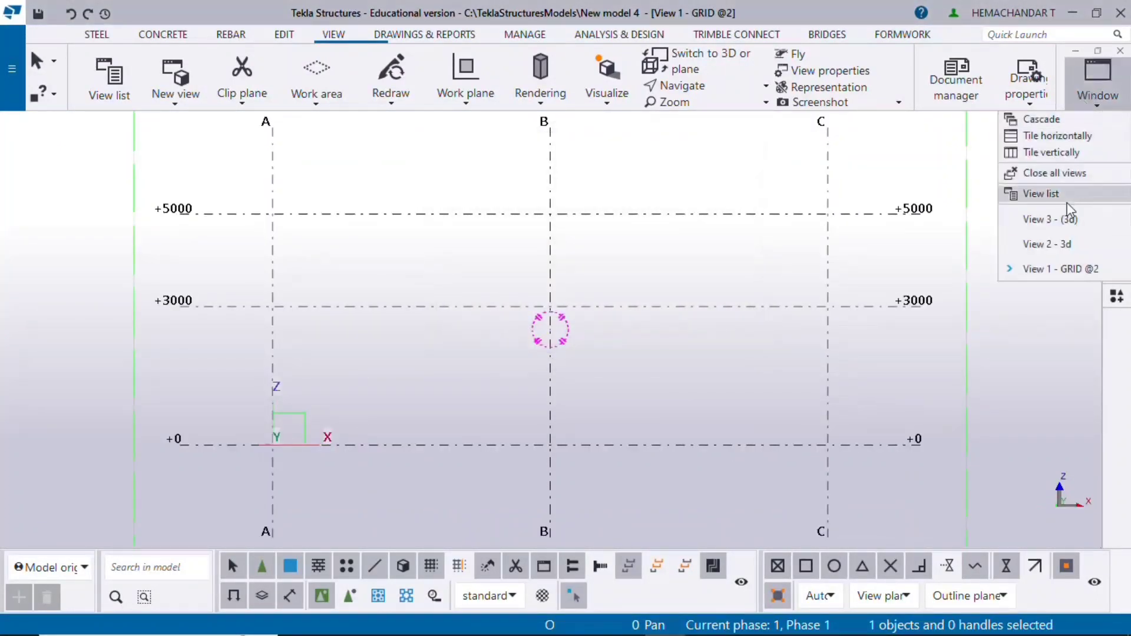
mouse_move(1049, 219)
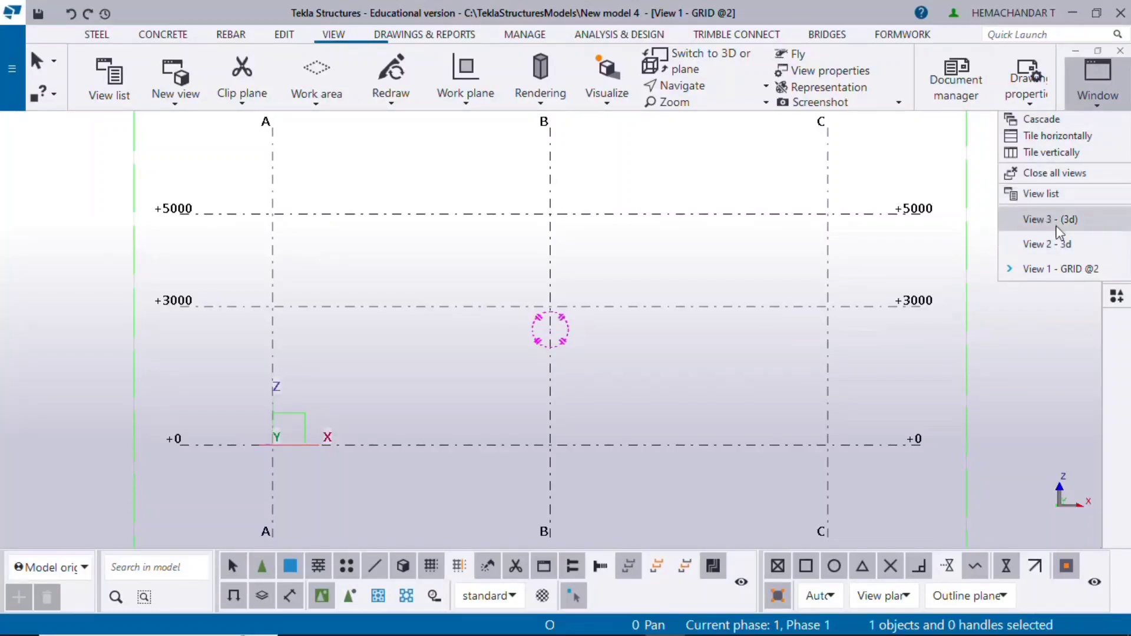
left_click(1047, 243)
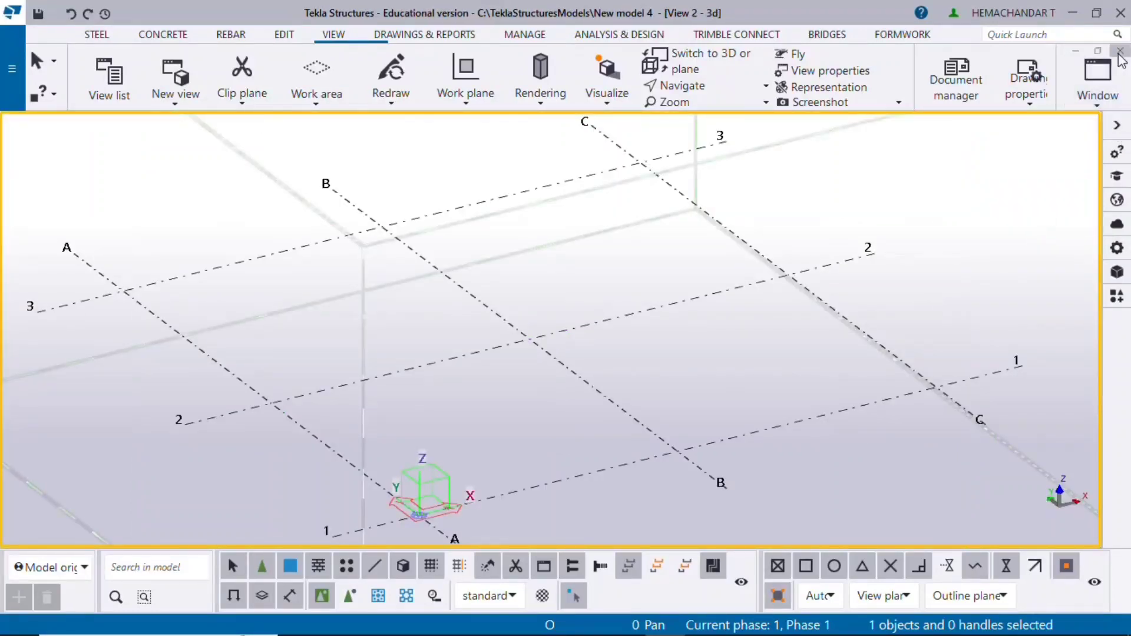
left_click(1096, 76)
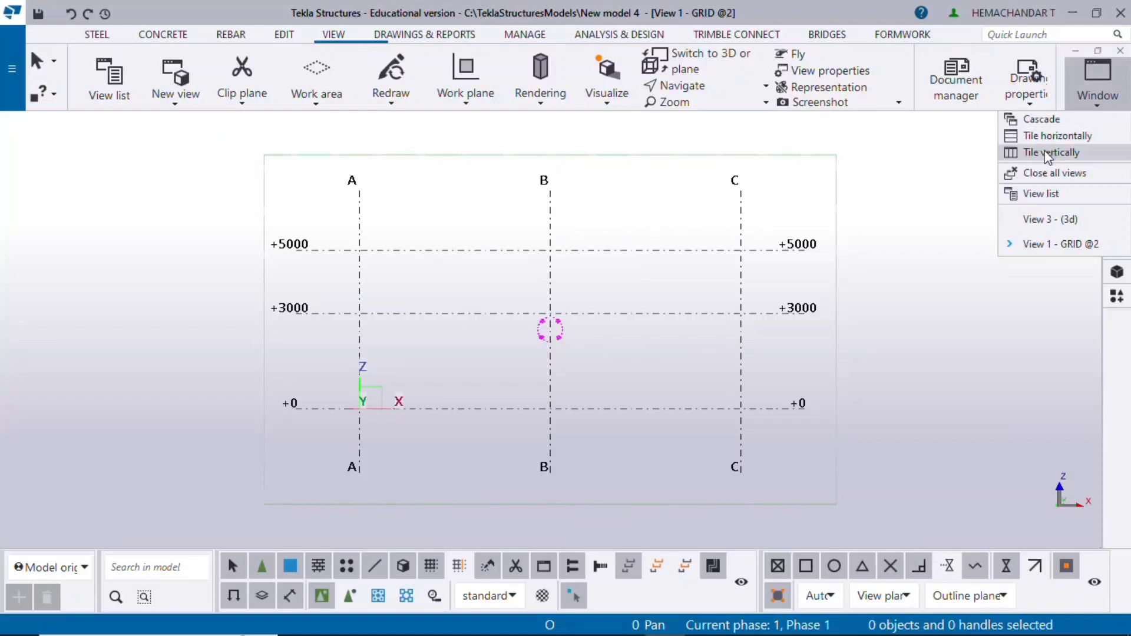
- Tile the two grid elevation views vertically and activate the grid 1-2-3 elevation
left_click(1049, 152)
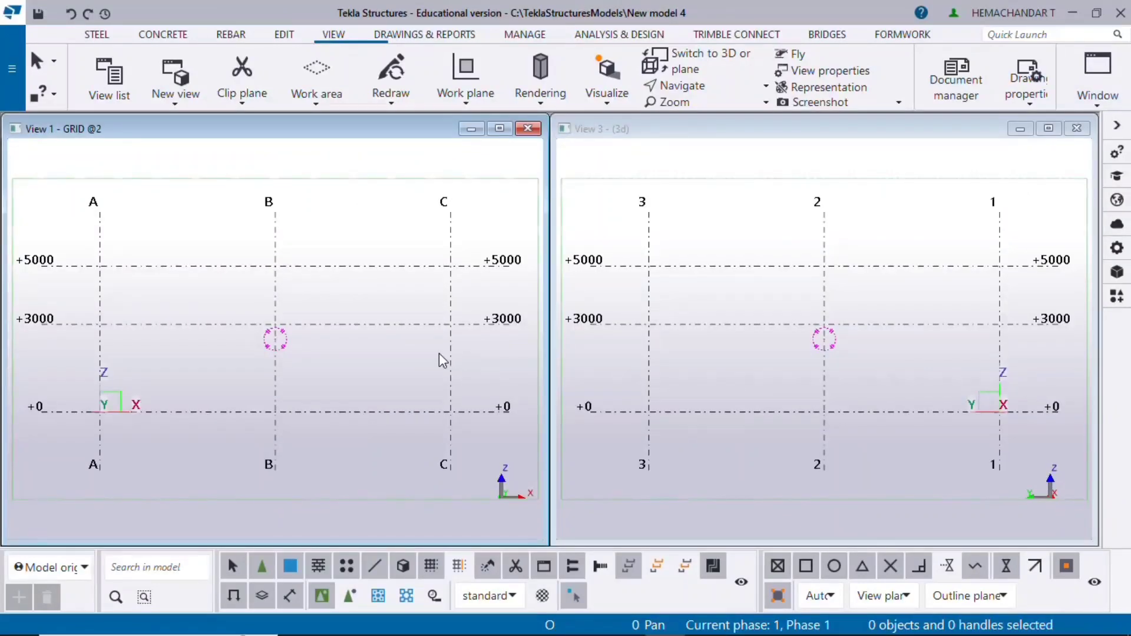
mouse_move(829, 426)
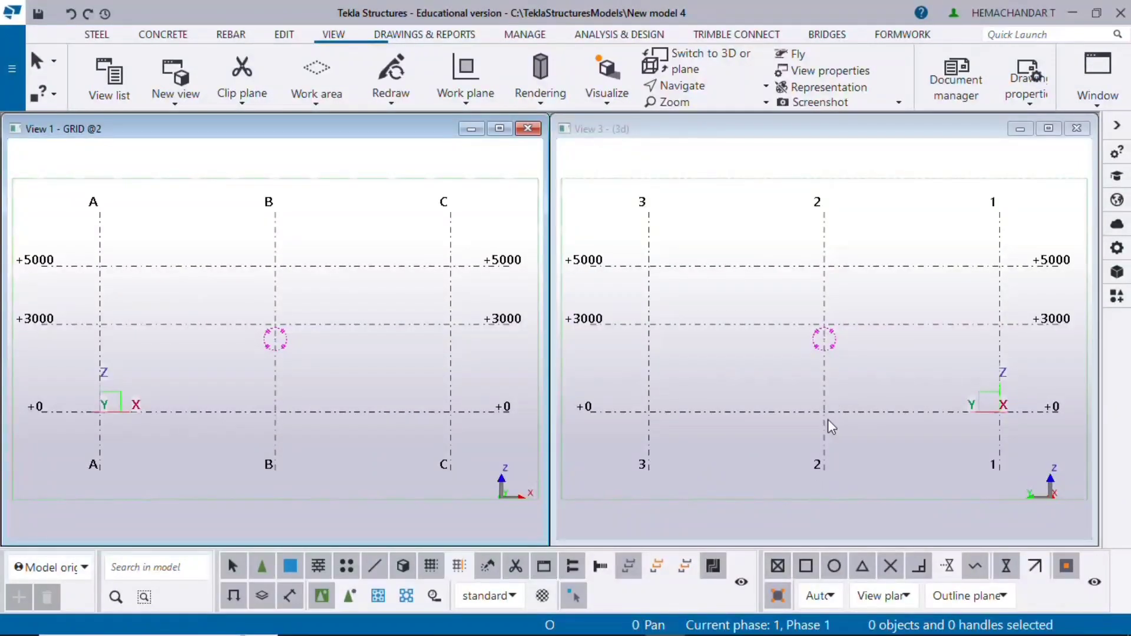
mouse_move(826, 433)
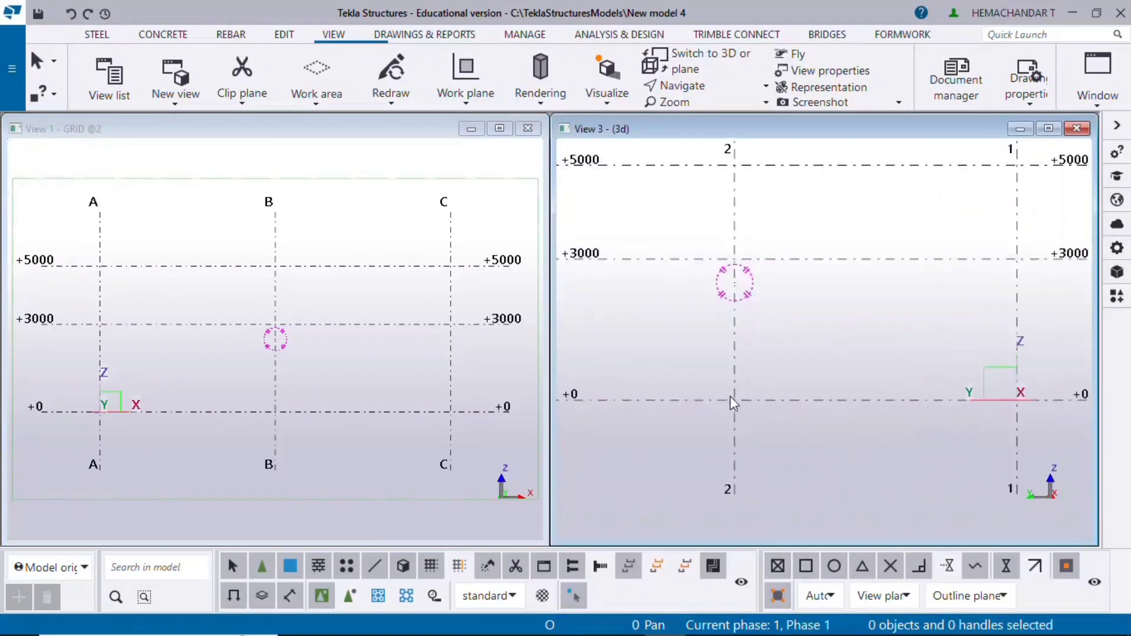
left_click(663, 619)
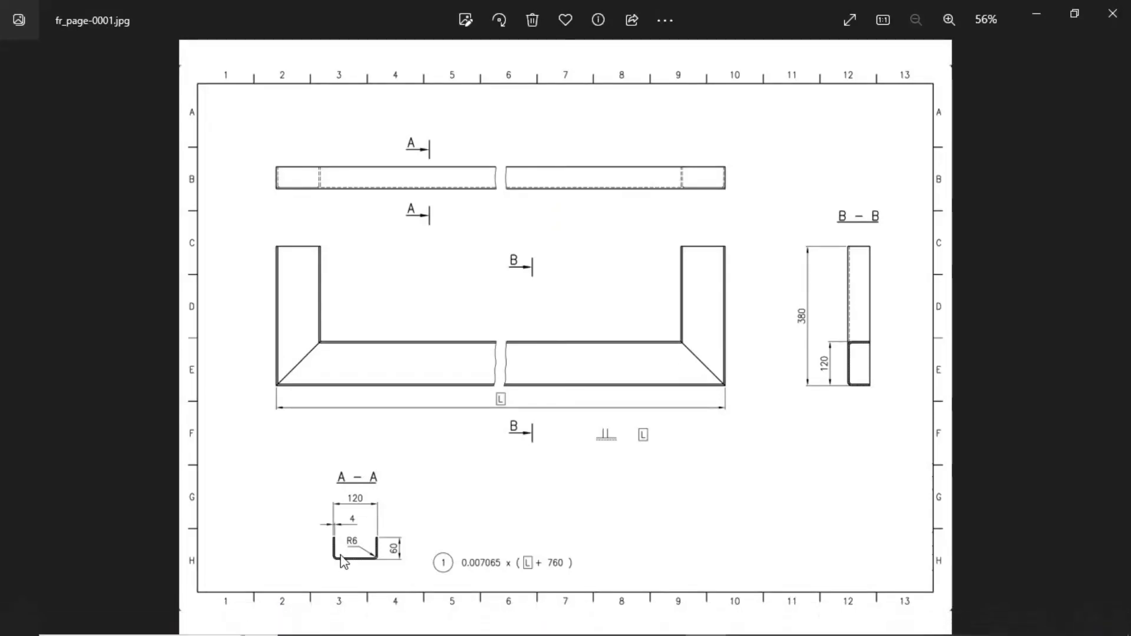
mouse_move(336, 505)
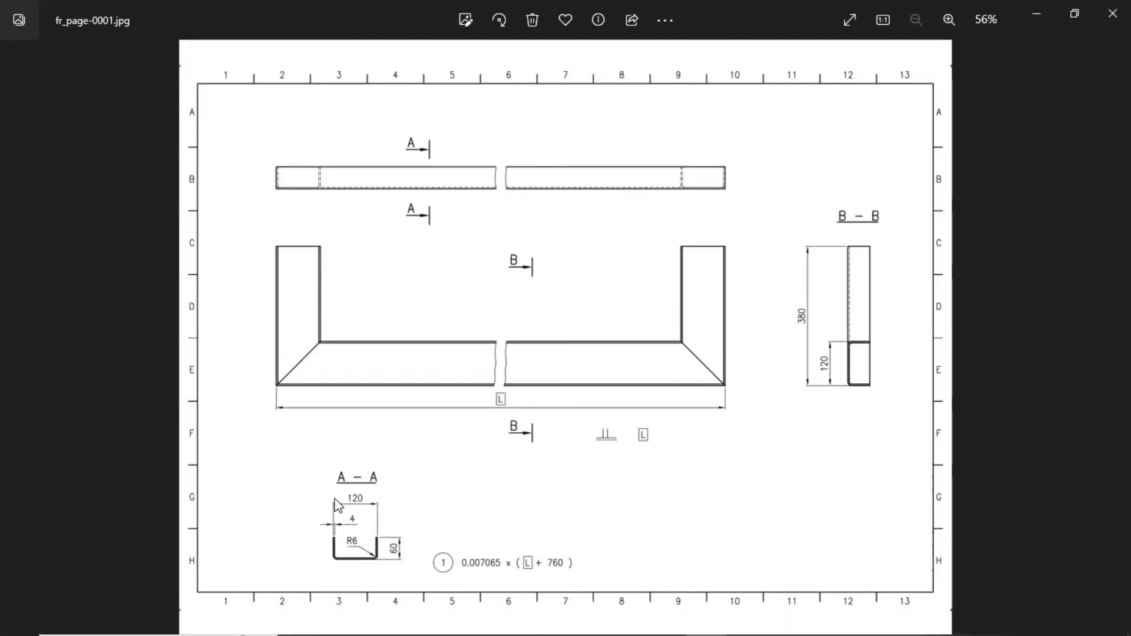
mouse_move(336, 566)
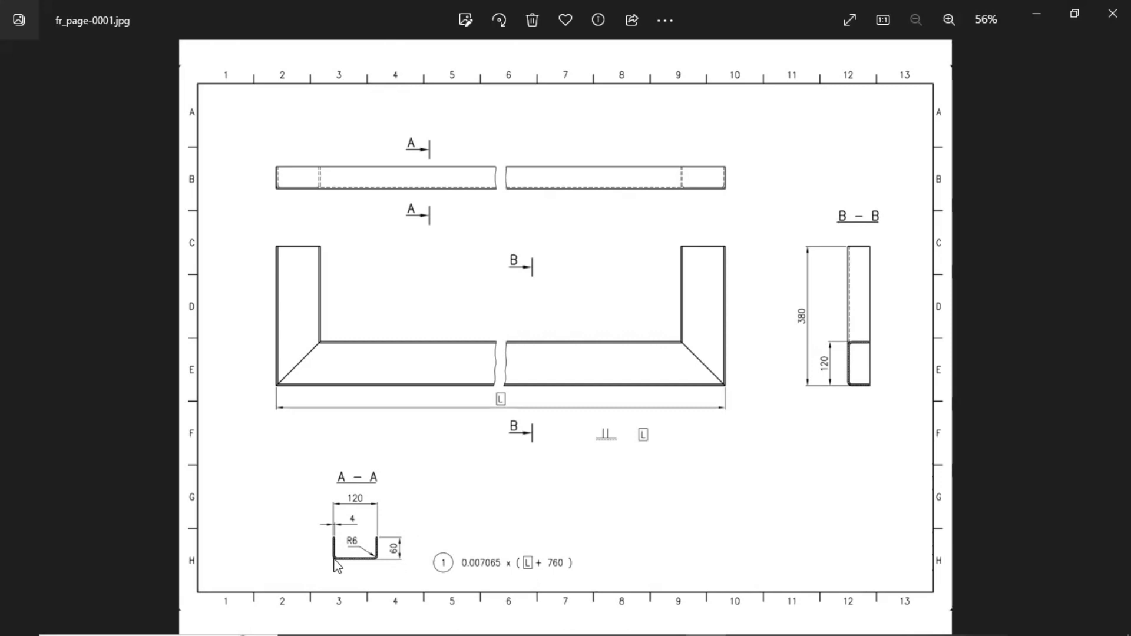
mouse_move(988, 120)
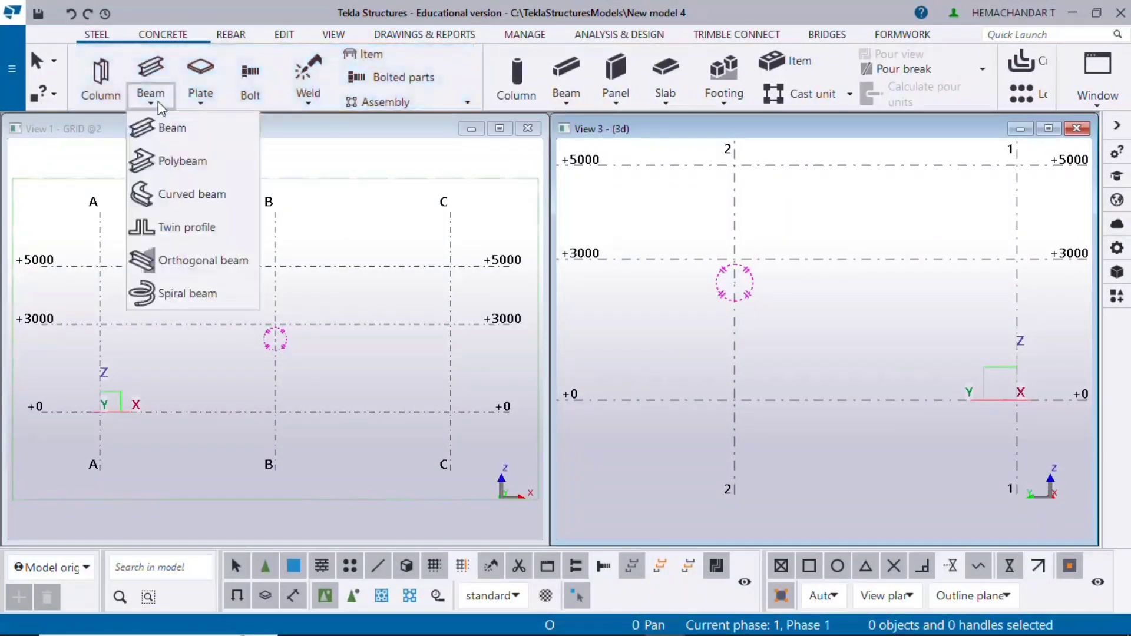
- Draw a polybeam in View 3 with 60, 120 and 60 mm legs forming a C-shaped path
left_click(172, 127)
type("60")
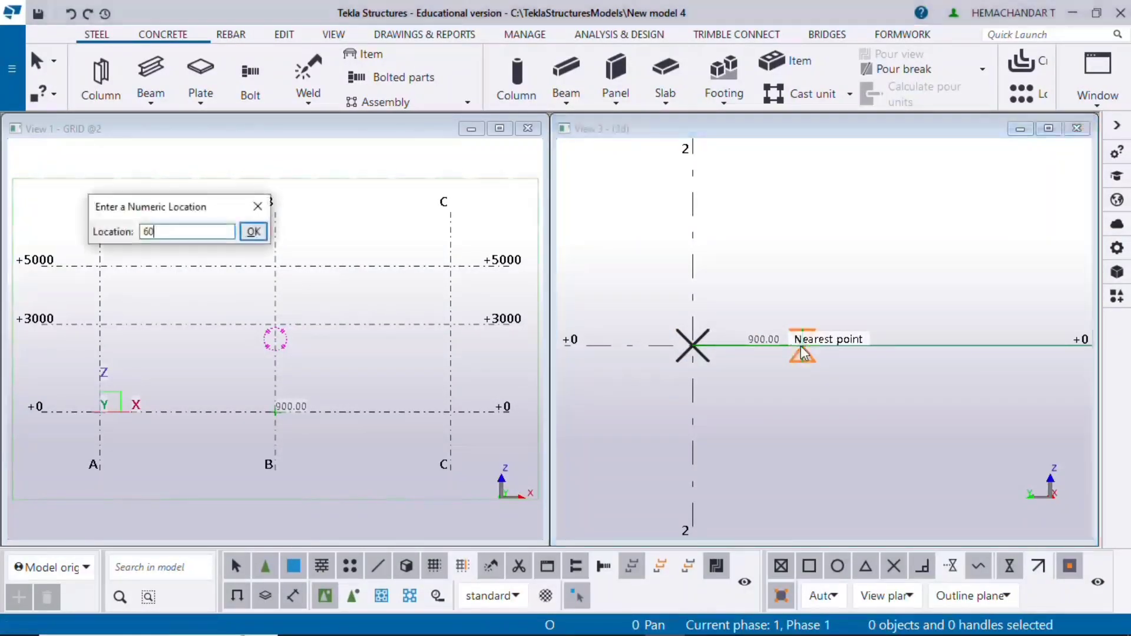
left_click(252, 232)
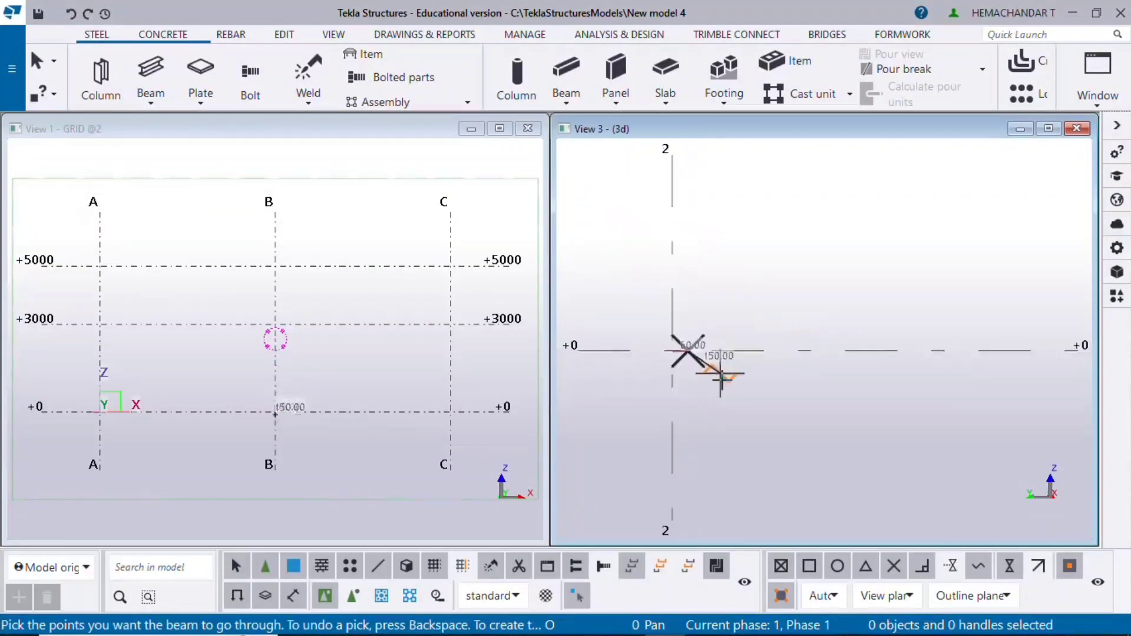
mouse_move(760, 418)
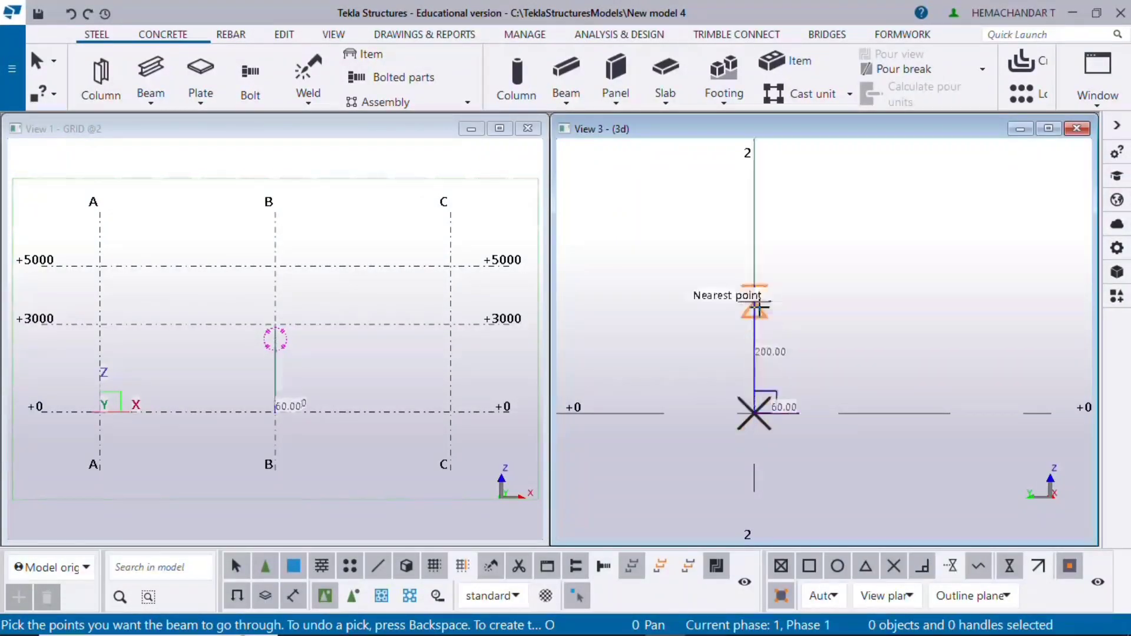
type("120")
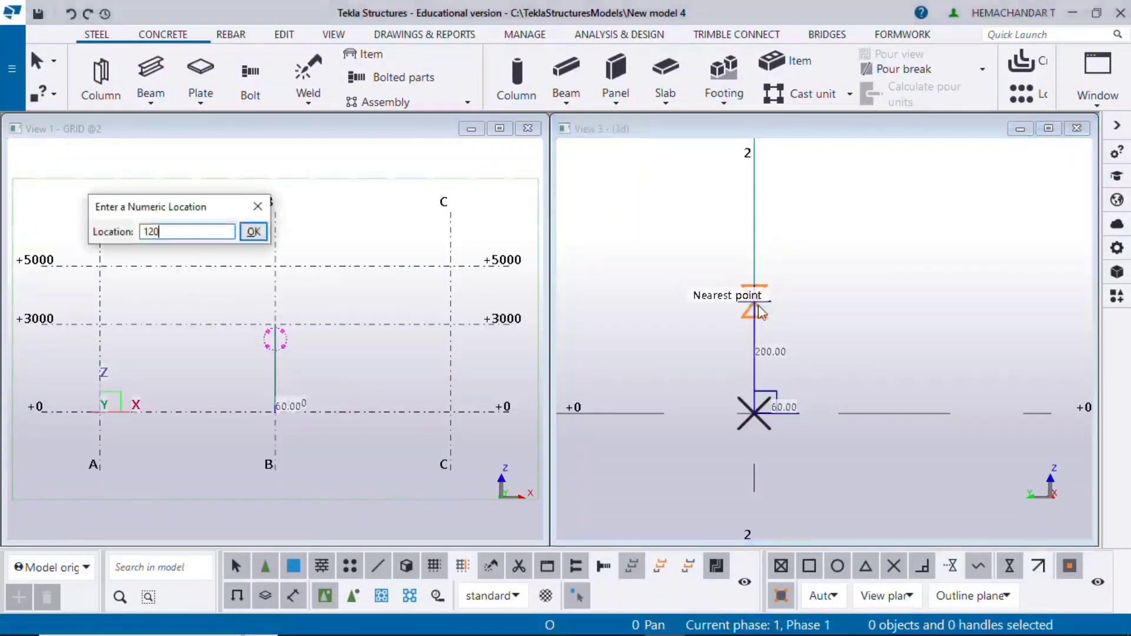
left_click(252, 232)
type("60")
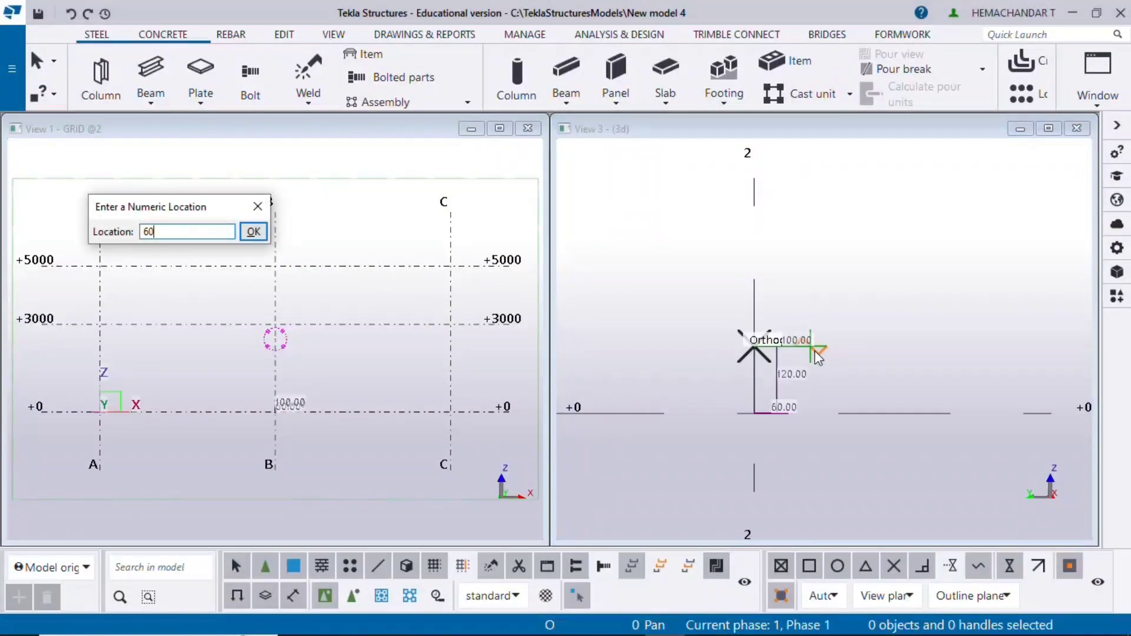
left_click(252, 232)
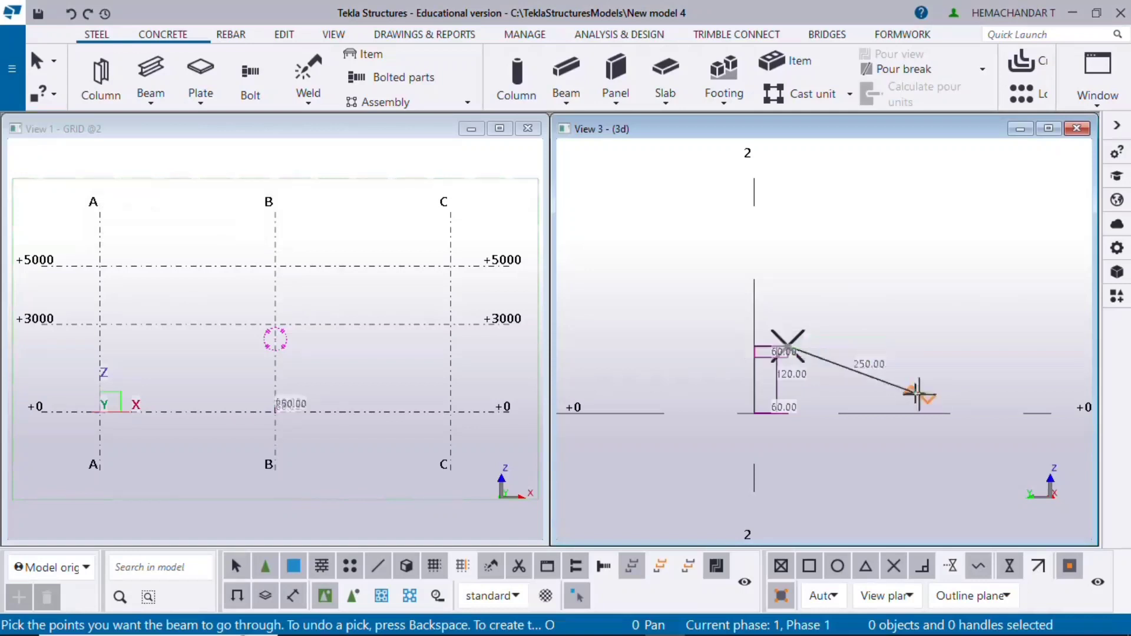
right_click(920, 396)
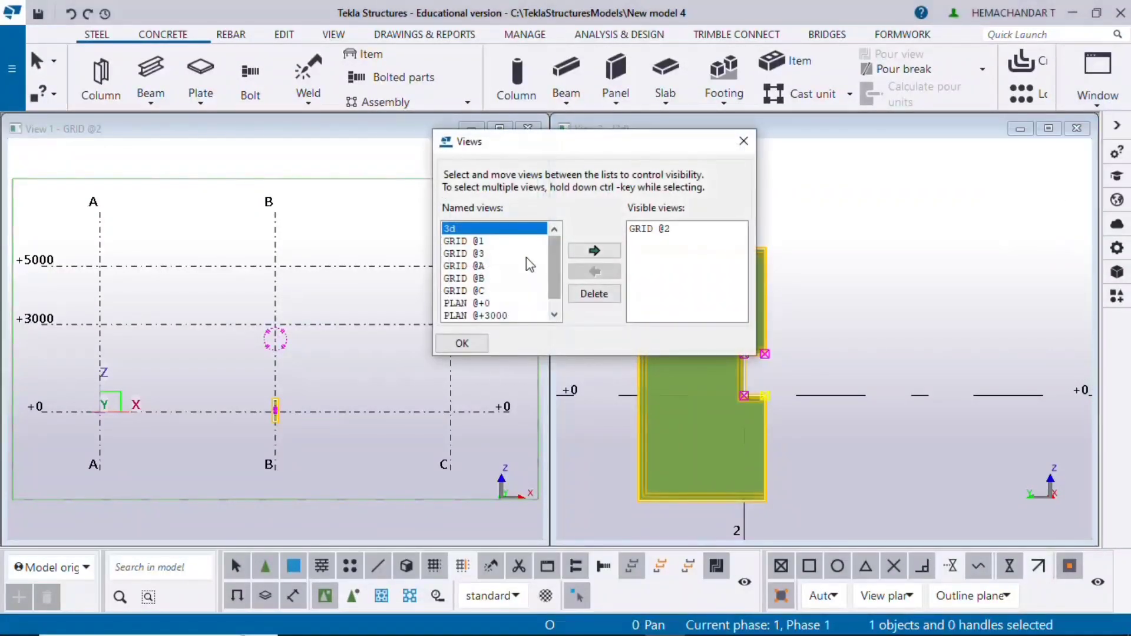
- Show the saved 3d view with the new C-shaped polybeam on grid line B
left_click(461, 343)
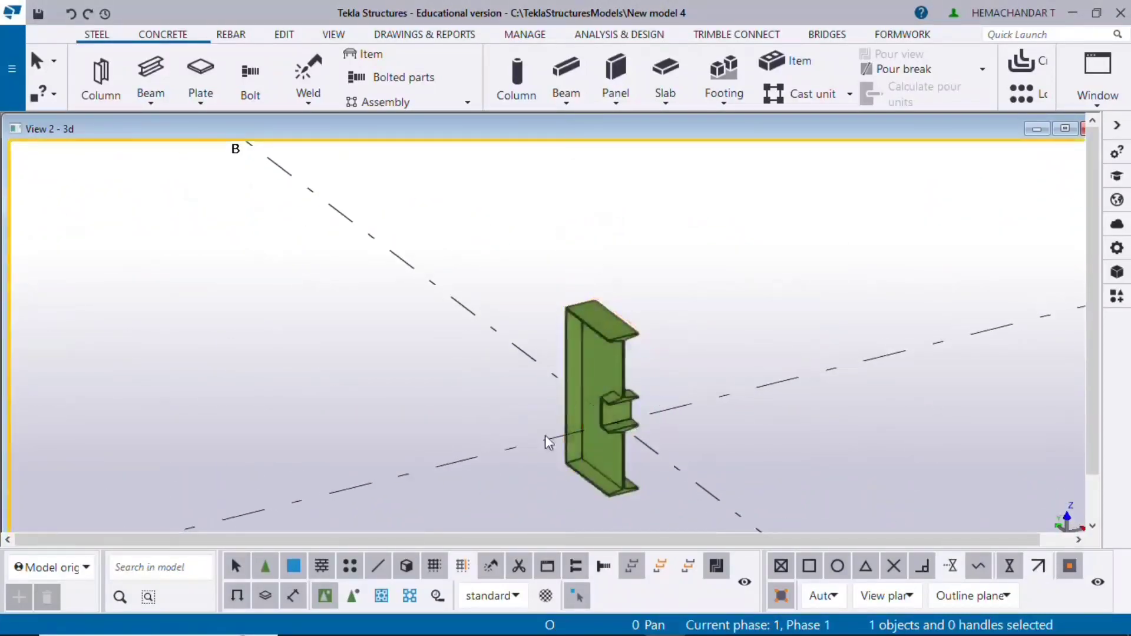
- Tile both model views vertically and select the C-shaped polybeam for editing
scroll("down", 3)
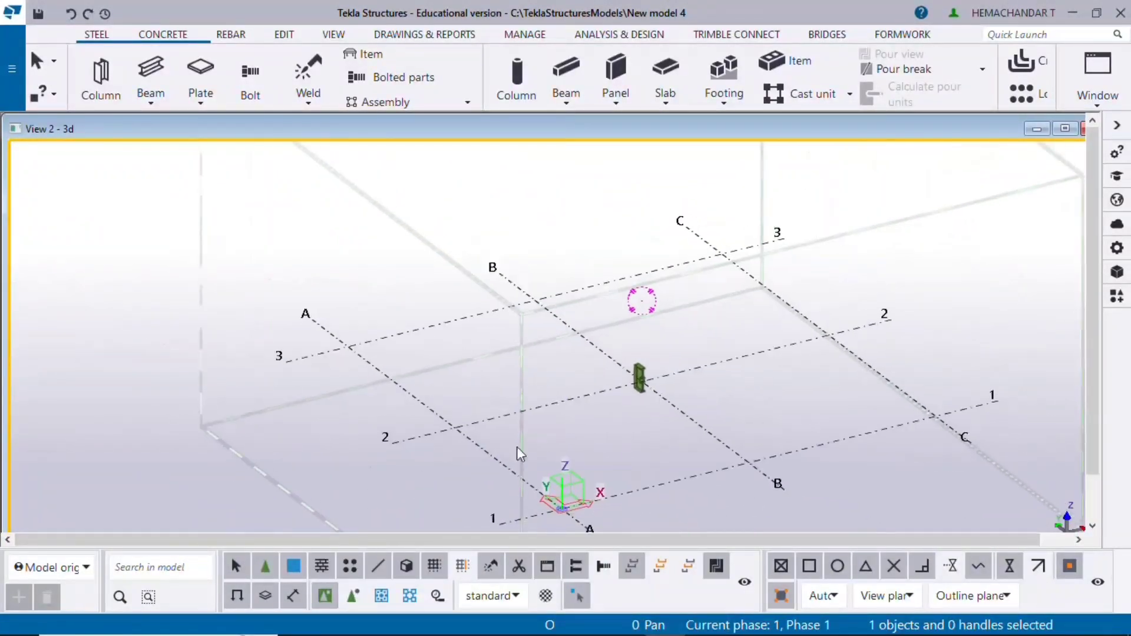
left_click(1096, 76)
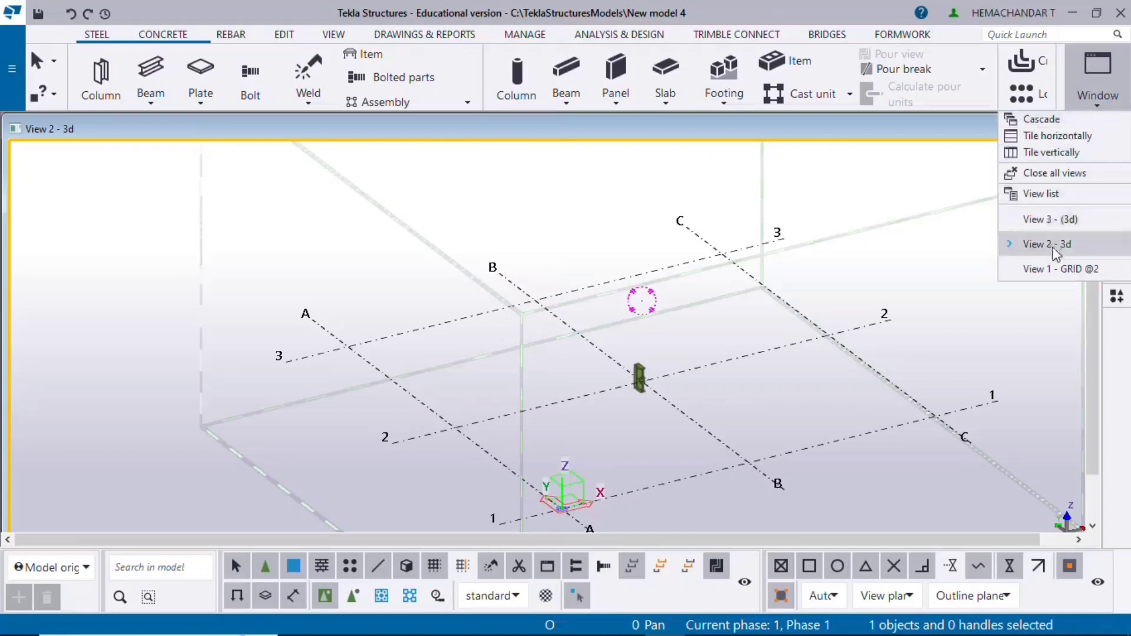
left_click(1048, 219)
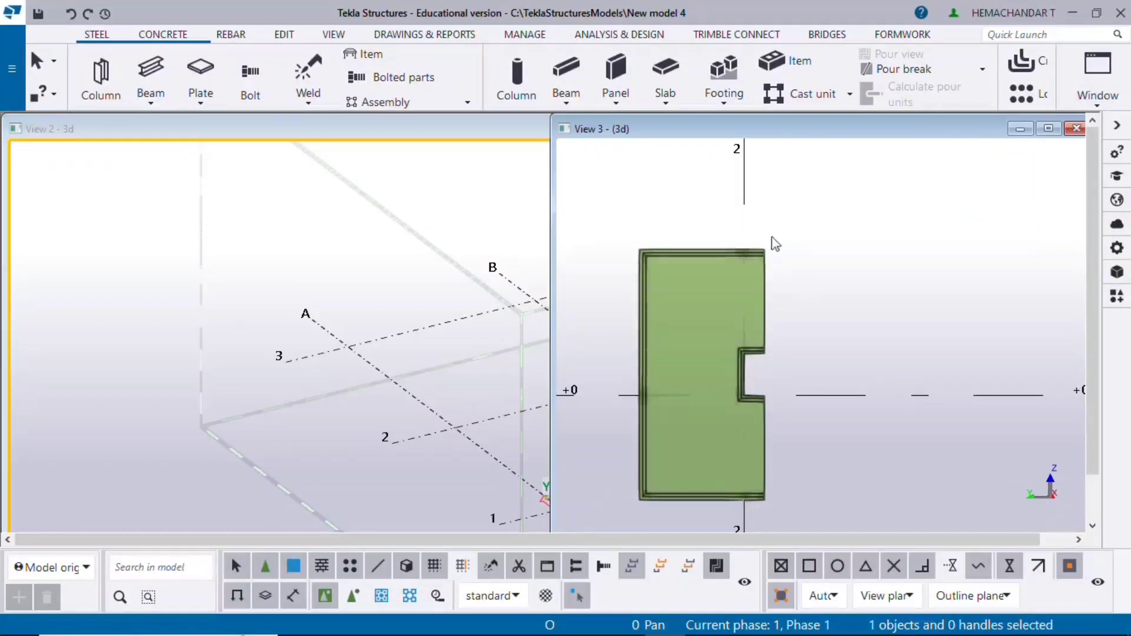
left_click(1047, 128)
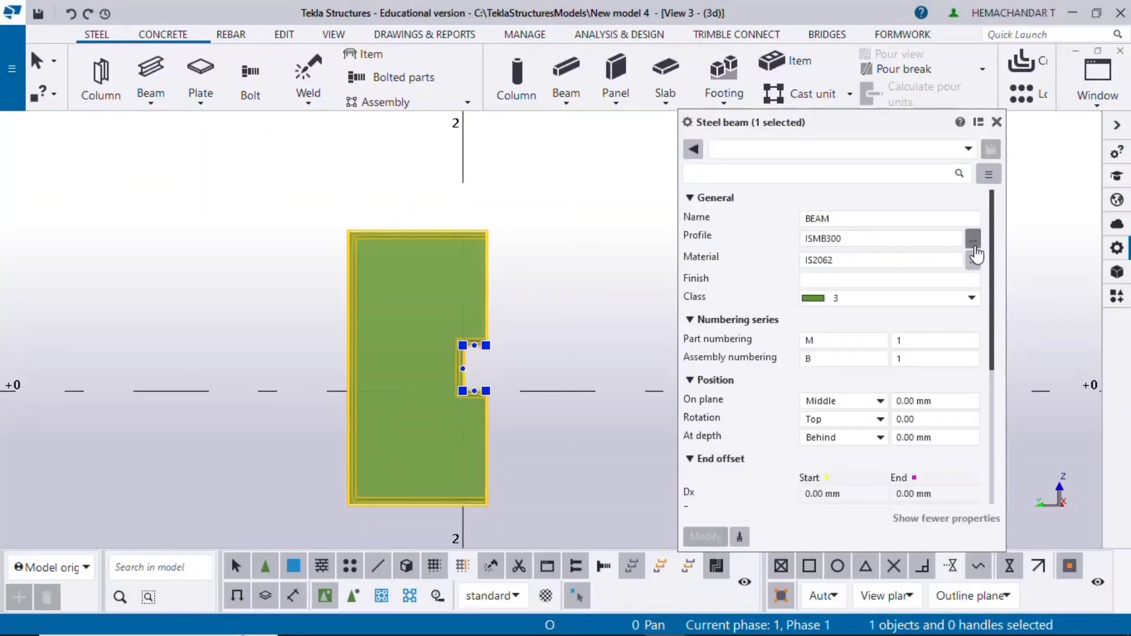
- Choose the PLT plate profile from the catalogue, replacing ISMB300 with PLT200*20
left_click(971, 239)
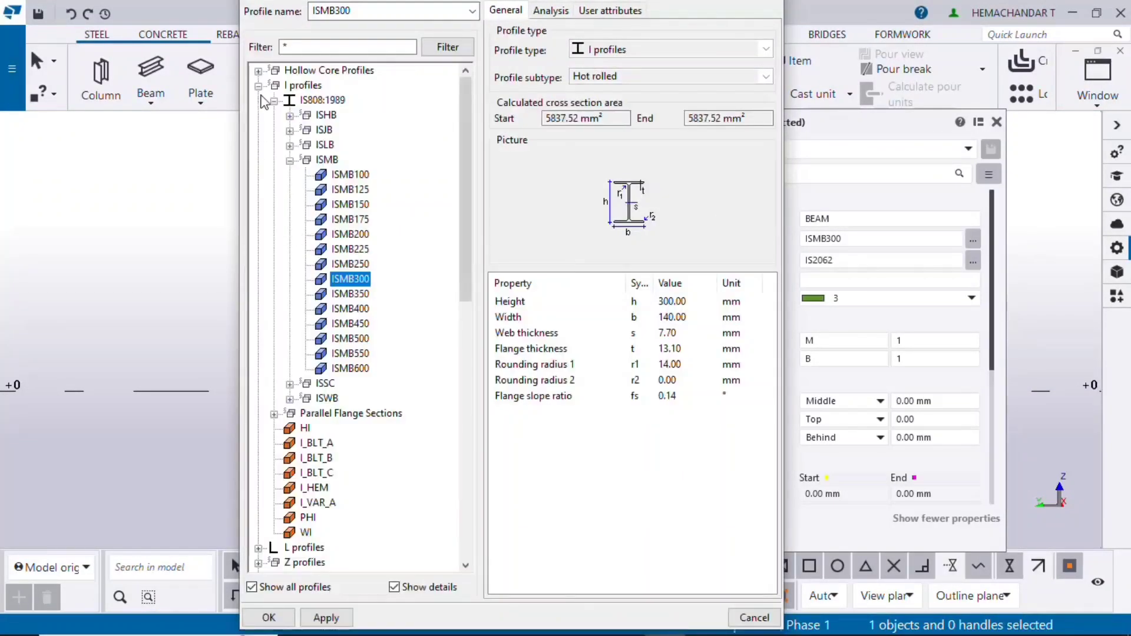
left_click(258, 85)
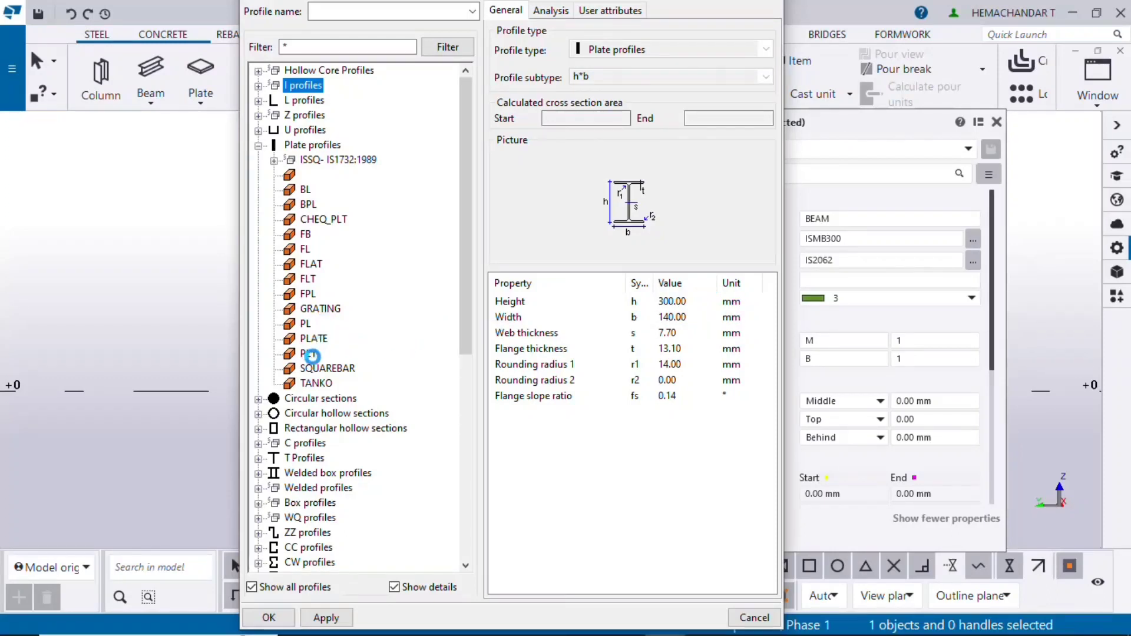
left_click(308, 353)
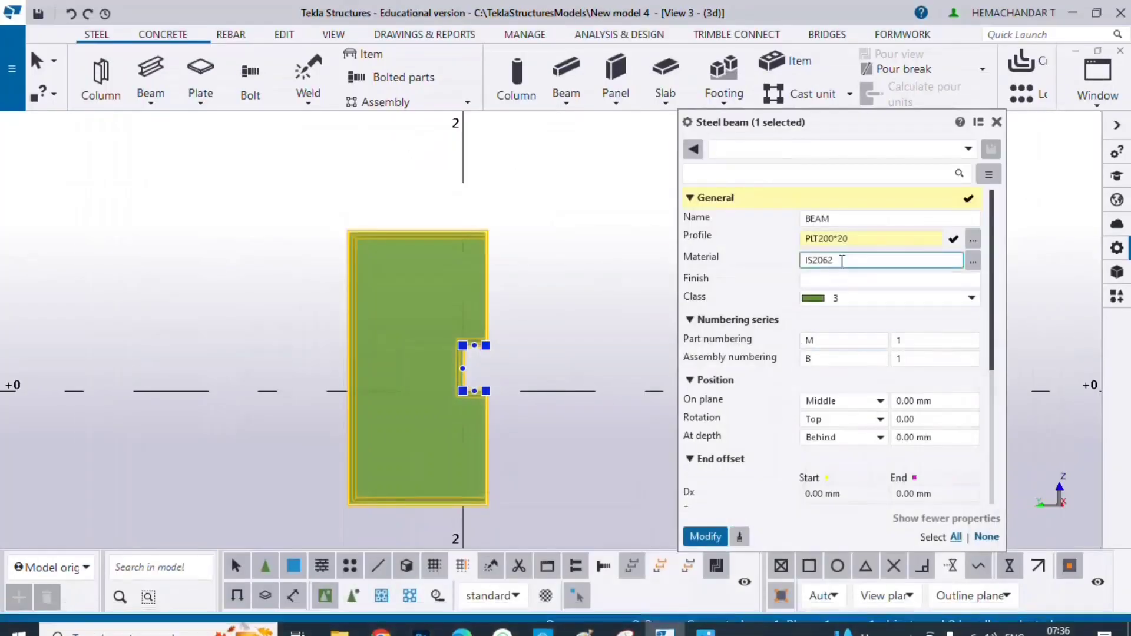
- Change the plate profile to PLT200*4 and apply it to the polybeam
left_click(869, 239)
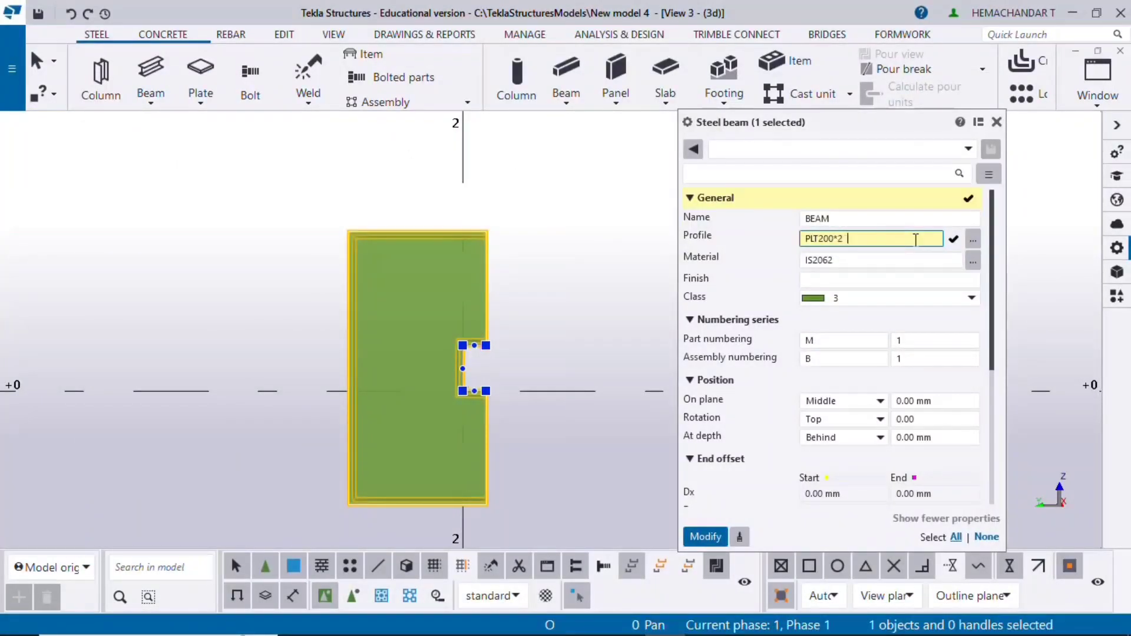
type("4")
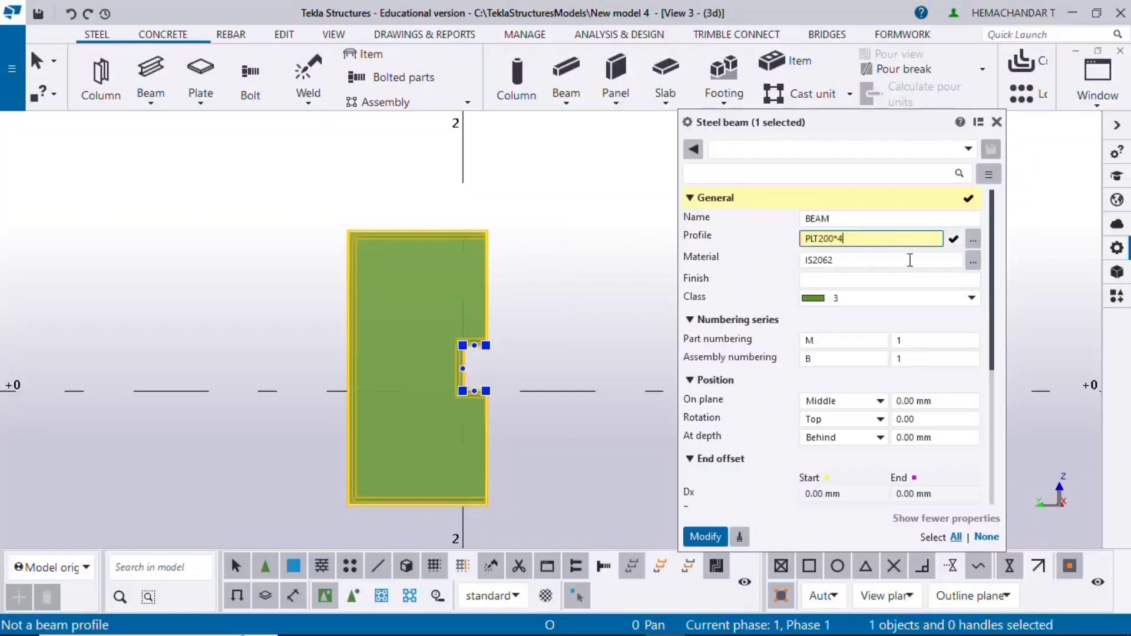
left_click(705, 536)
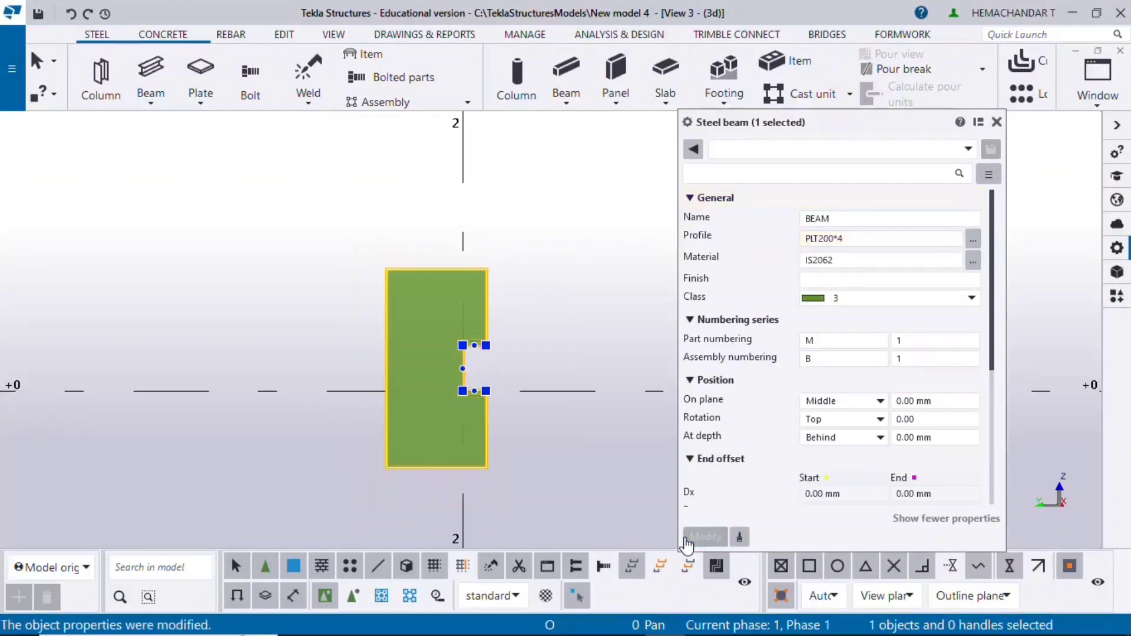
mouse_move(1096, 513)
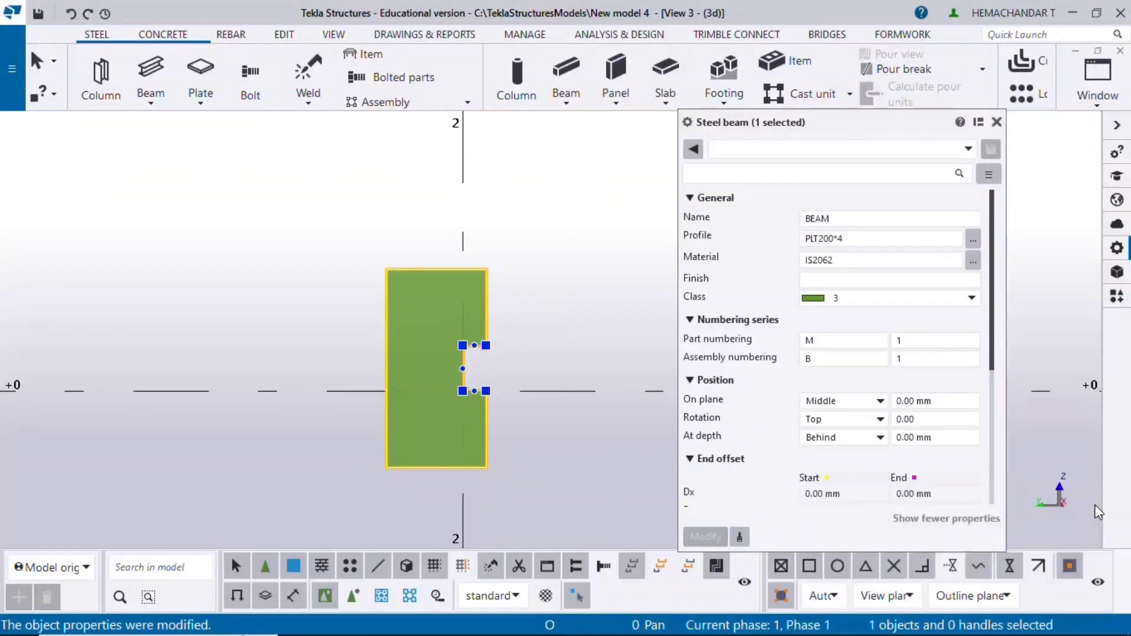
- Set the beam's rotation to Front and its depth to Front so the C opens to the right
left_click(877, 419)
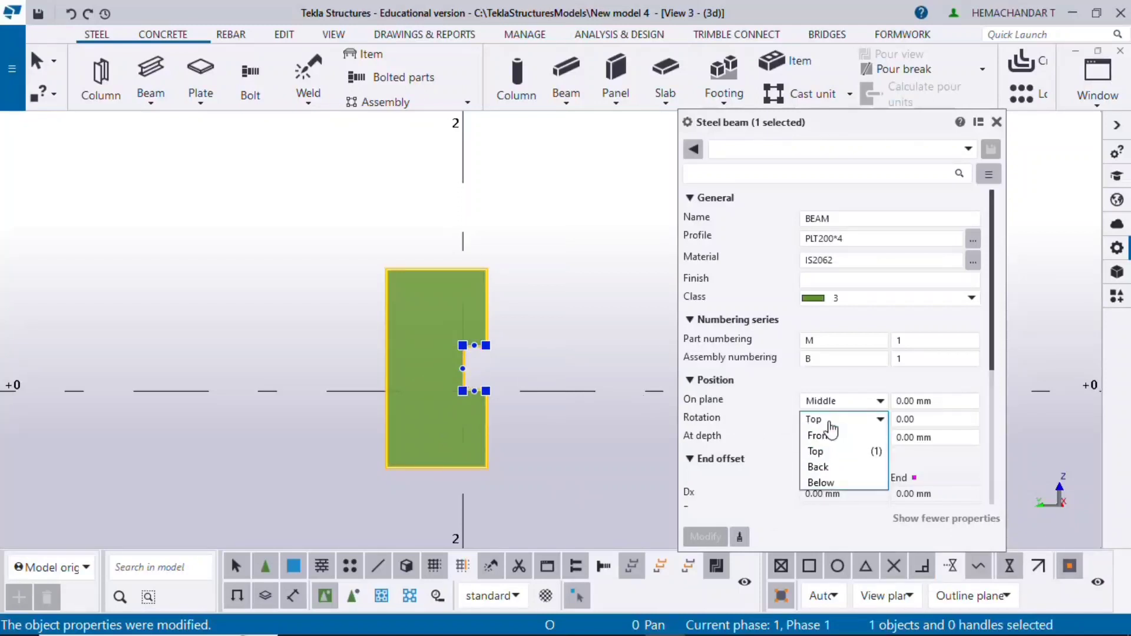
left_click(818, 435)
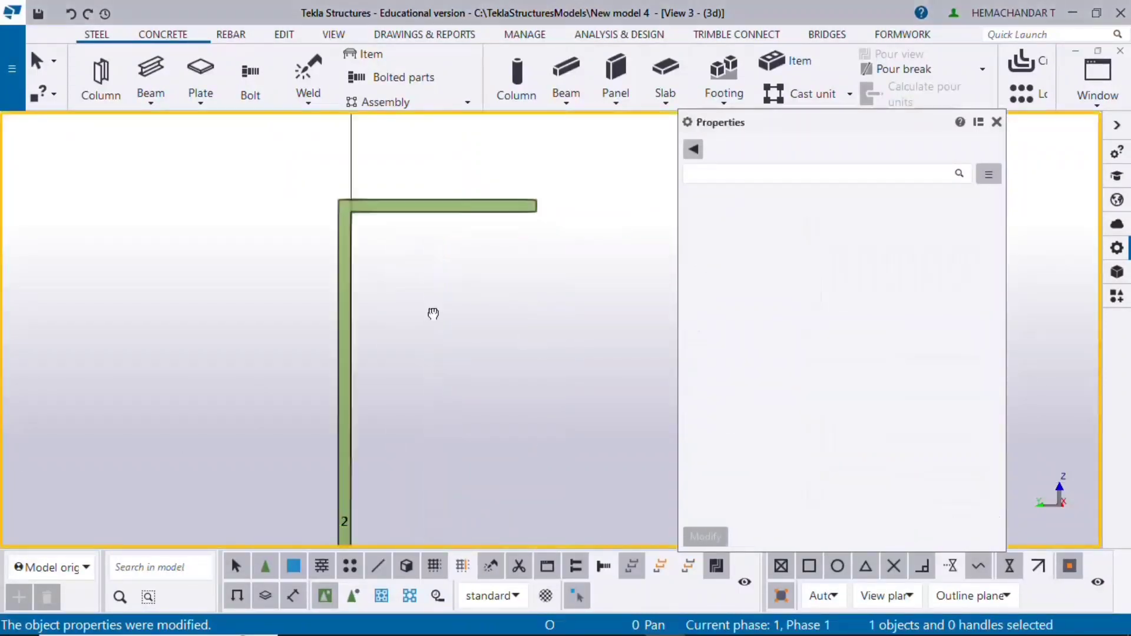
left_click(432, 203)
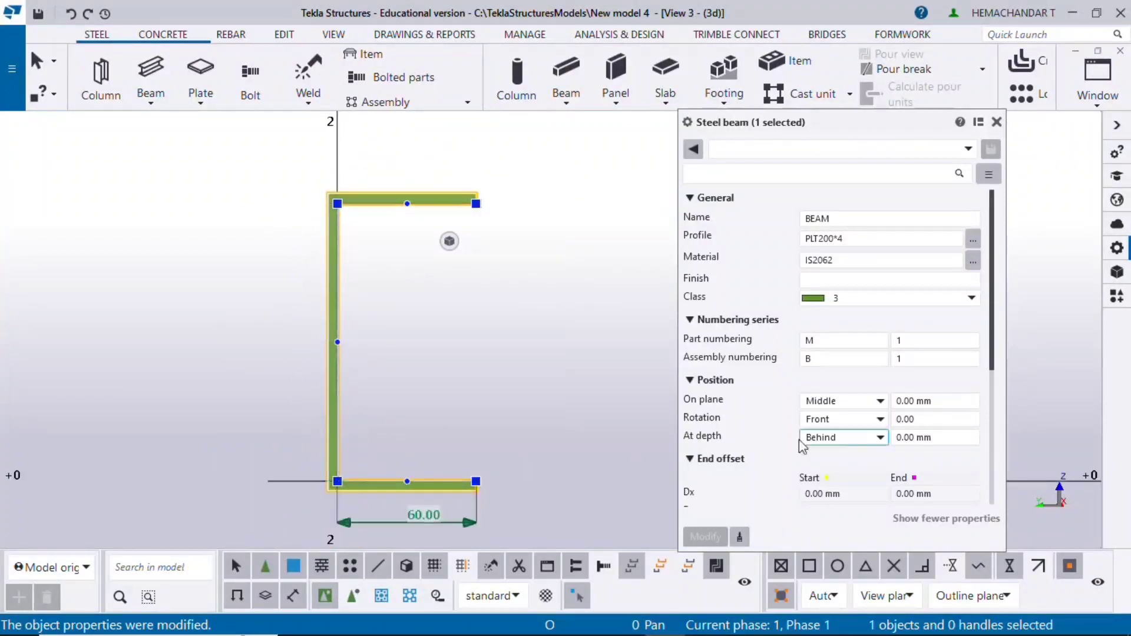
left_click(842, 418)
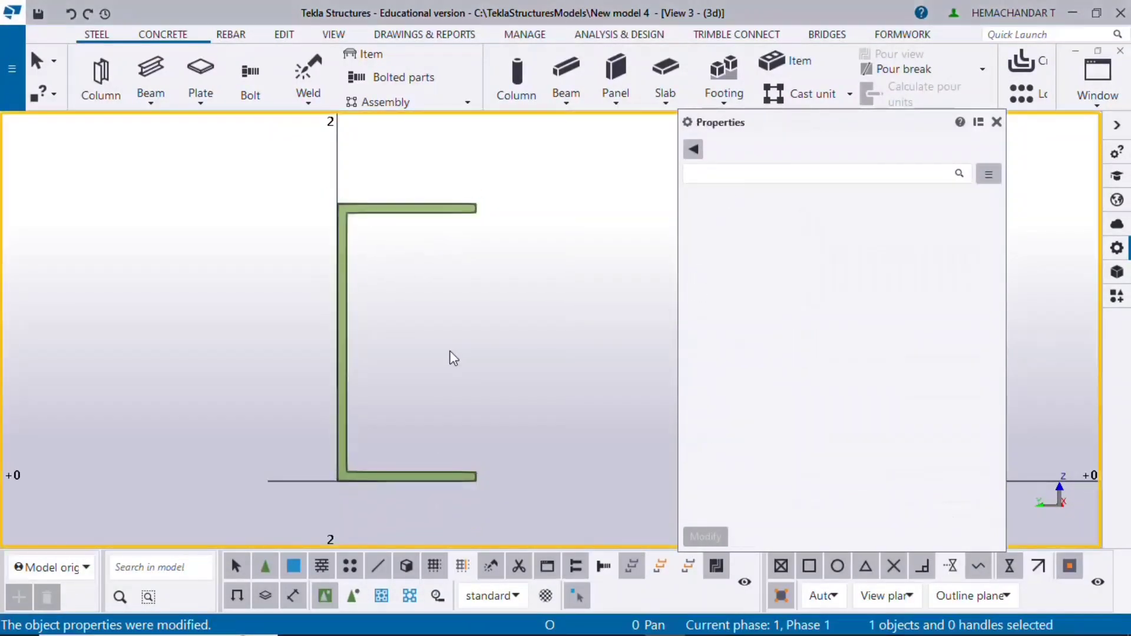
- Give the channel's lower bend corner a 10 mm rounding chamfer
left_click(335, 335)
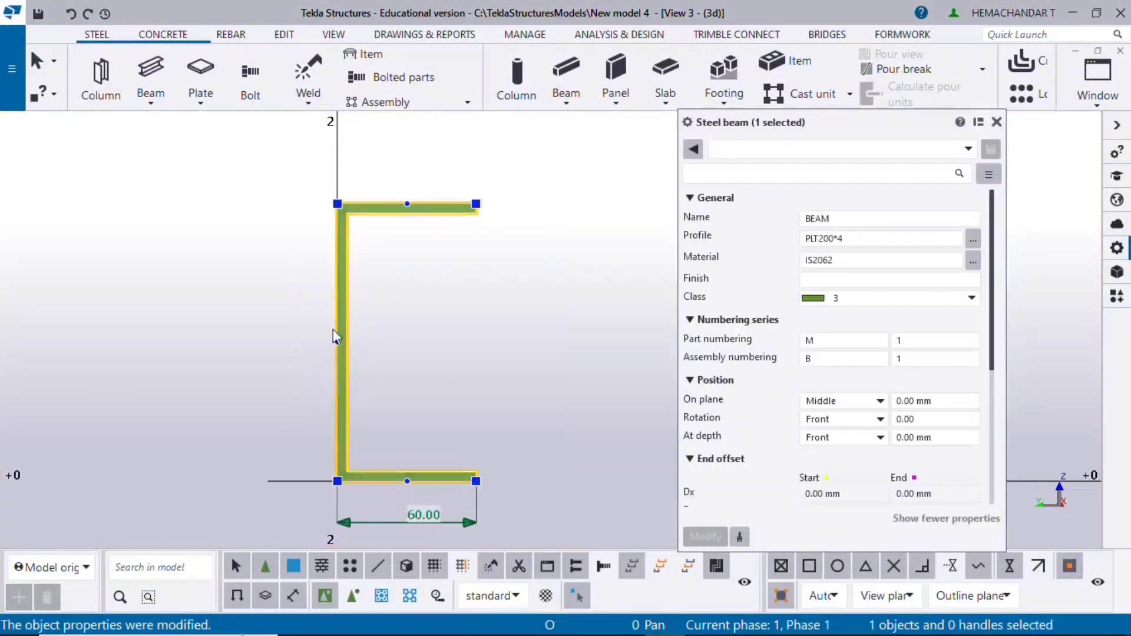
left_click(880, 238)
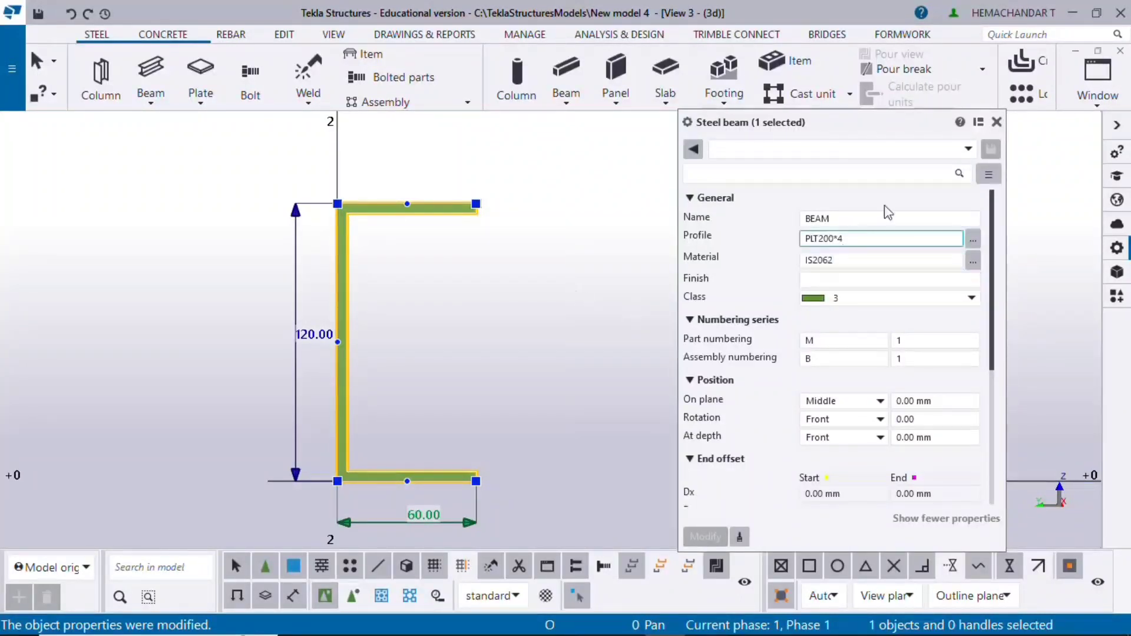
left_click(998, 121)
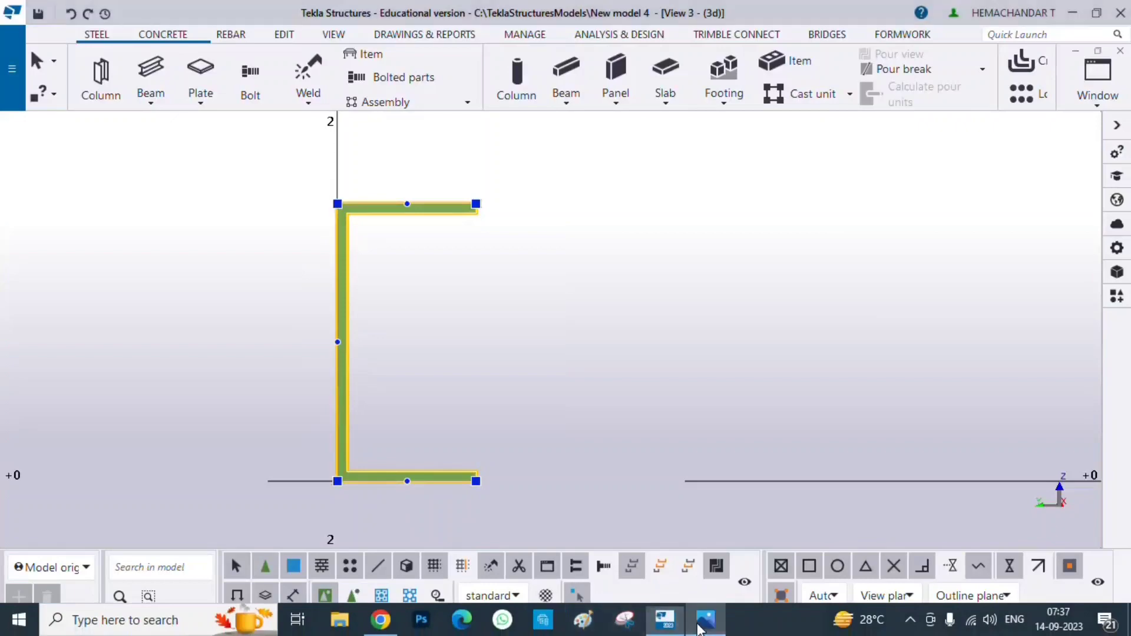
left_click(705, 618)
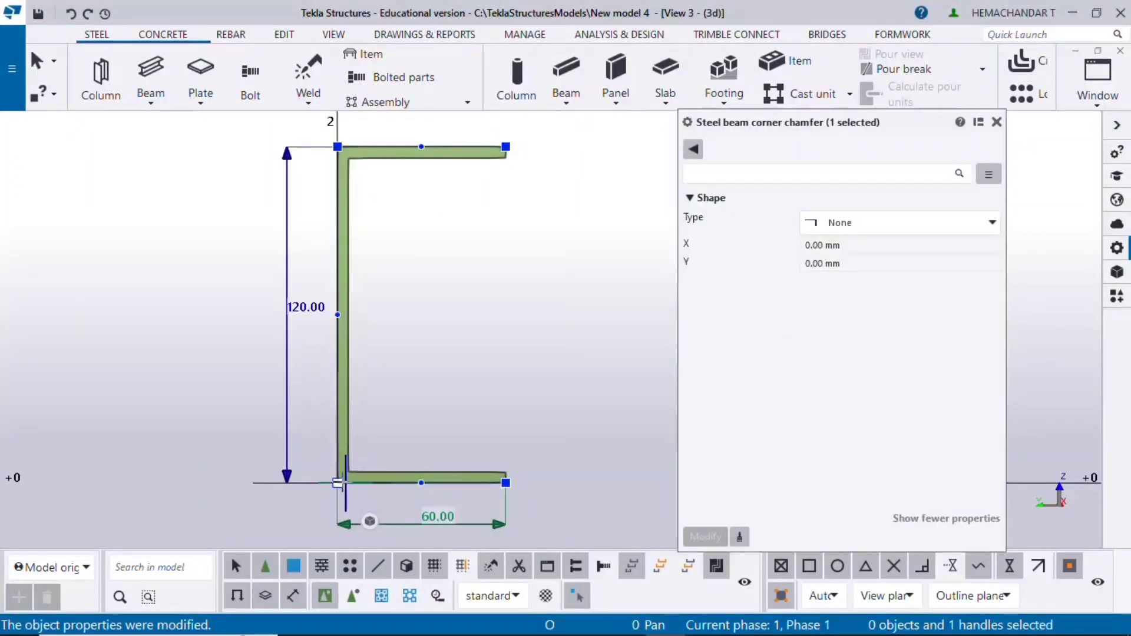
left_click(991, 223)
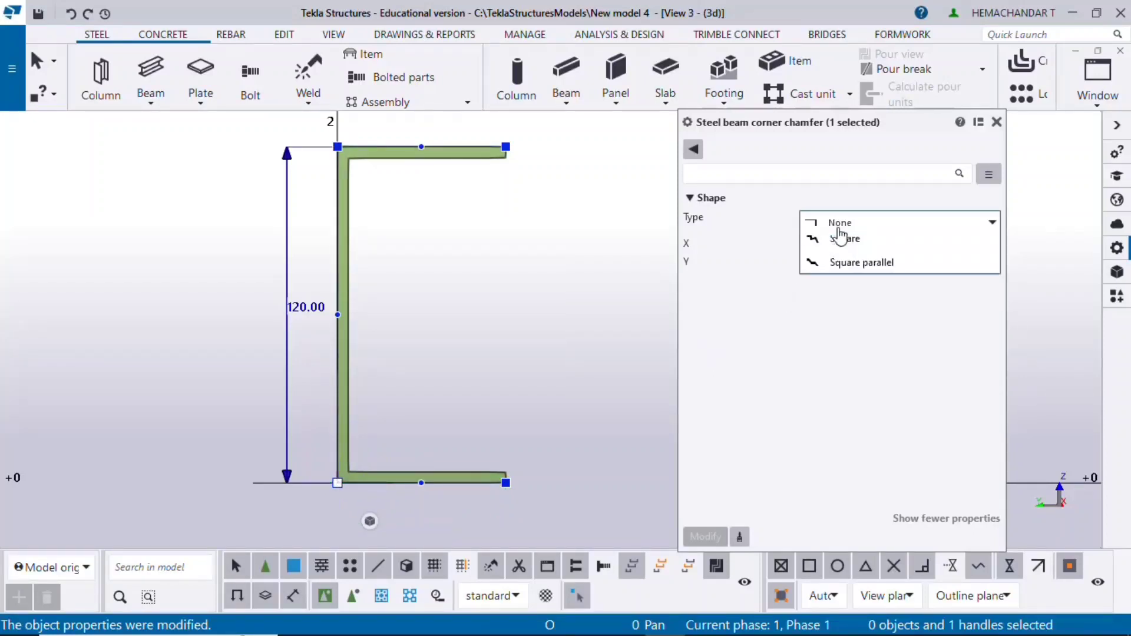
left_click(849, 223)
type("10")
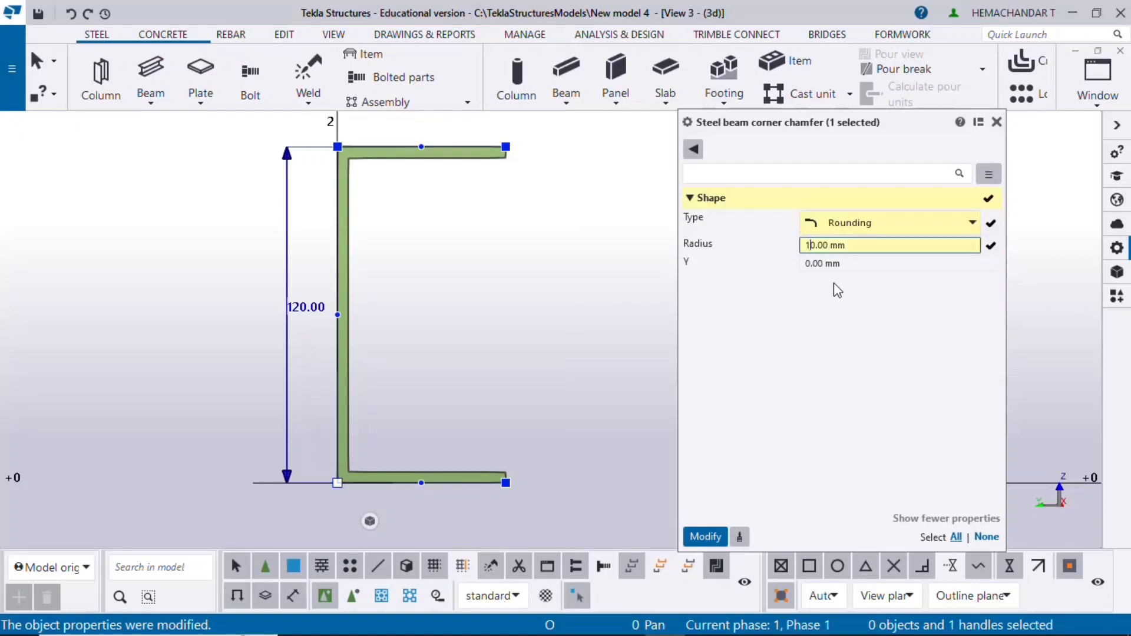
left_click(705, 537)
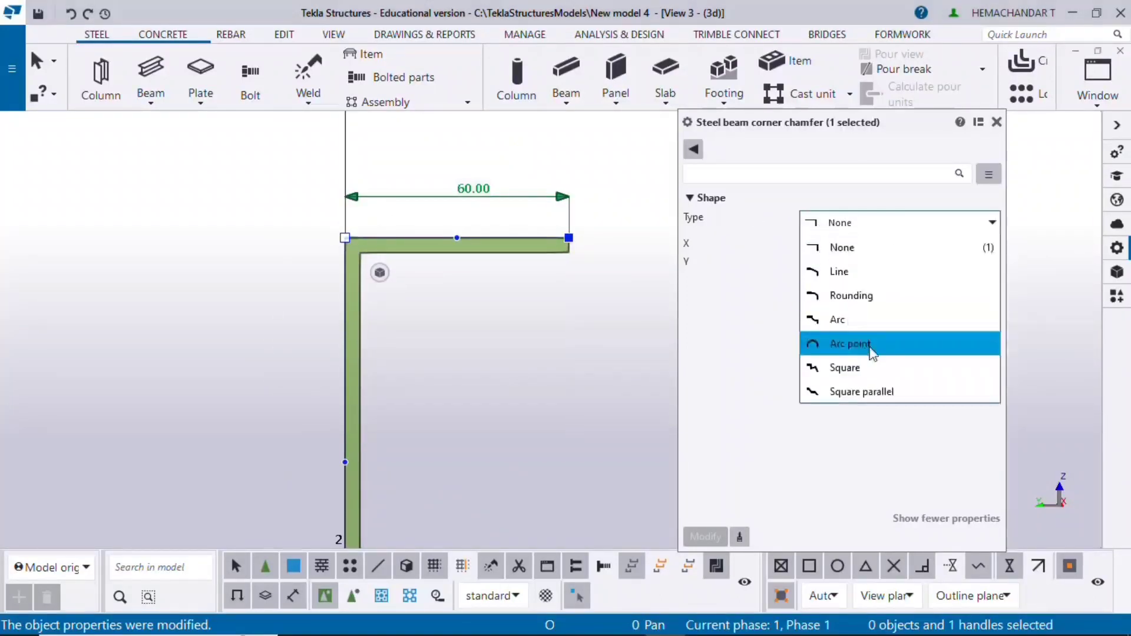
- Give the upper bend corner the same 10 mm rounding chamfer
left_click(850, 294)
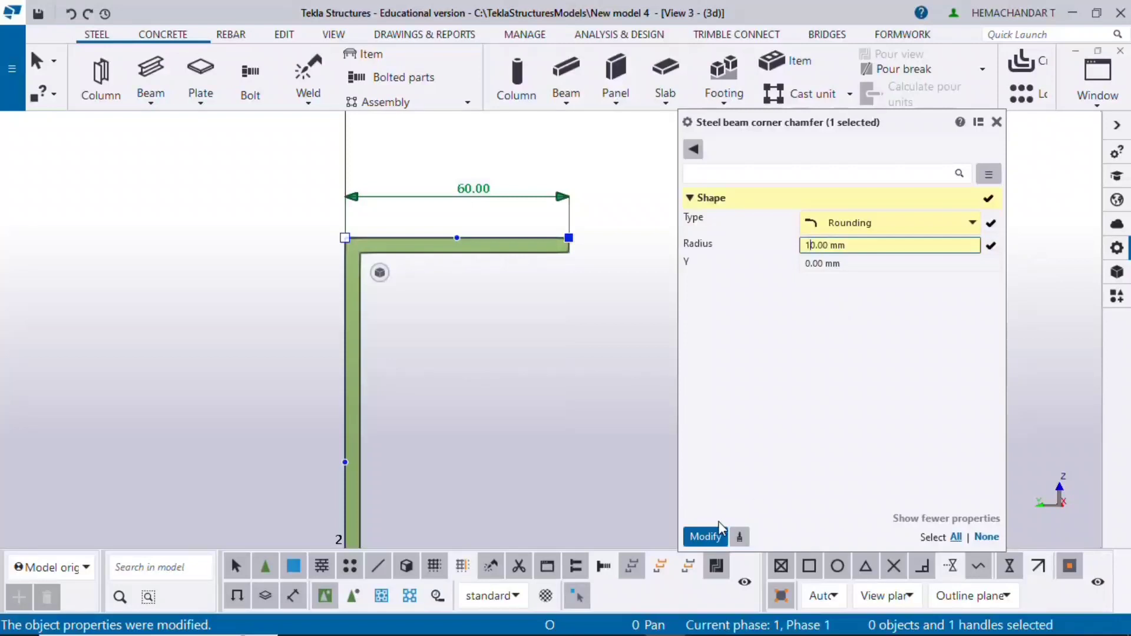
left_click(705, 537)
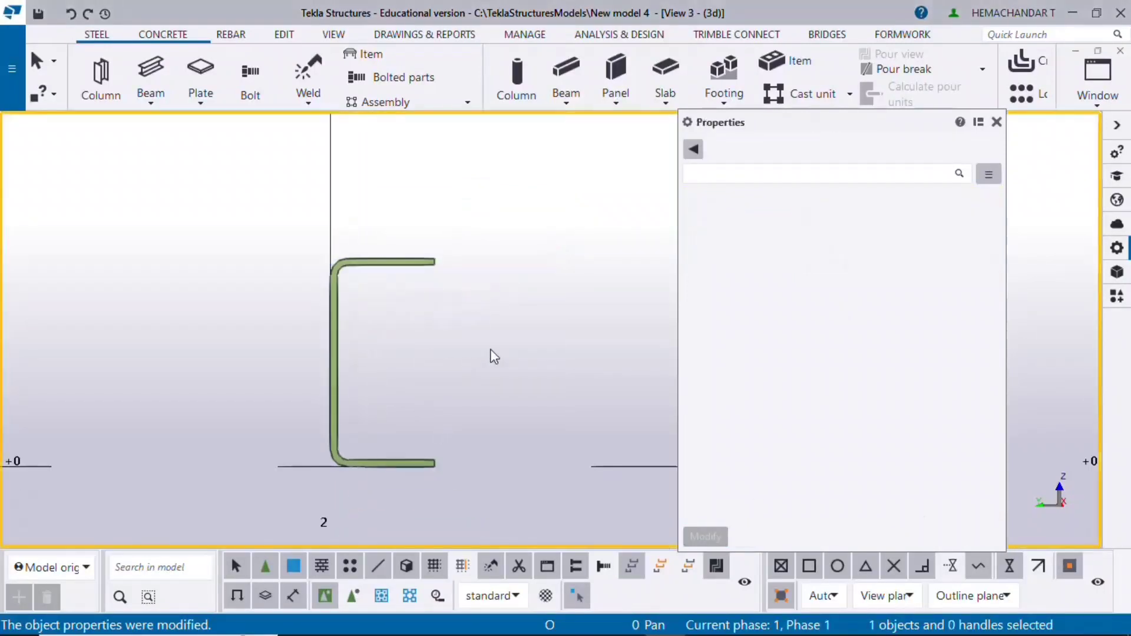
- In the GRID elevation, set the channel beam's On plane position to Right of grid line B
left_click(998, 121)
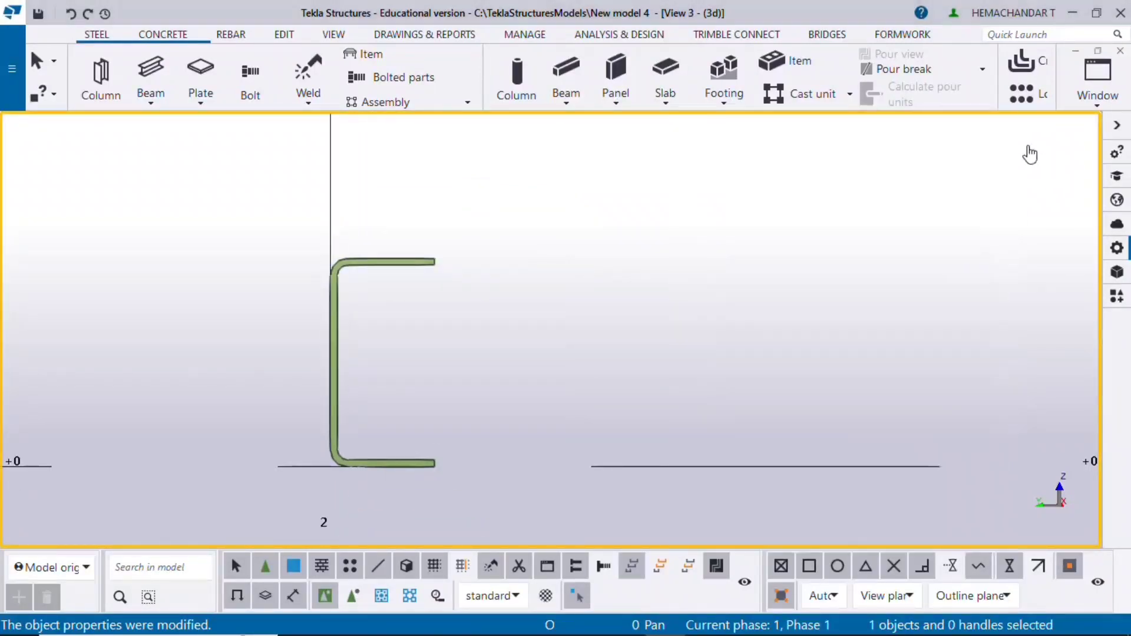
left_click(1097, 79)
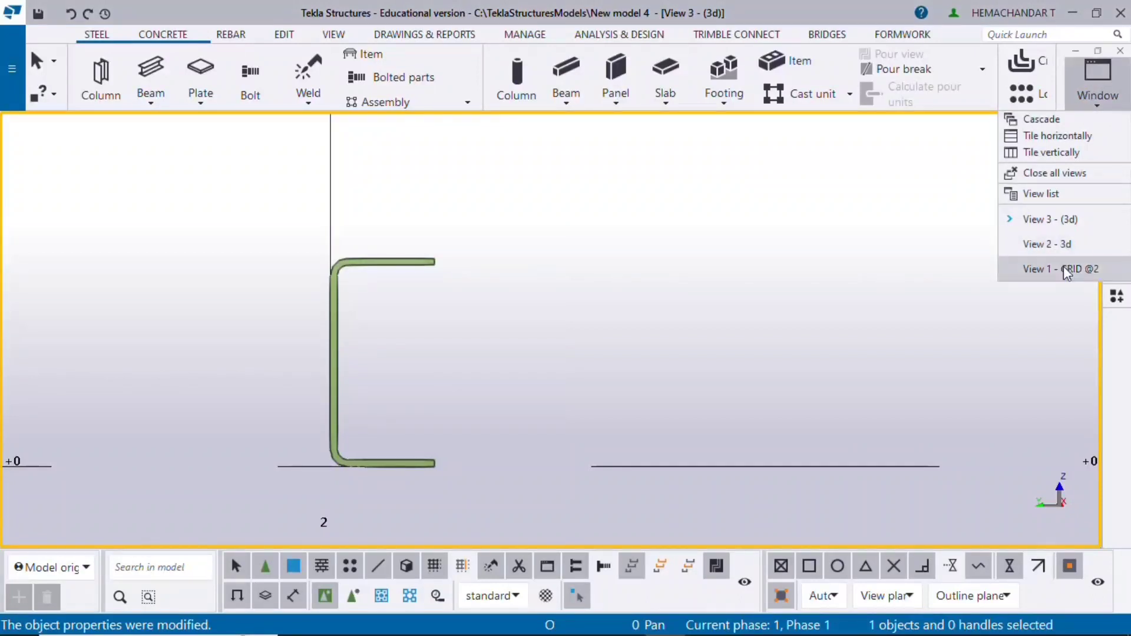
left_click(1058, 268)
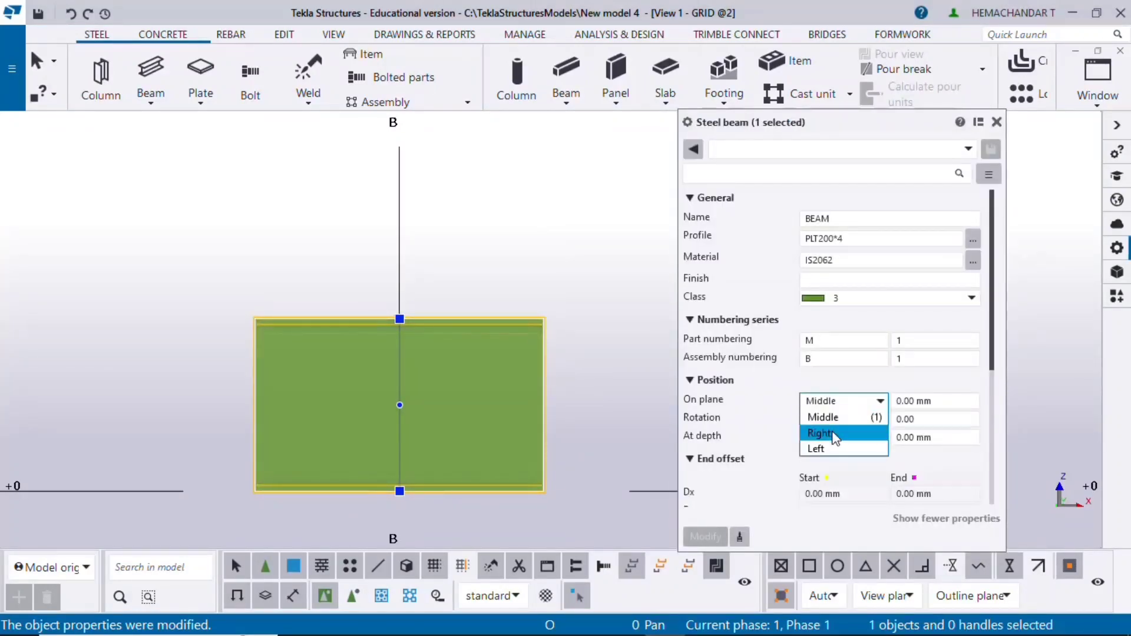
left_click(821, 433)
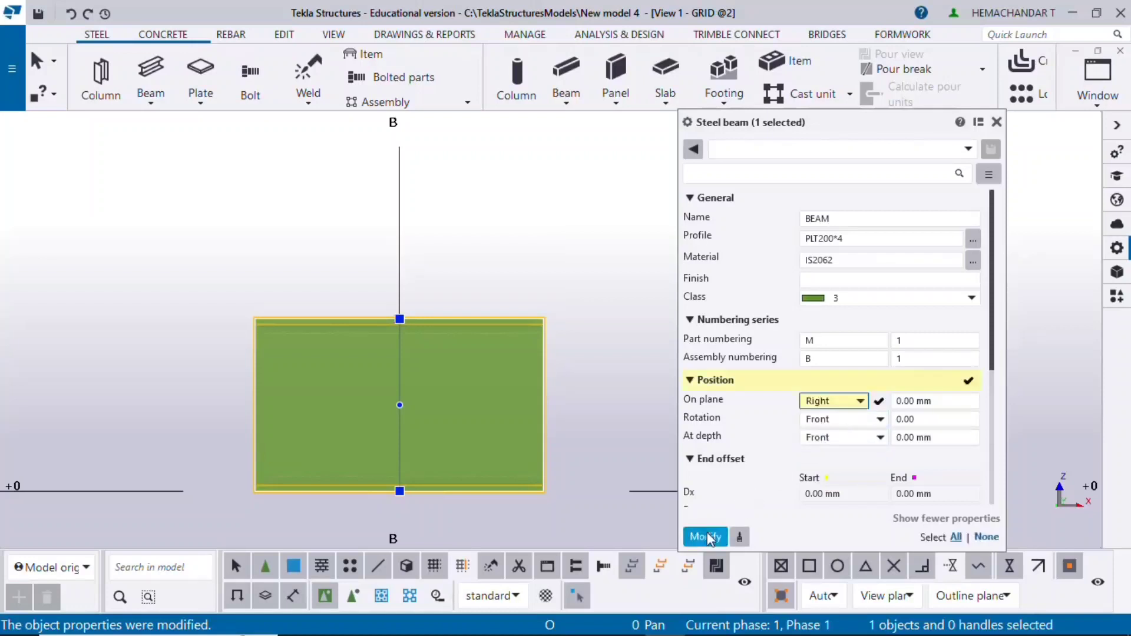
left_click(704, 537)
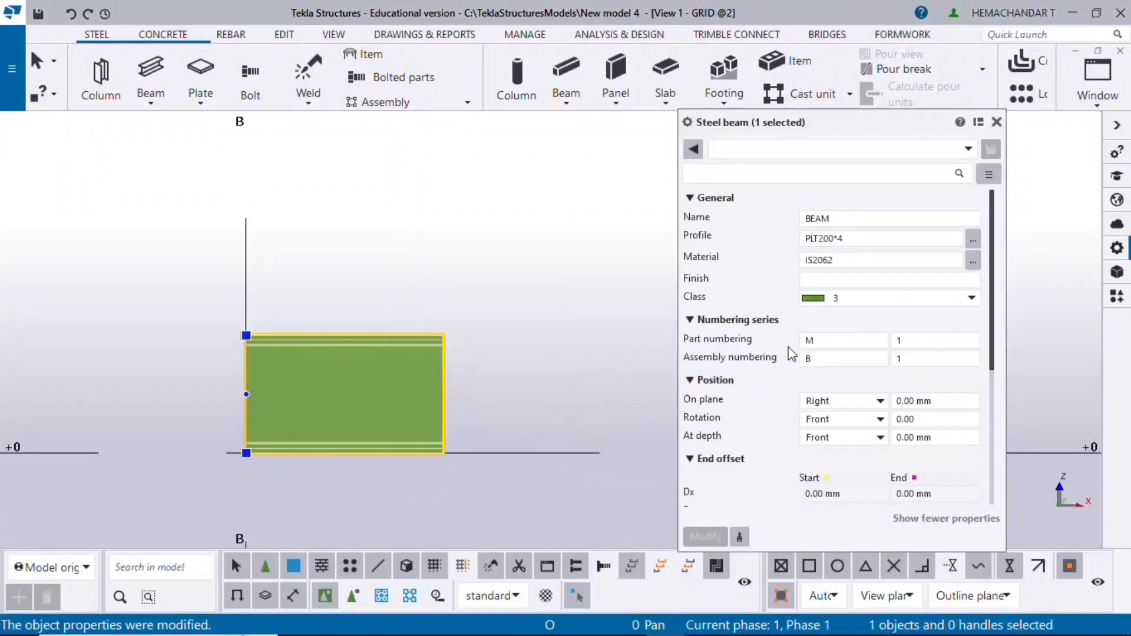
left_click(881, 238)
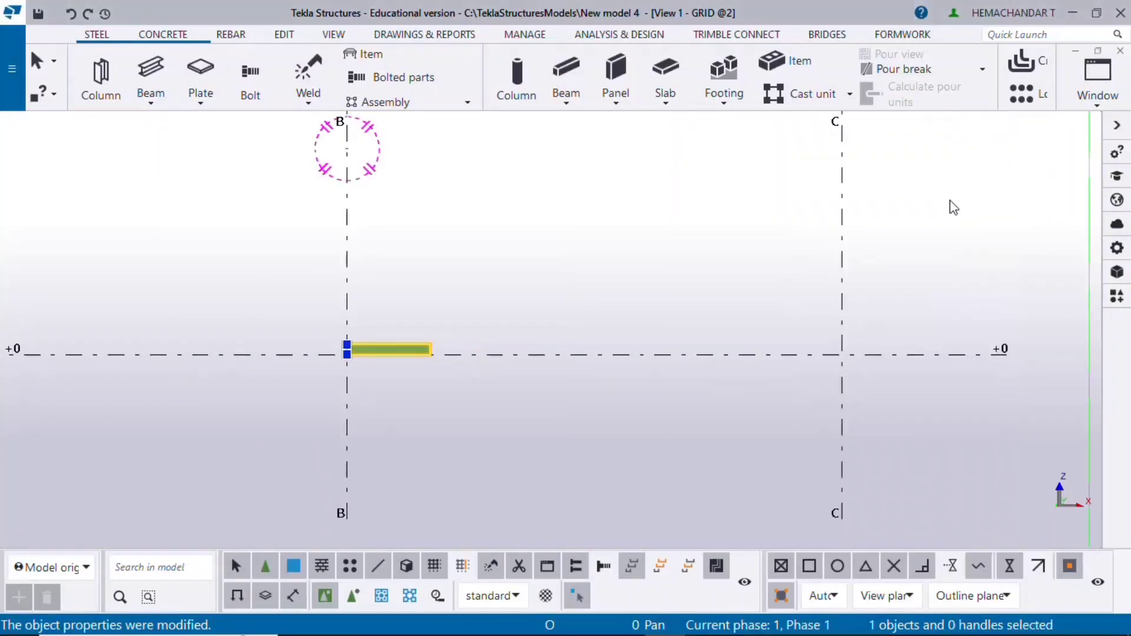
- Return to the 3d view to check the shifted channel
left_click(1097, 94)
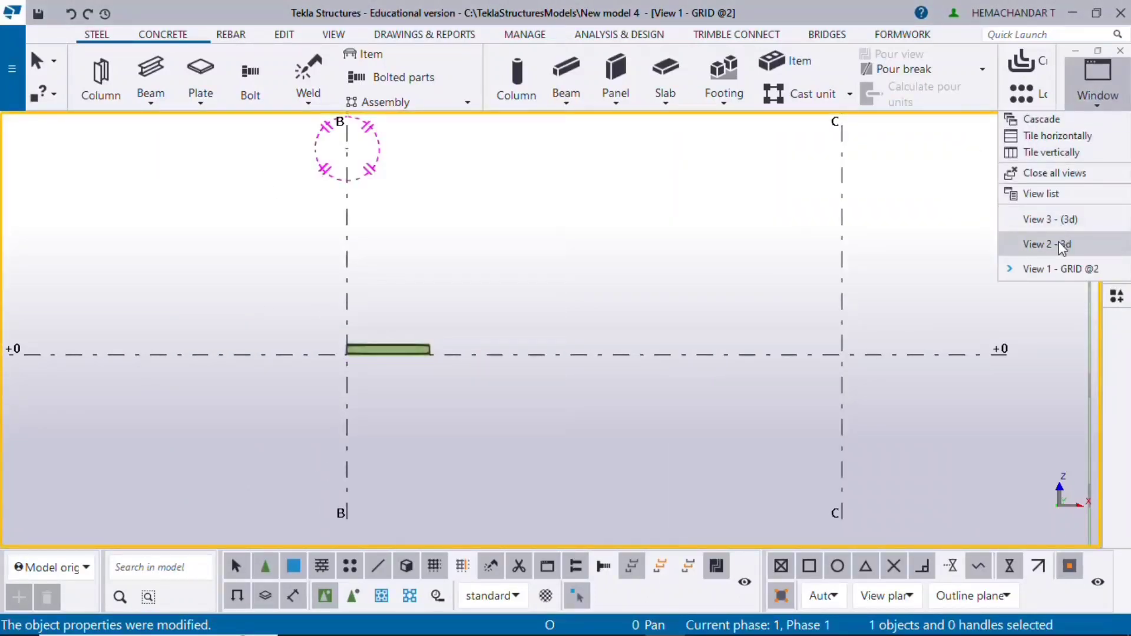
left_click(1044, 243)
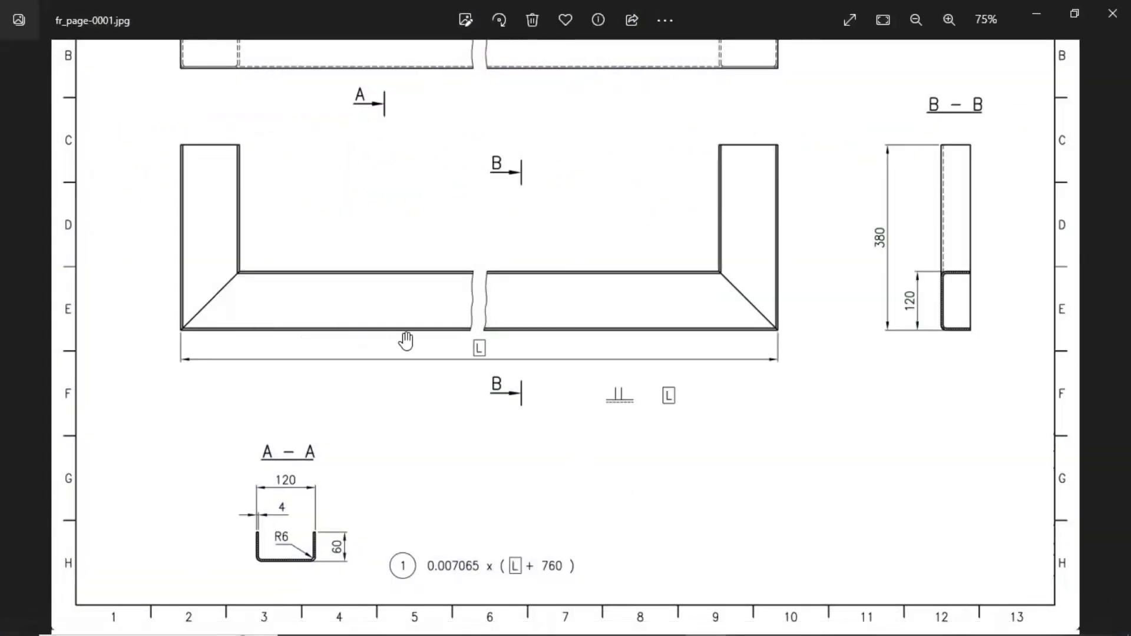
mouse_move(946, 287)
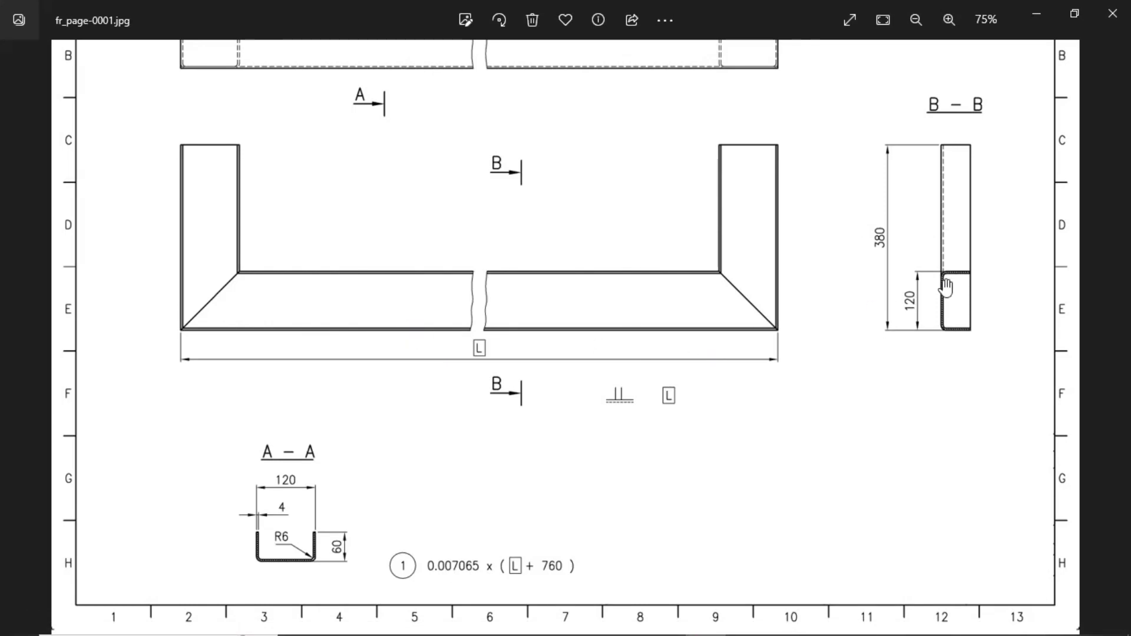
mouse_move(962, 330)
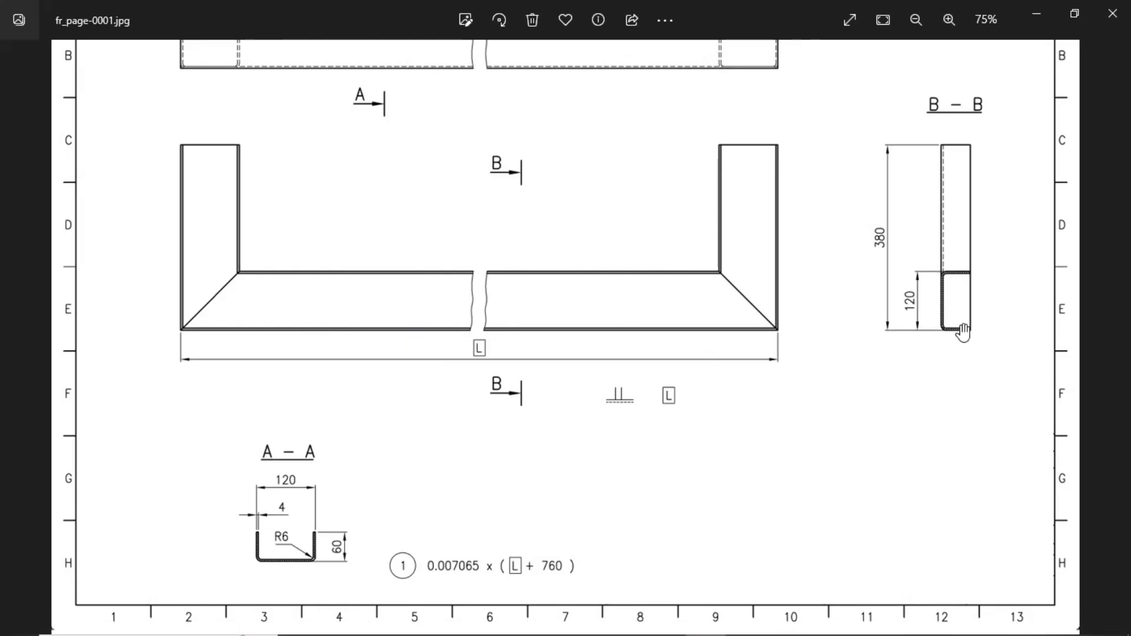
mouse_move(204, 188)
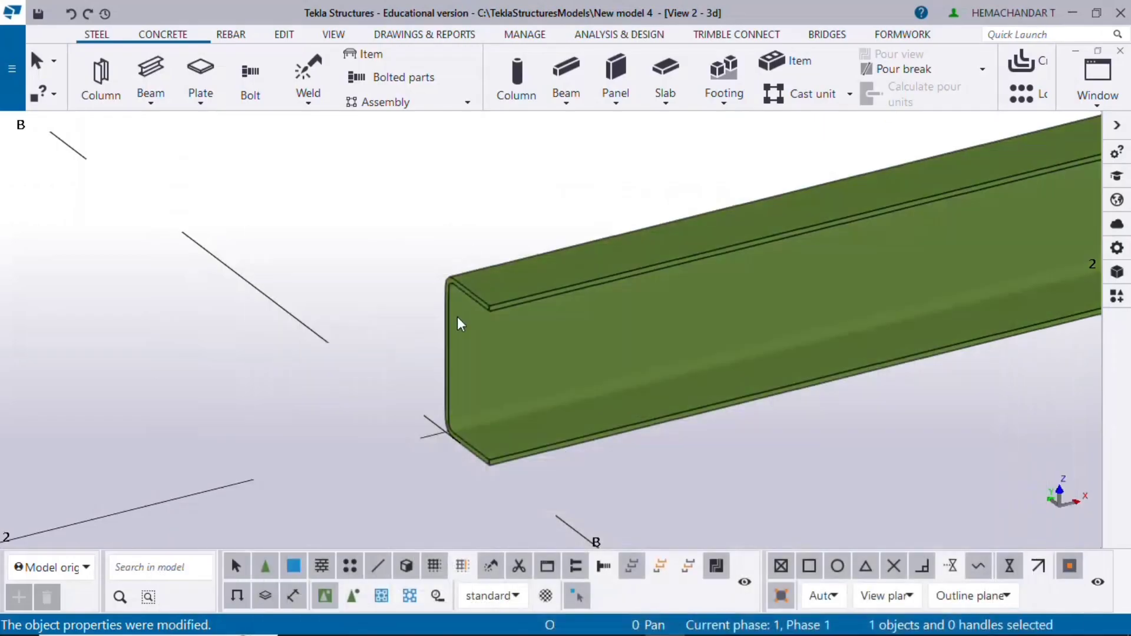
- Bring View 1 - GRID @2 to the front, showing the channel along grid line B at +0
left_click(1097, 76)
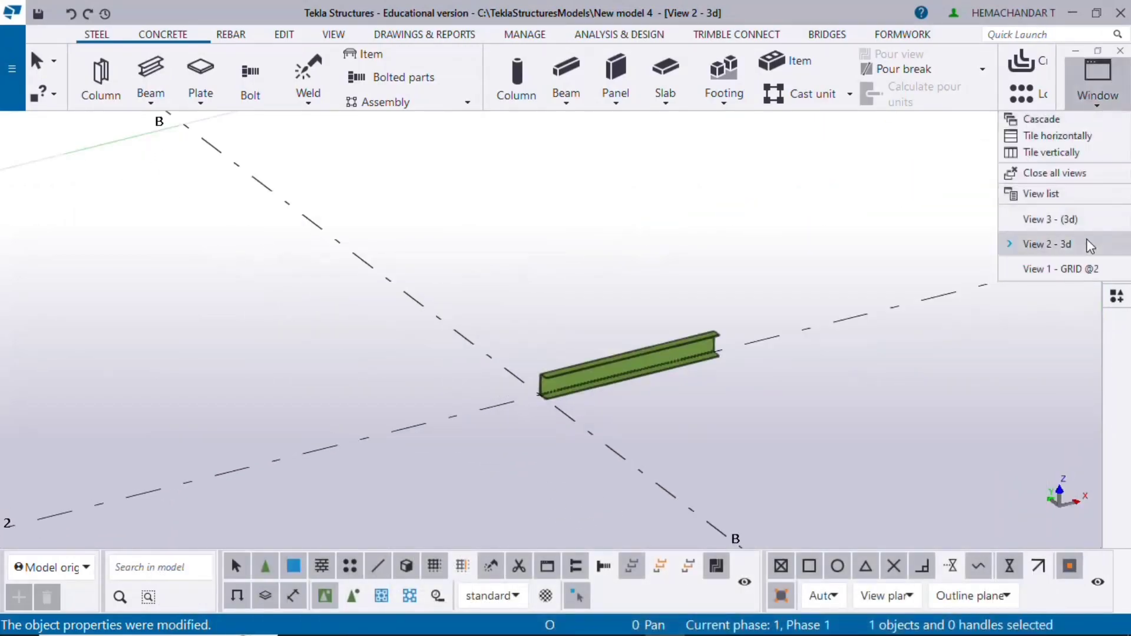
left_click(1060, 269)
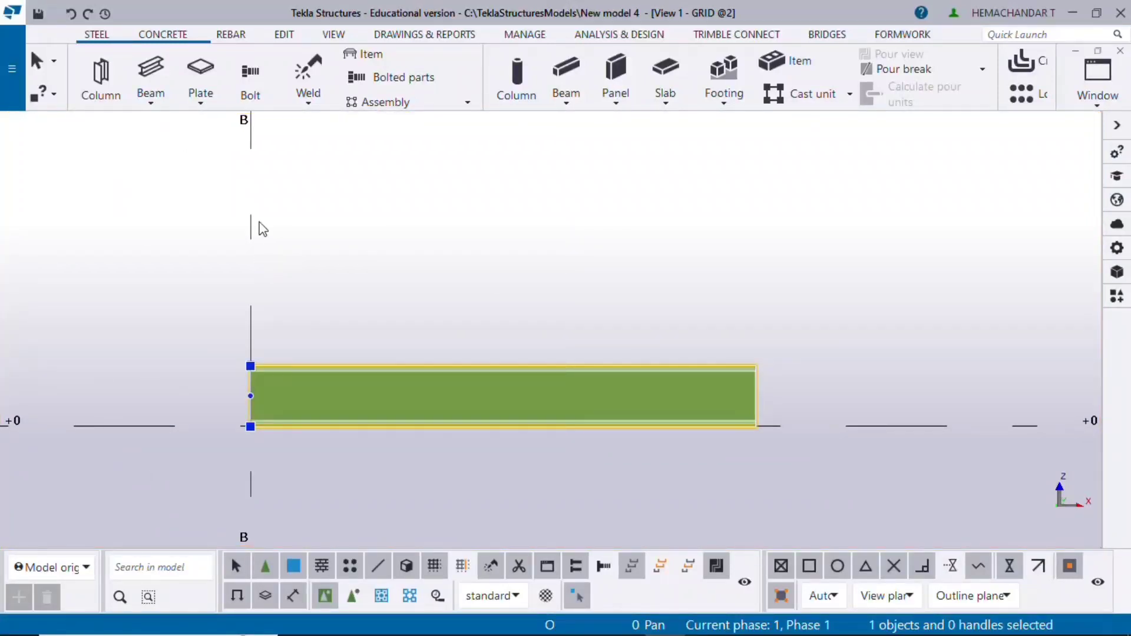
mouse_move(744, 395)
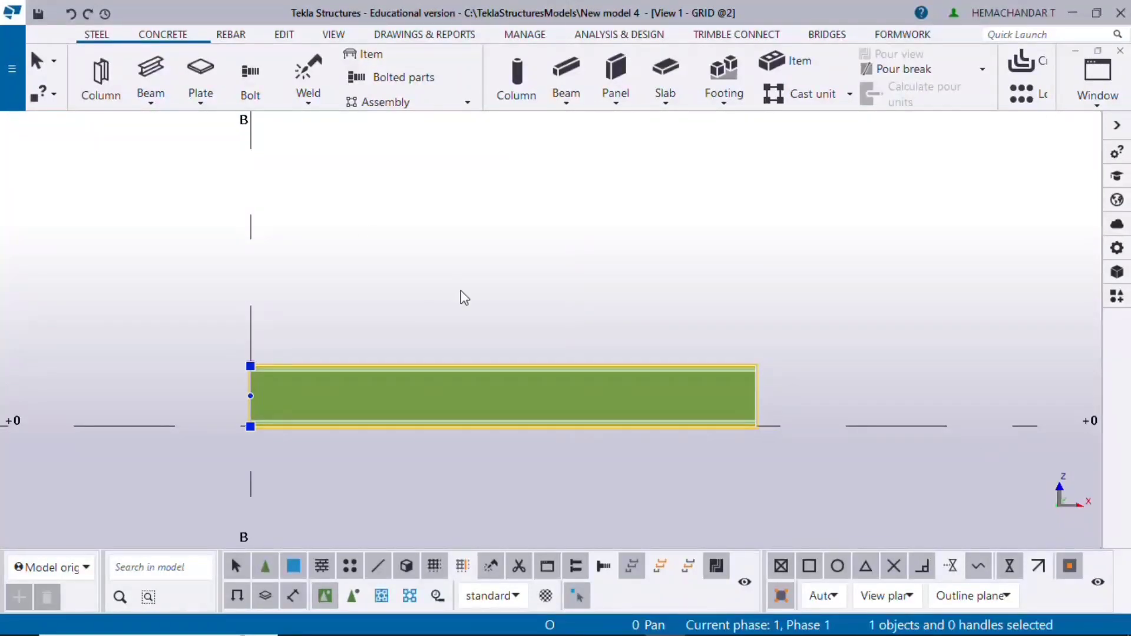
- Set the work plane to the current GRID view plane via Work plane > To view plane
left_click(332, 35)
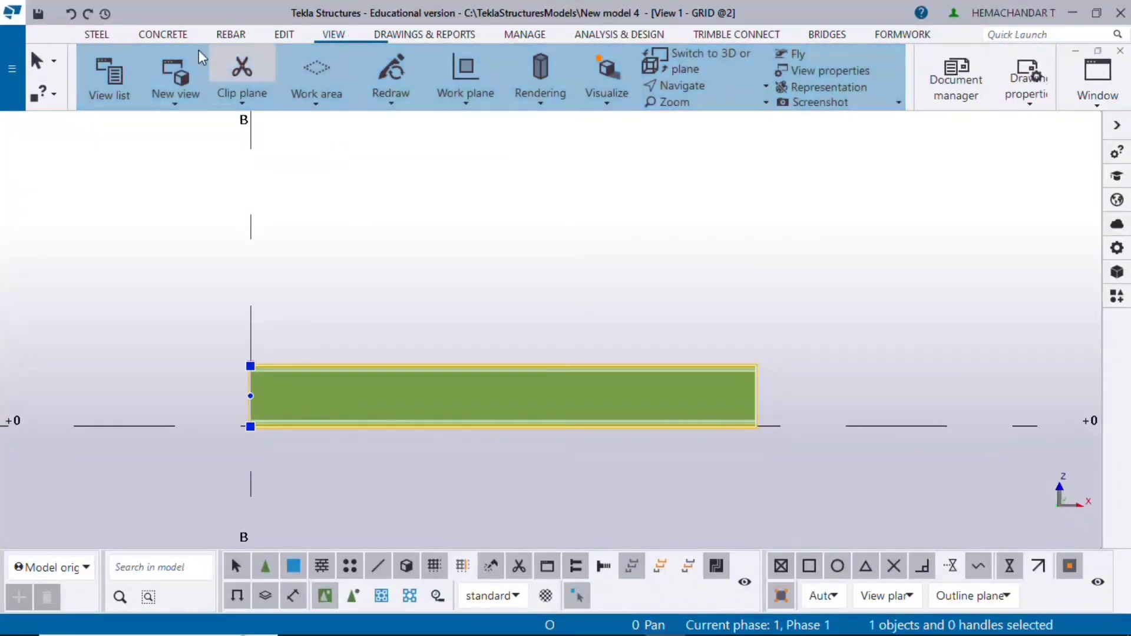
mouse_move(465, 75)
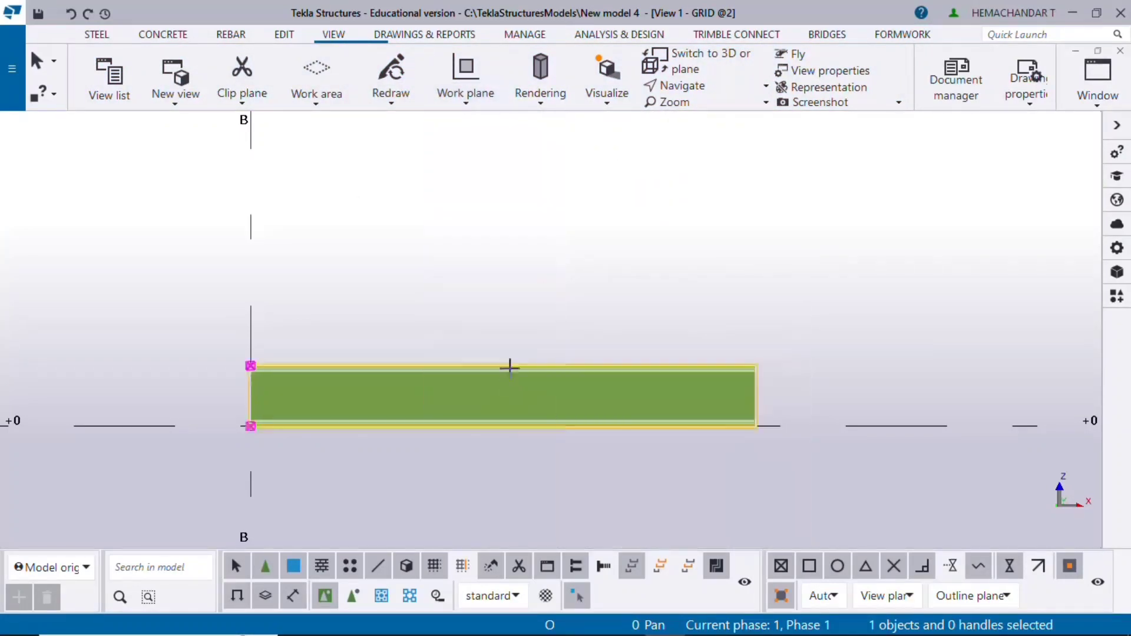
left_click(464, 72)
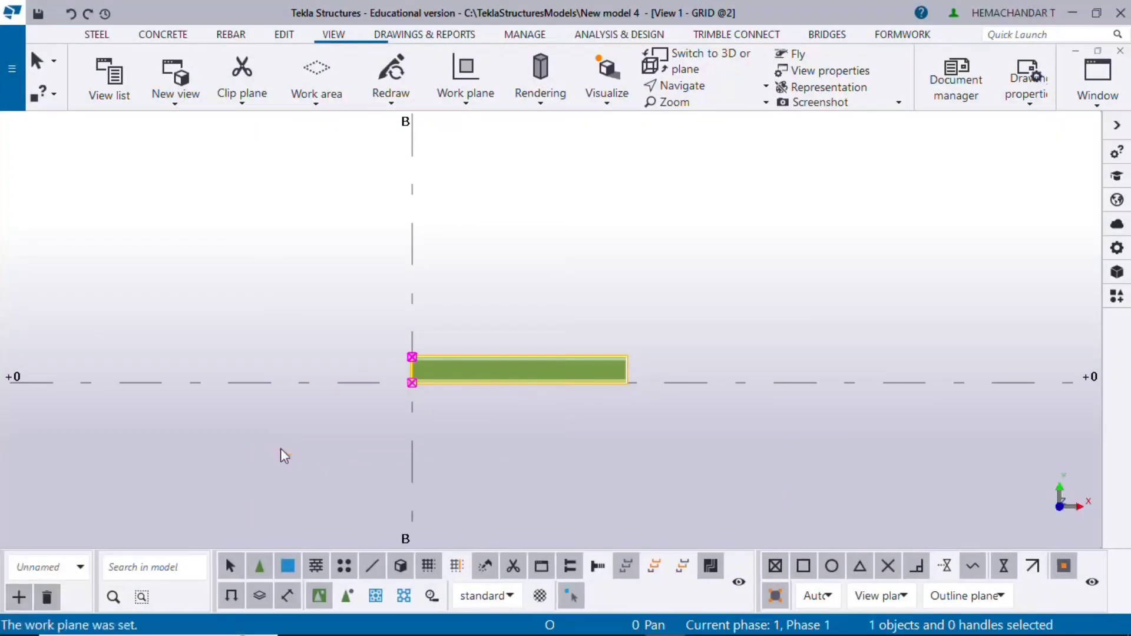
mouse_move(984, 503)
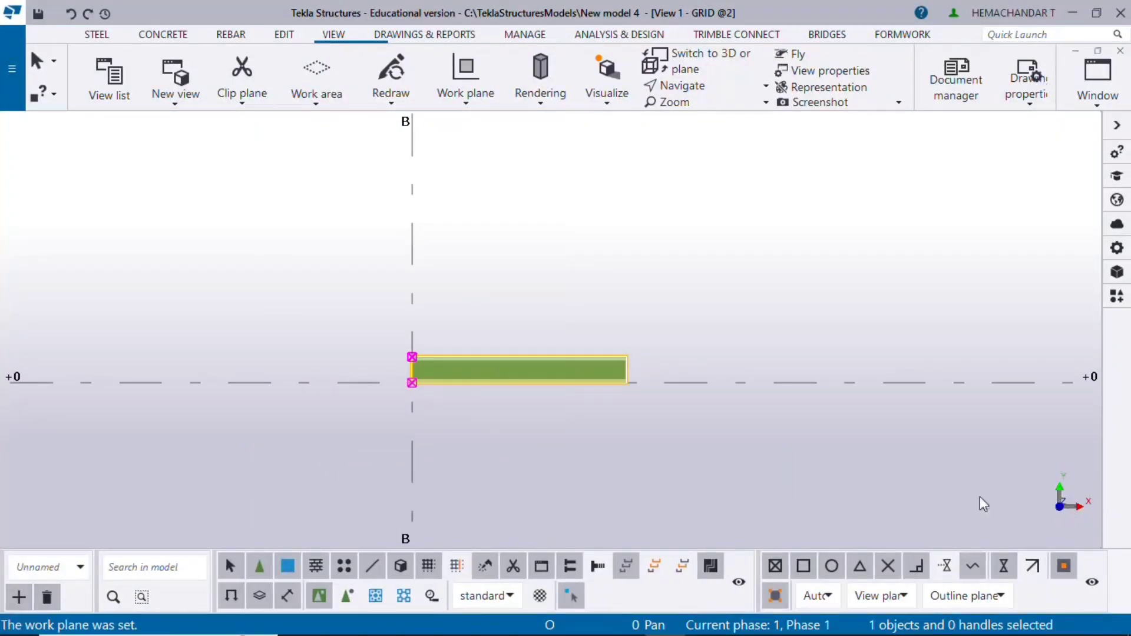
mouse_move(577, 326)
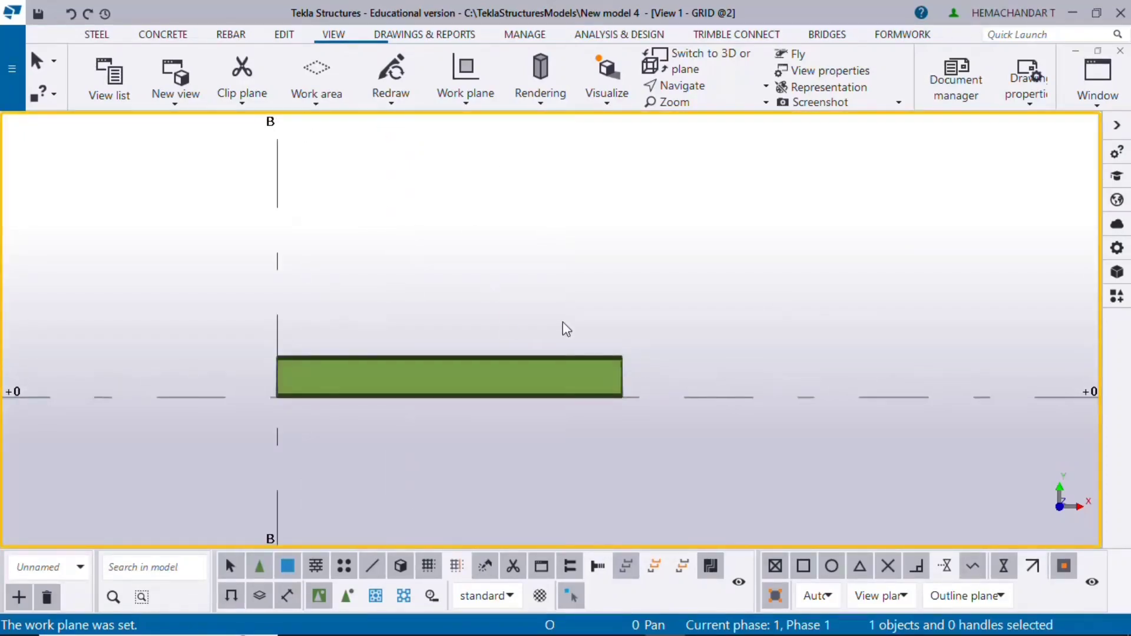
- Start a rotated copy of the base beam about its left end, angle 90 around Z
right_click(448, 377)
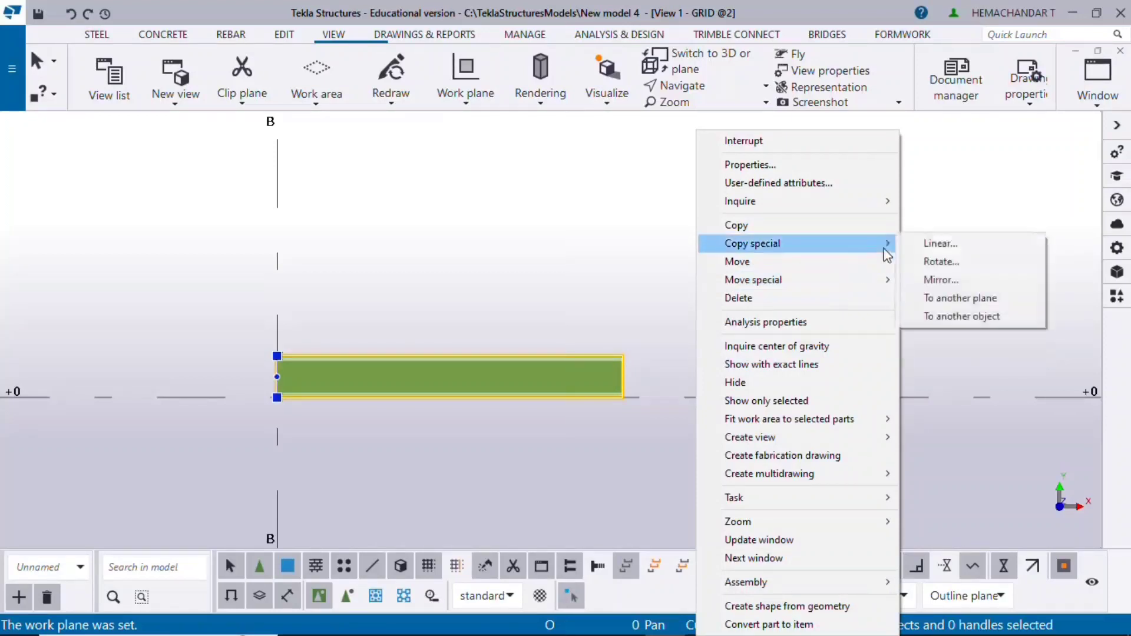
left_click(940, 261)
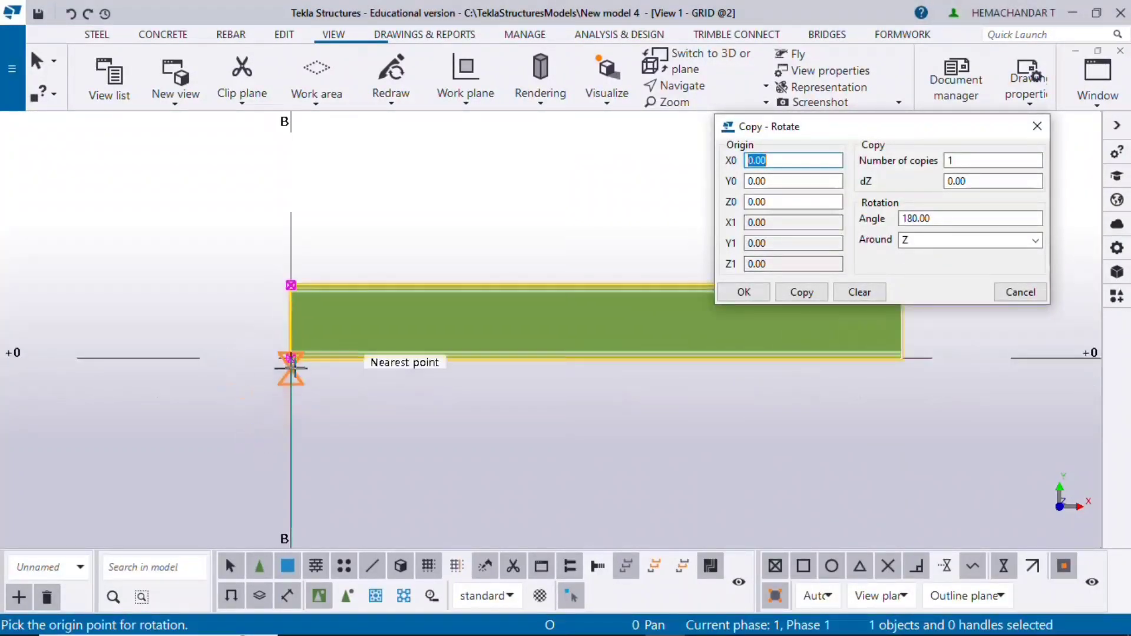
left_click(290, 358)
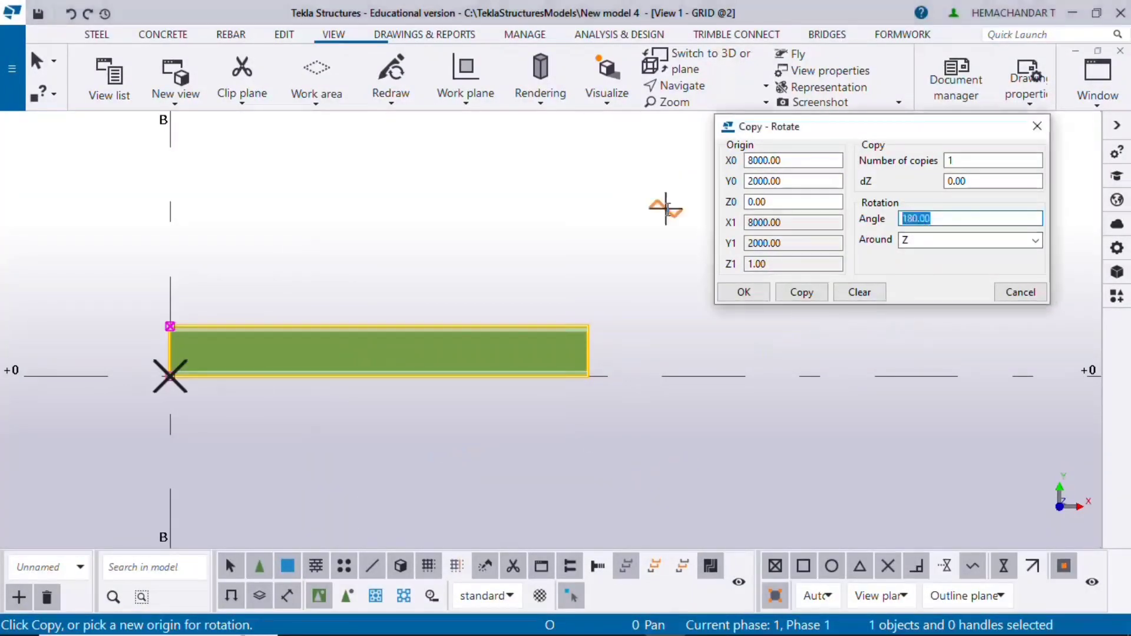
type("90")
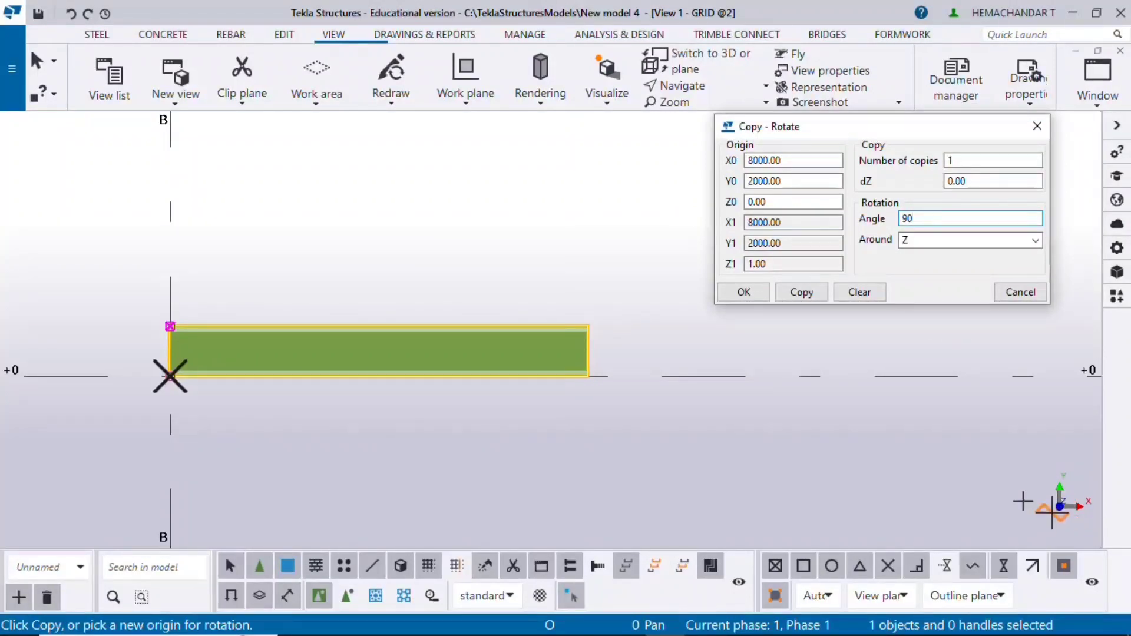
mouse_move(601, 311)
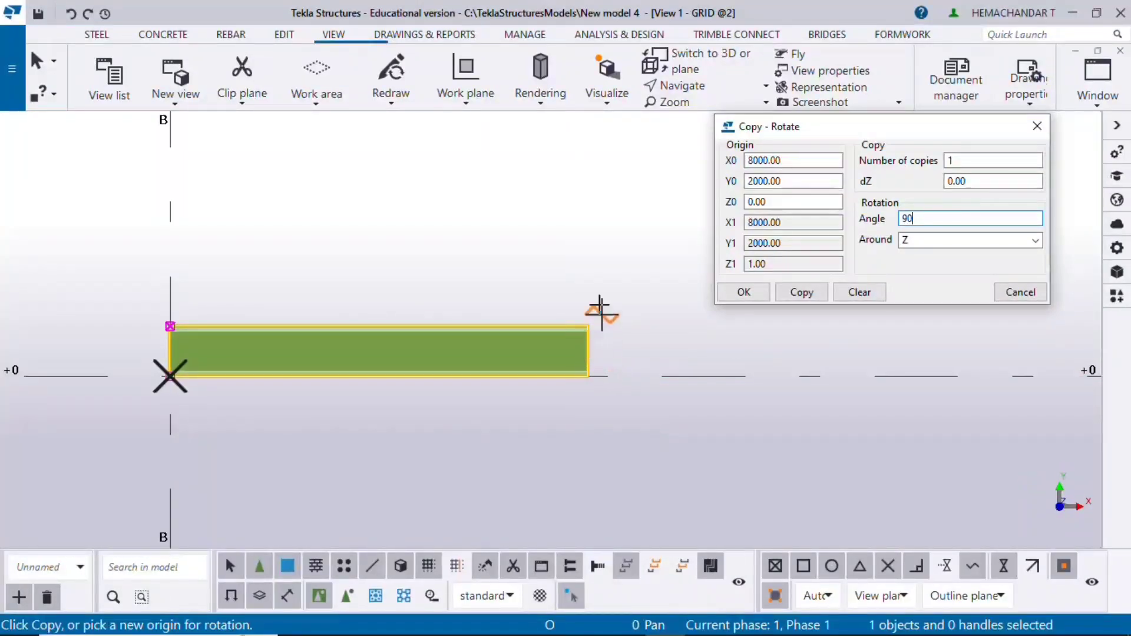
mouse_move(1035, 475)
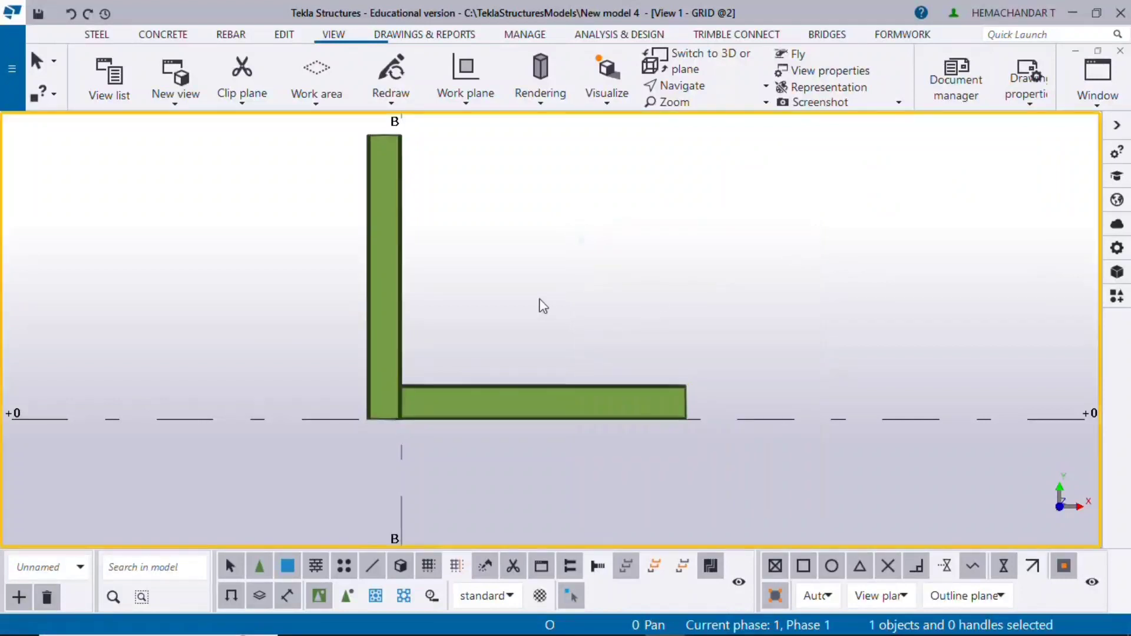
- Drop the upright onto the base beam and modify its profile to PLT380*4
right_click(382, 288)
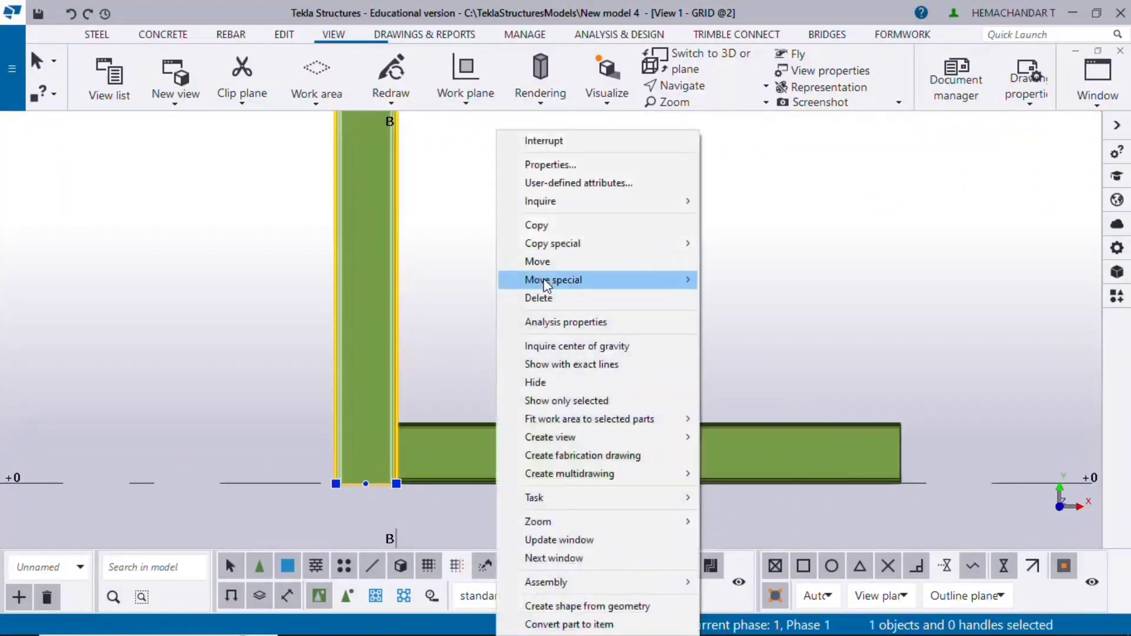
left_click(537, 261)
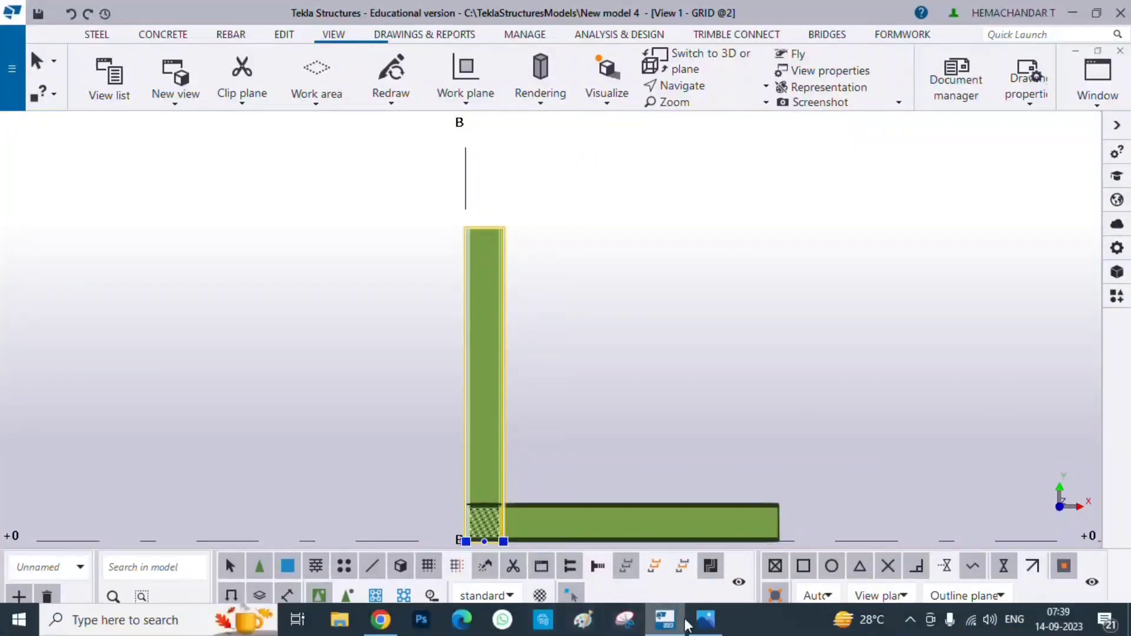
left_click(703, 618)
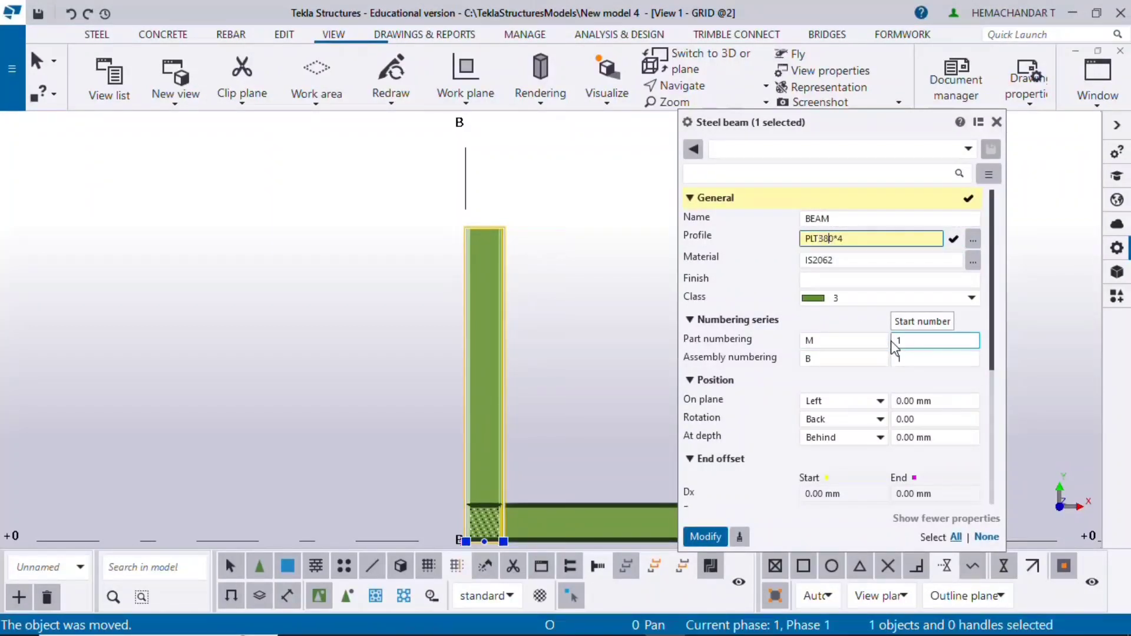
left_click(705, 537)
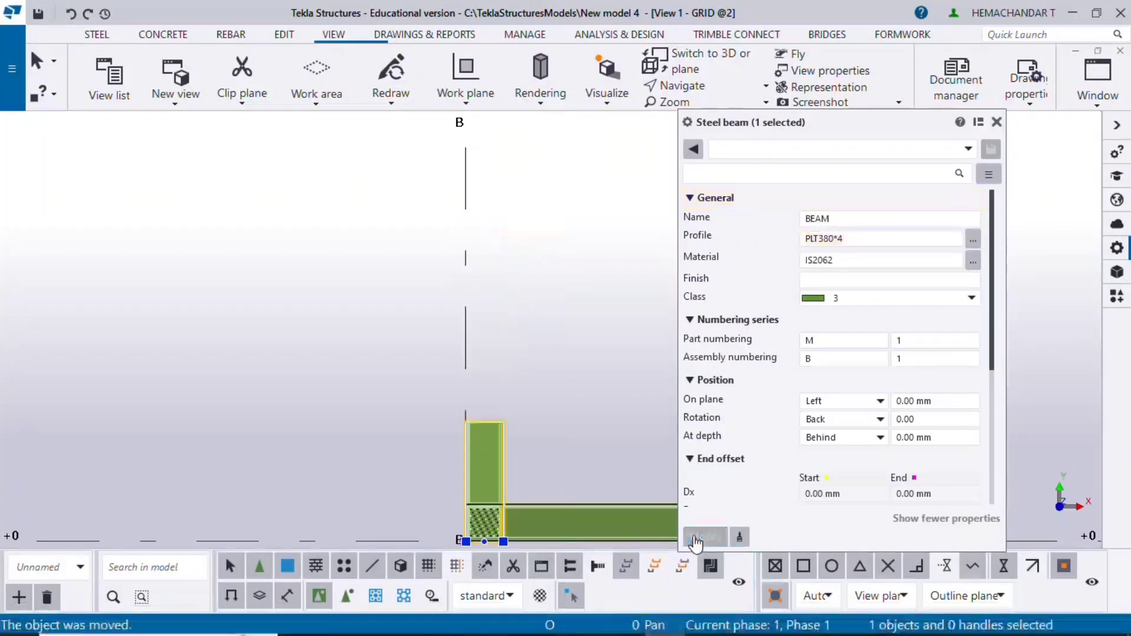
left_click(705, 537)
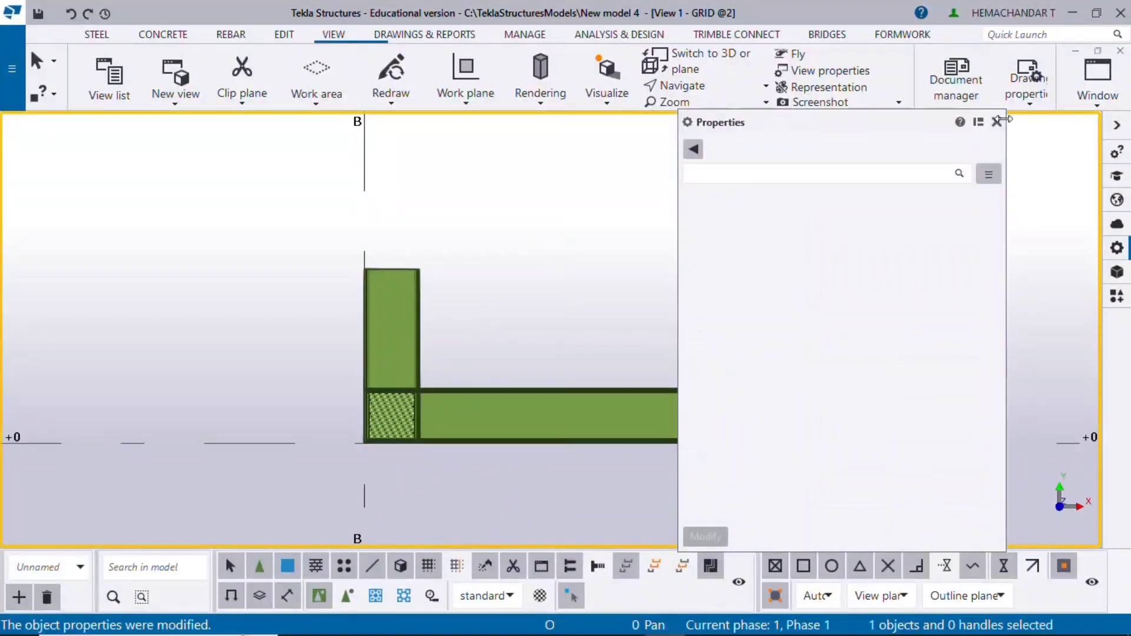
left_click(1000, 121)
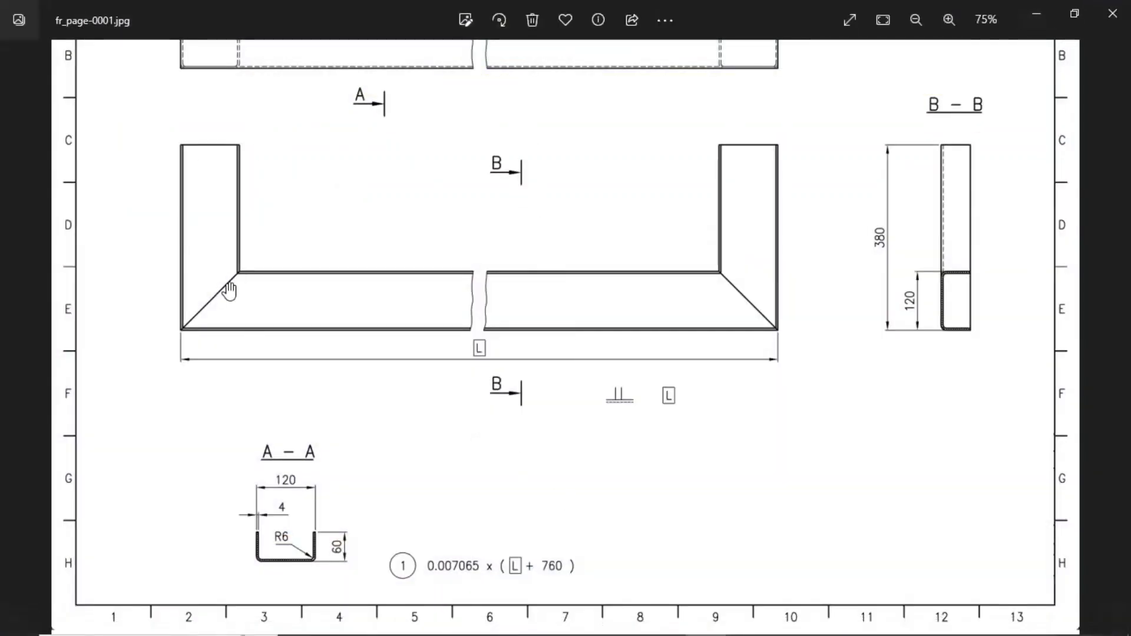
mouse_move(539, 285)
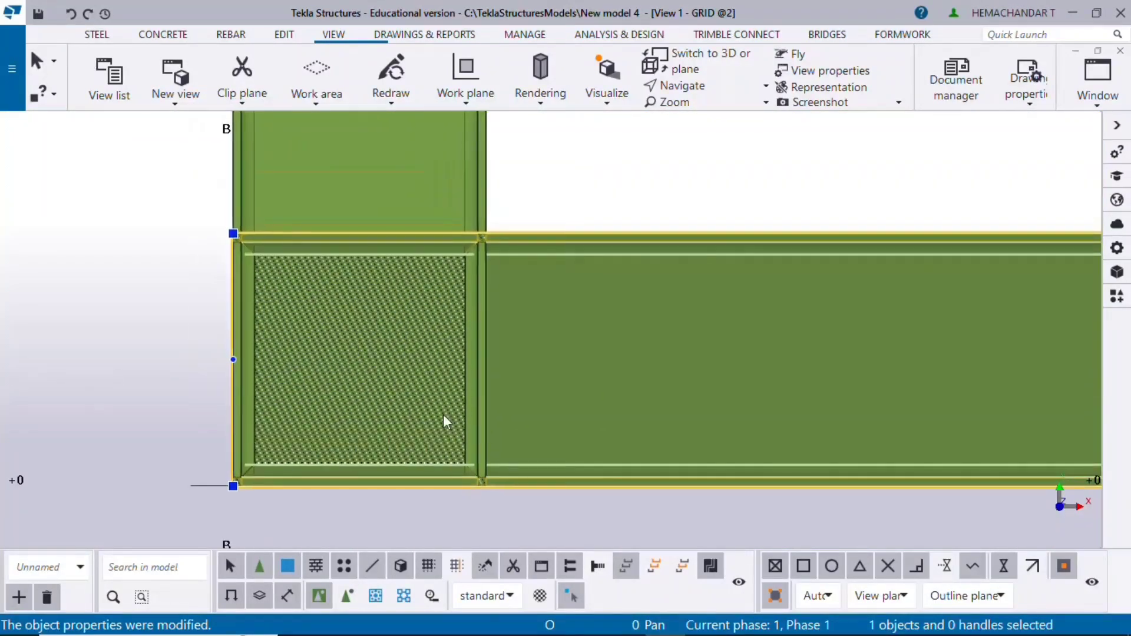
- Line-cut the upright's lower end along the overlap diagonal, removing the overlapping triangle
left_click(284, 34)
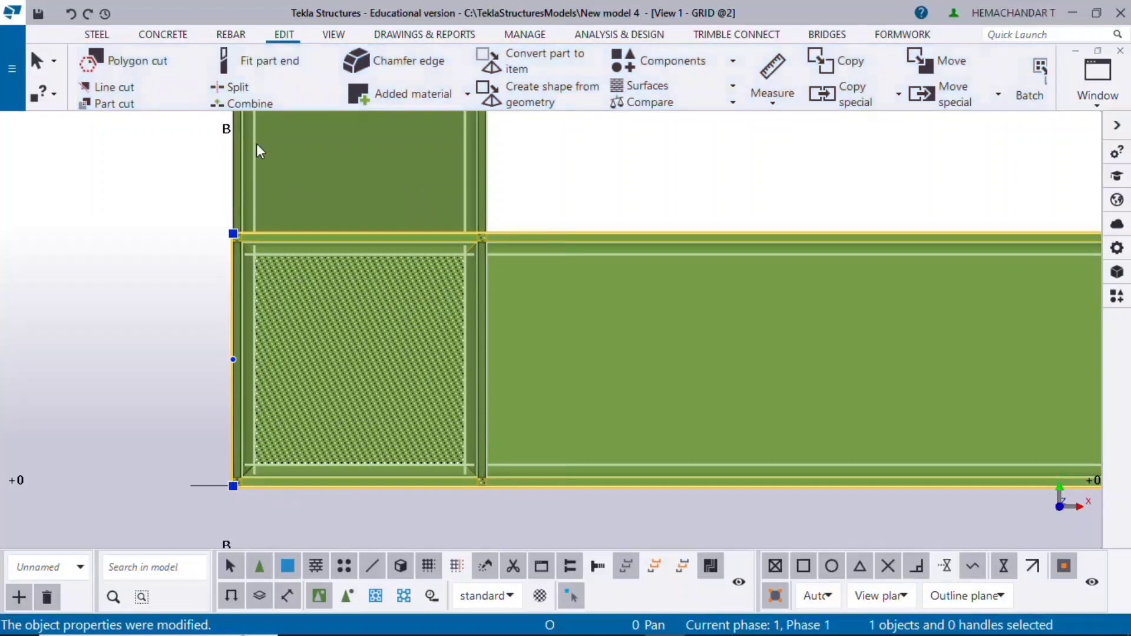
left_click(113, 104)
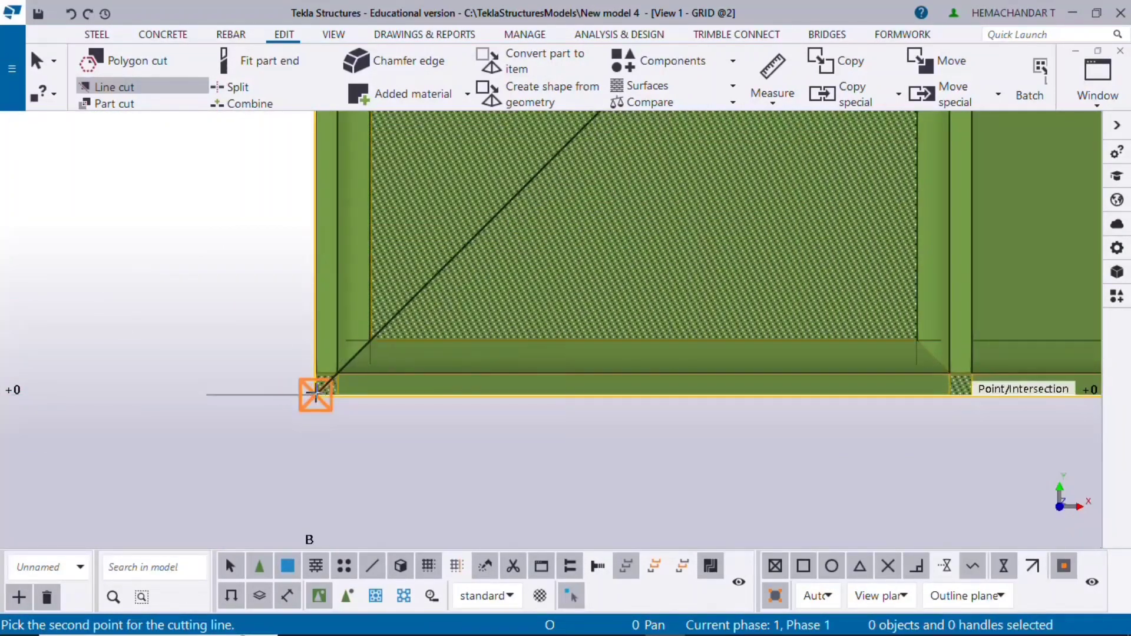
left_click(315, 394)
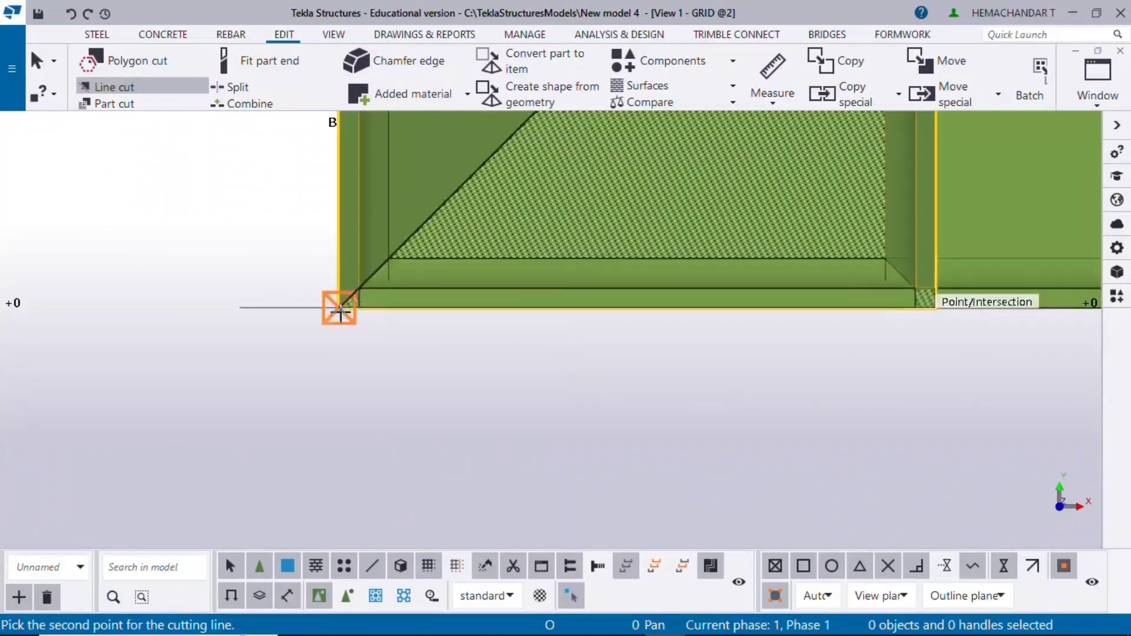
left_click(339, 309)
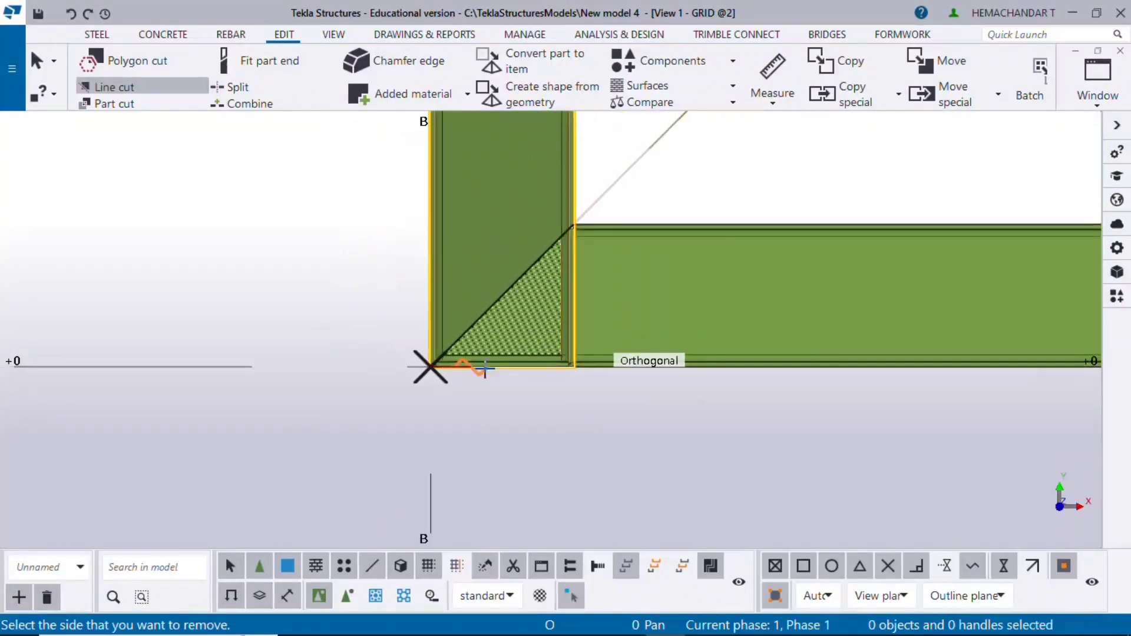
left_click(475, 367)
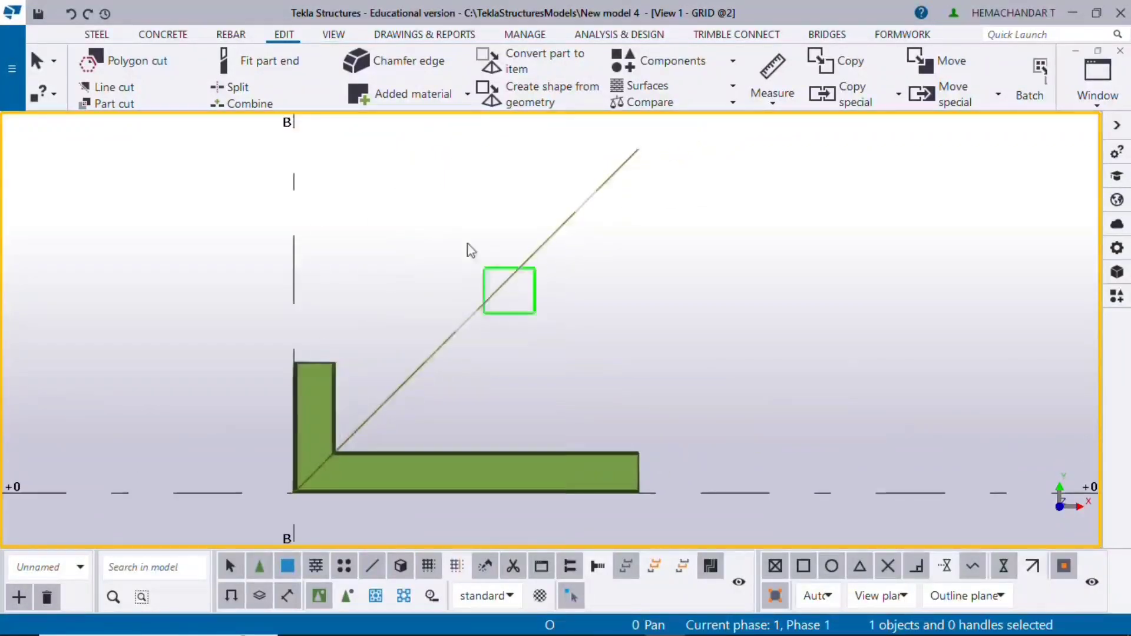
- Select the diagonal cut line and the mitred upright to check the result
left_click(509, 291)
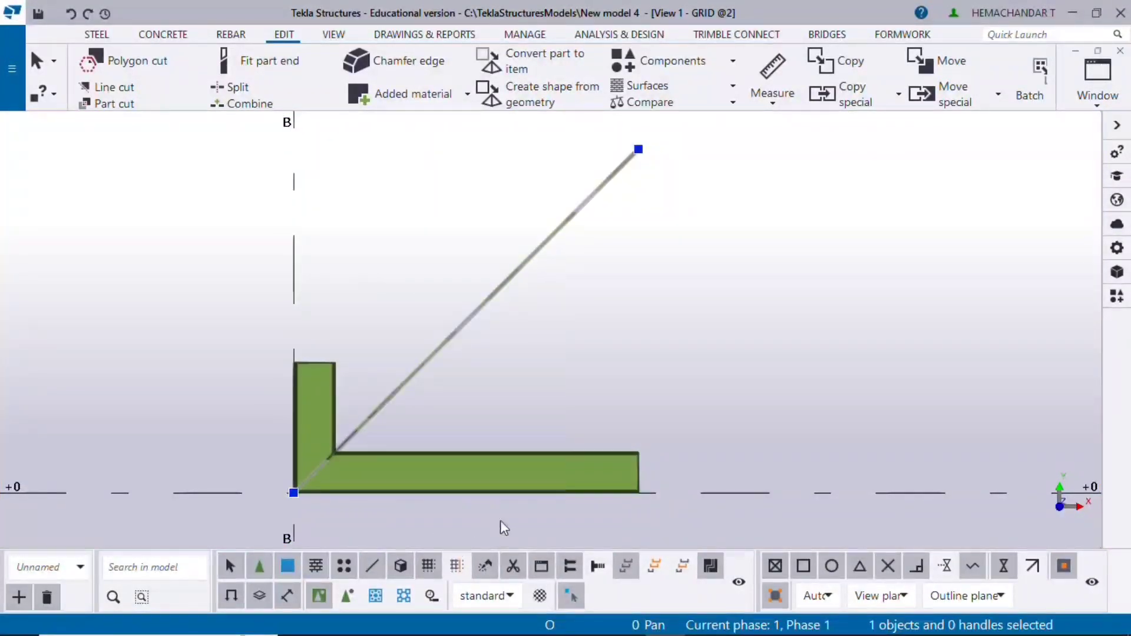
left_click(313, 404)
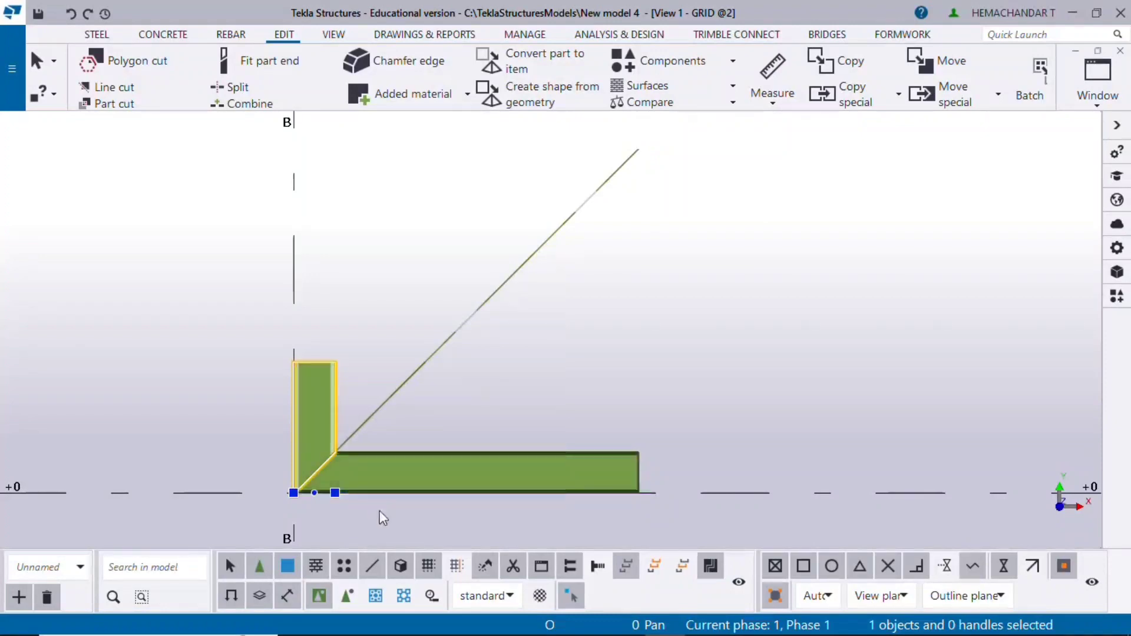
scroll("down", 3)
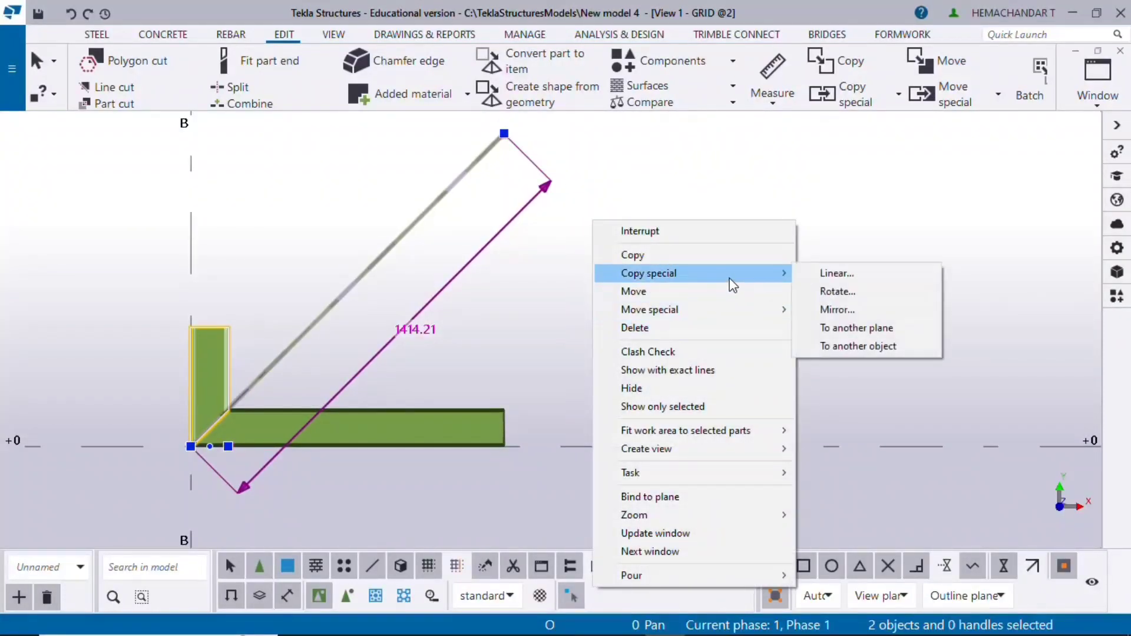
- Mirror the mitred upright about the base beam's midpoint to form the U-frame, then list open views
left_click(837, 310)
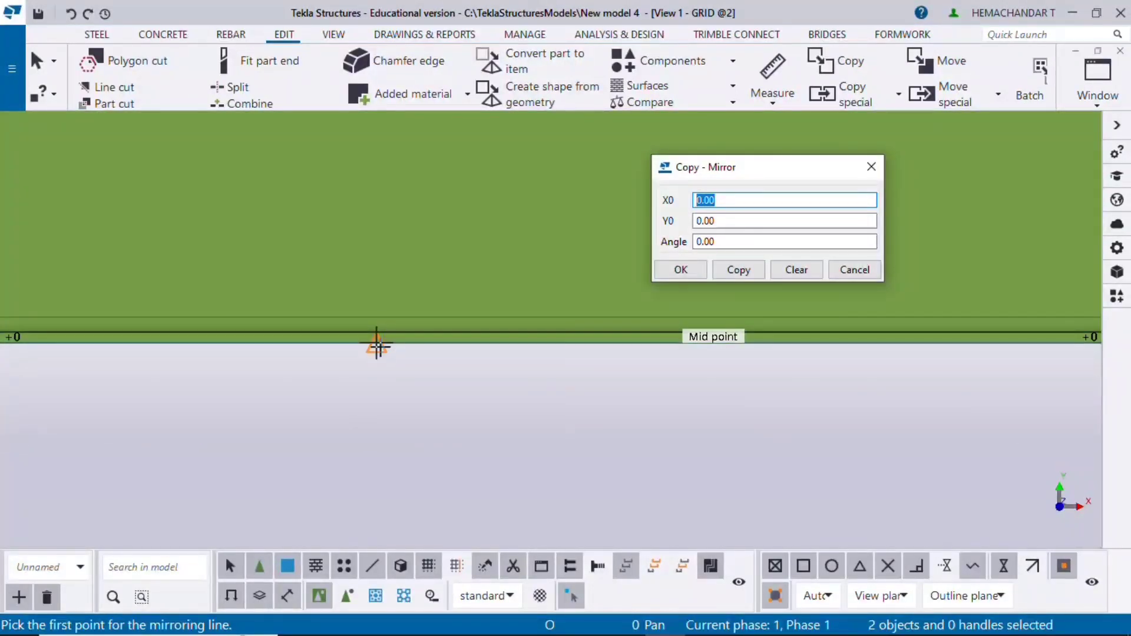
left_click(377, 345)
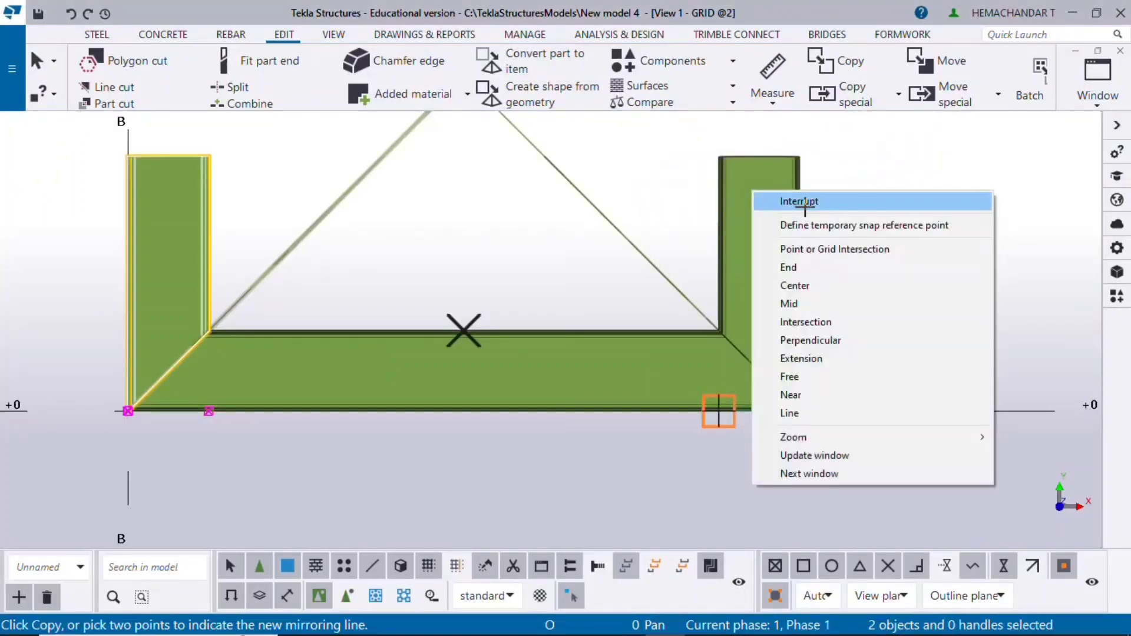
left_click(799, 201)
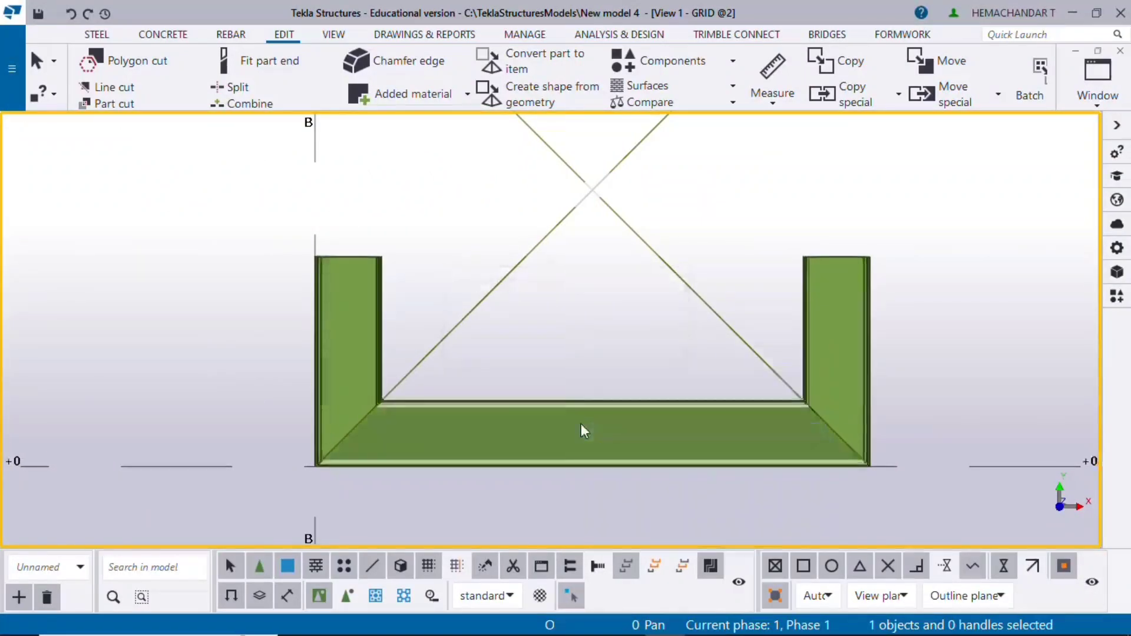
left_click(1095, 94)
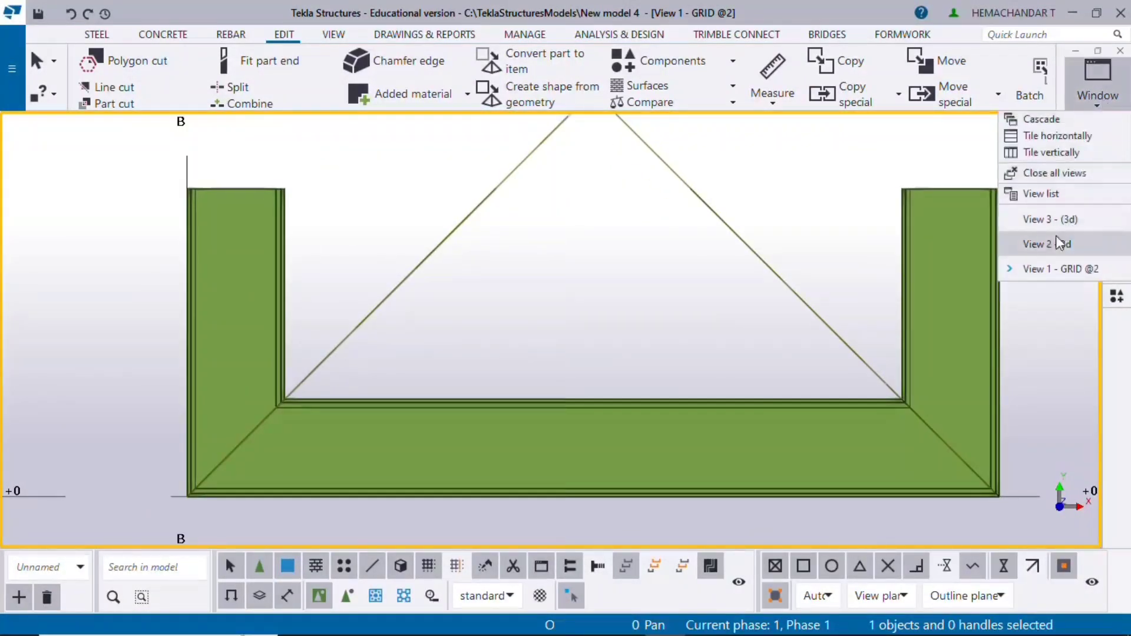
- Switch to View 2 - 3d and zoom onto the frame corner, picking it as rotation origin
left_click(1045, 243)
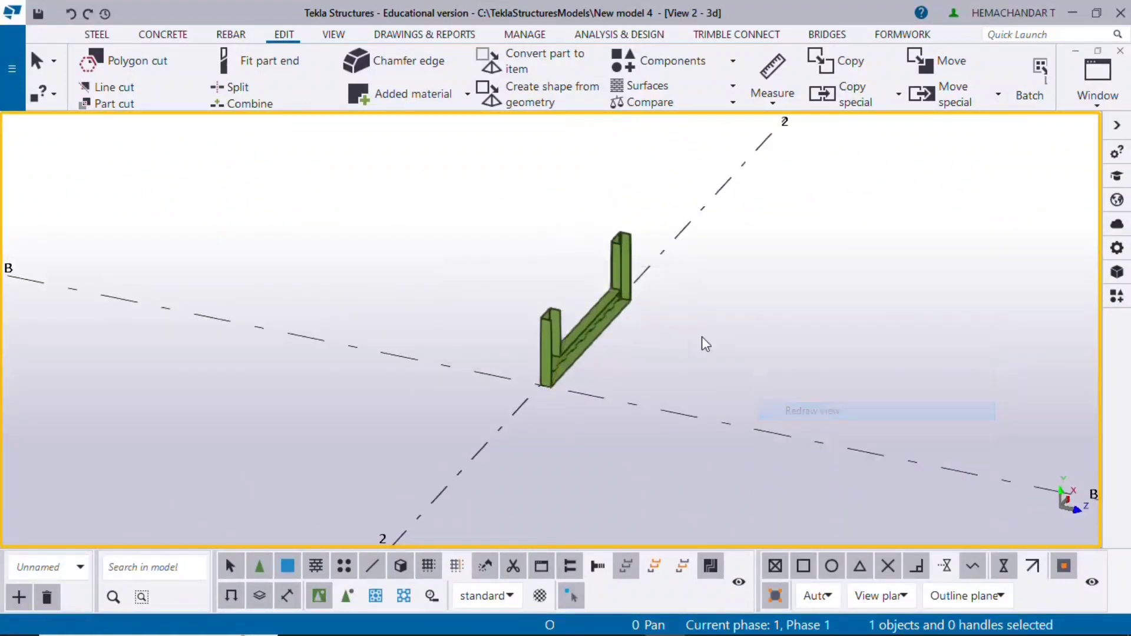
scroll("up", 3)
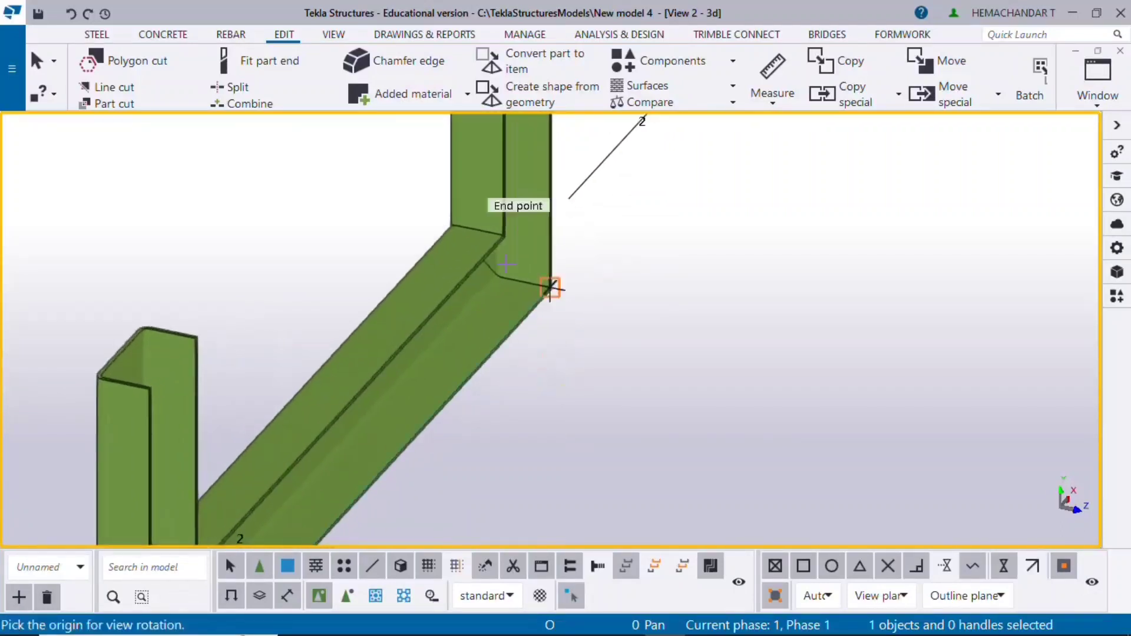
left_click(552, 287)
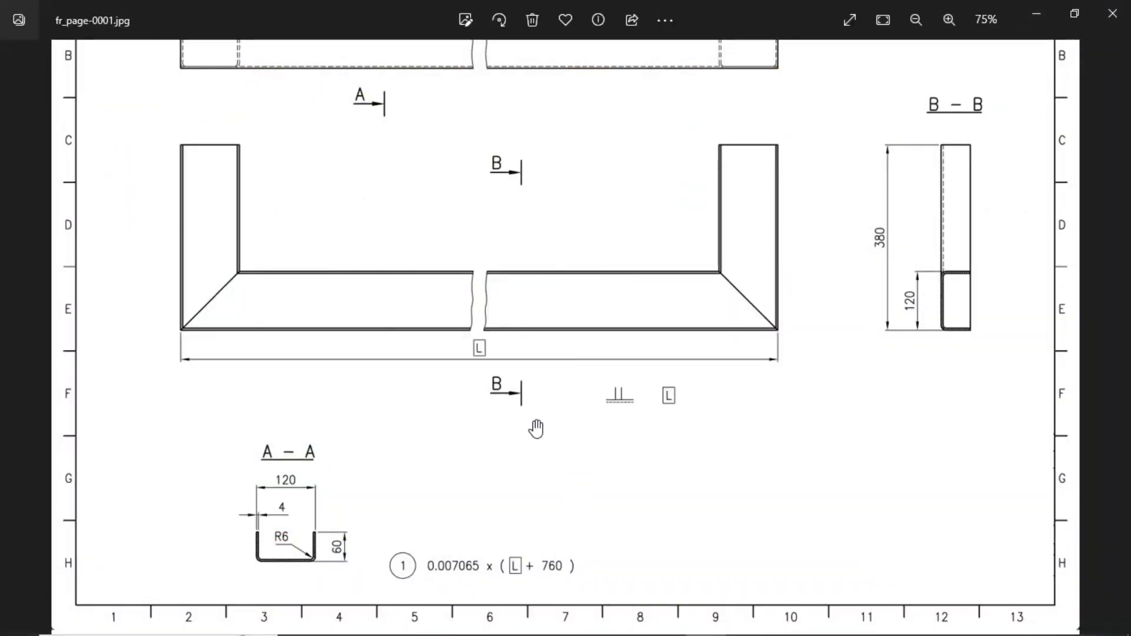
mouse_move(468, 408)
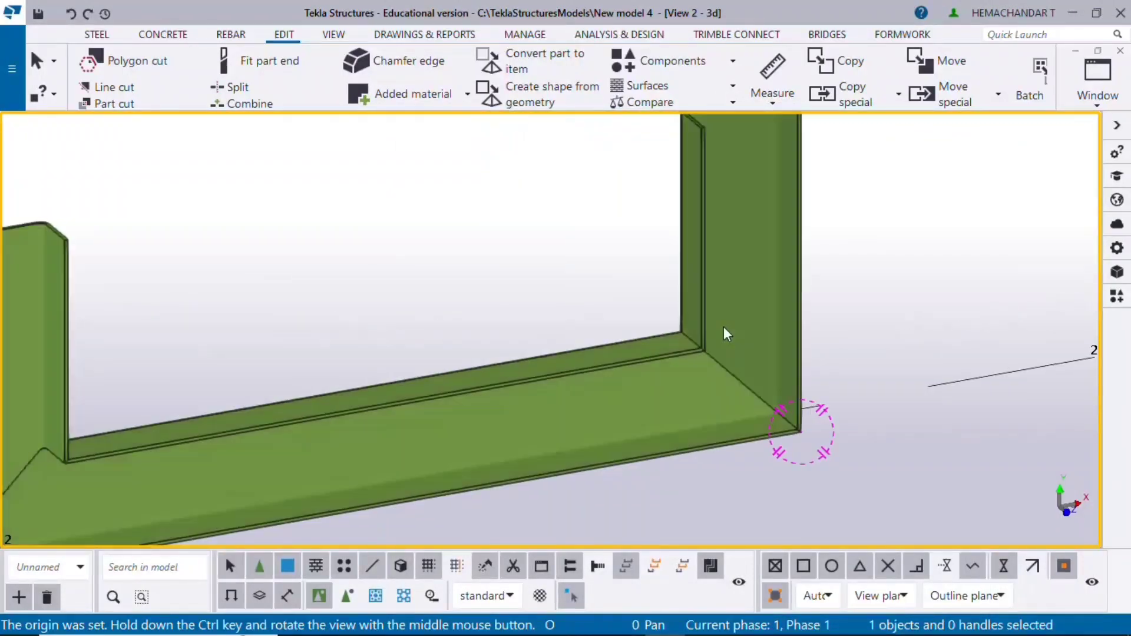
- Create a weld between the base beam and an upright via Steel > Weld
left_click(97, 34)
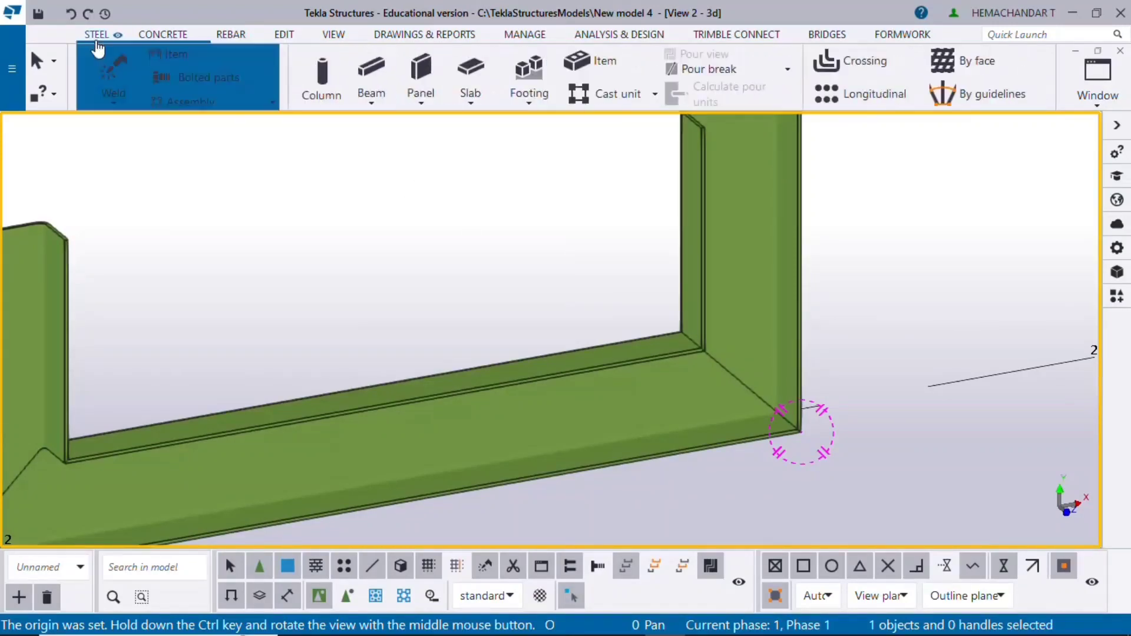
left_click(308, 93)
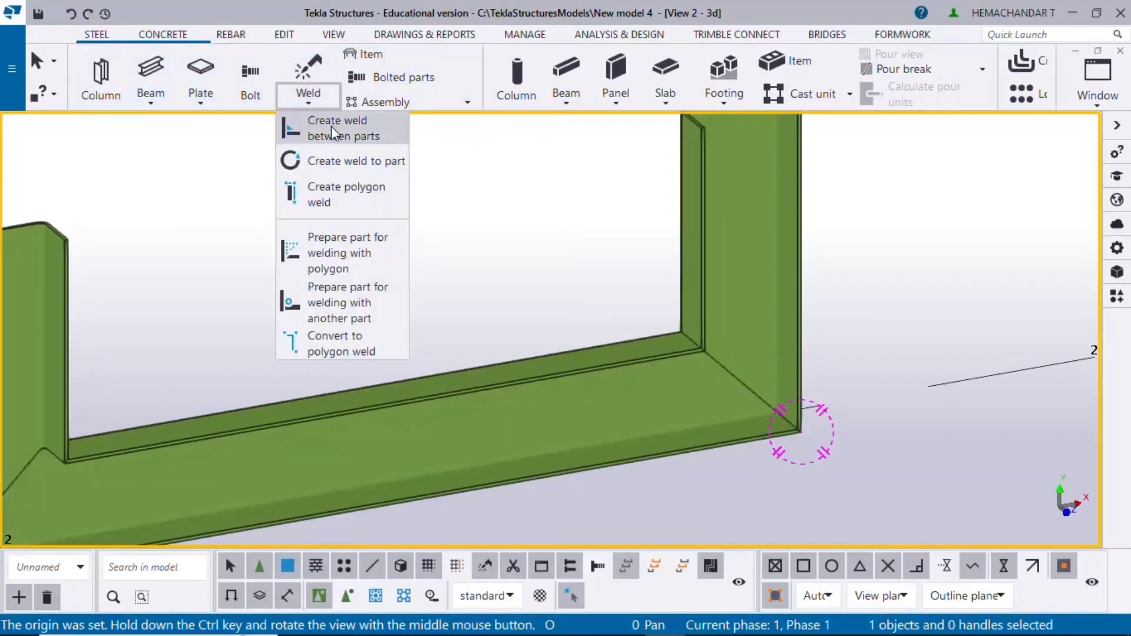
left_click(336, 127)
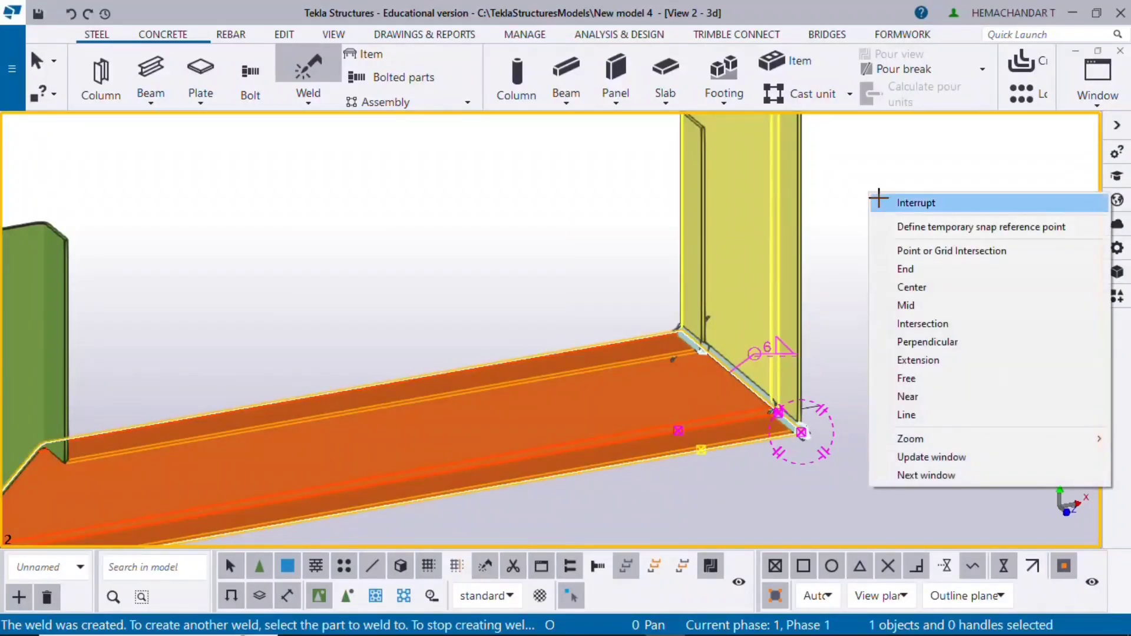
left_click(916, 202)
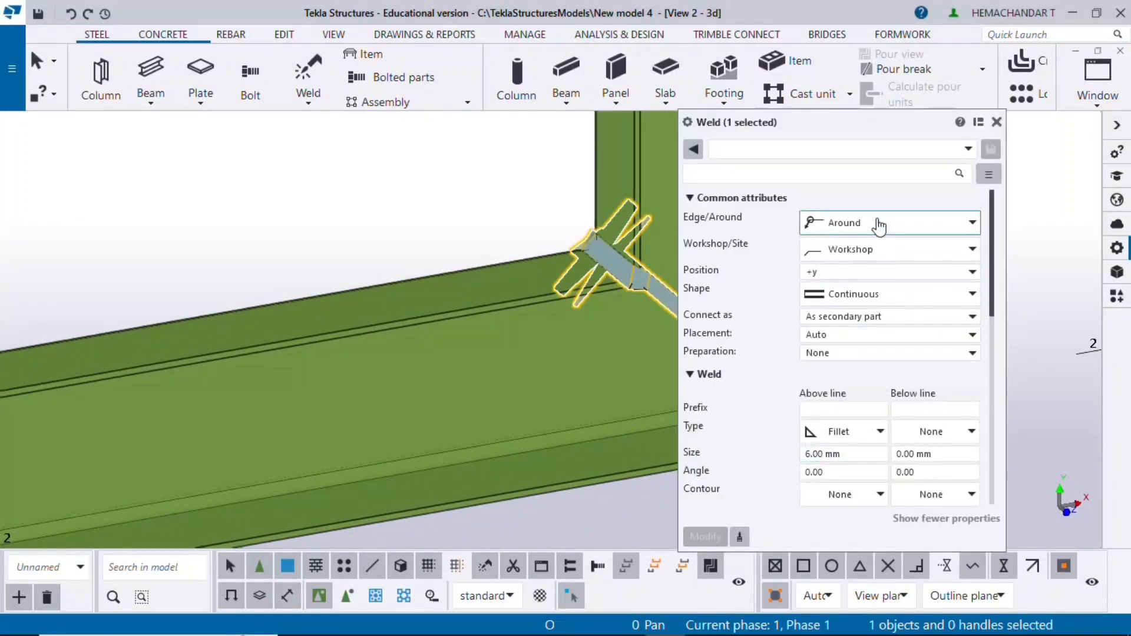
- Set the weld to Edge with type Square groove square butt and modify it
left_click(888, 223)
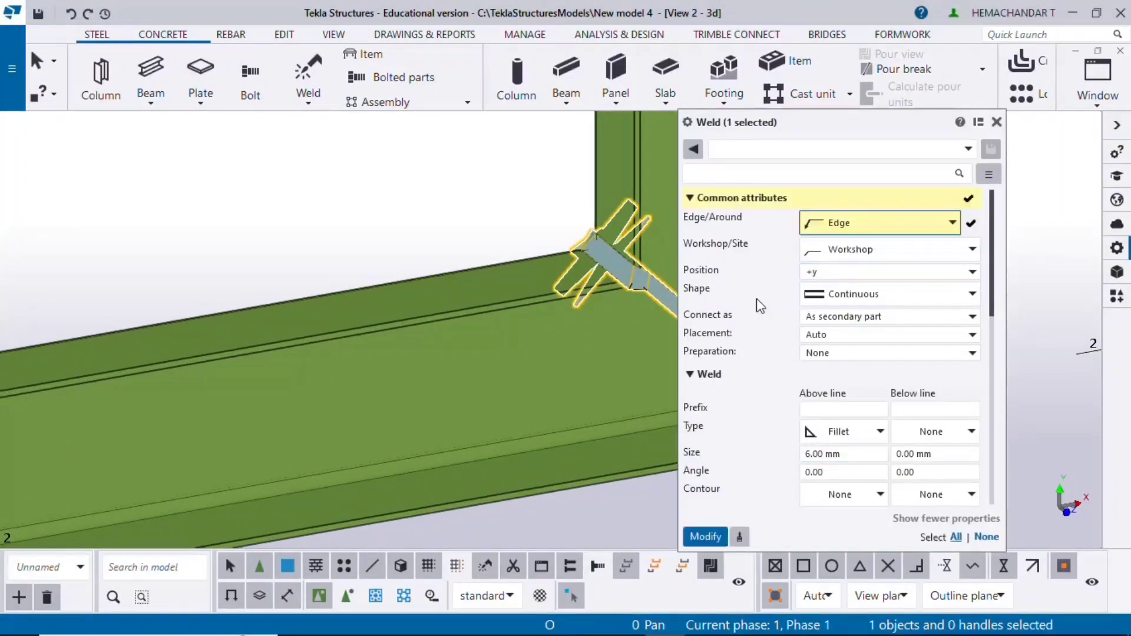
left_click(877, 431)
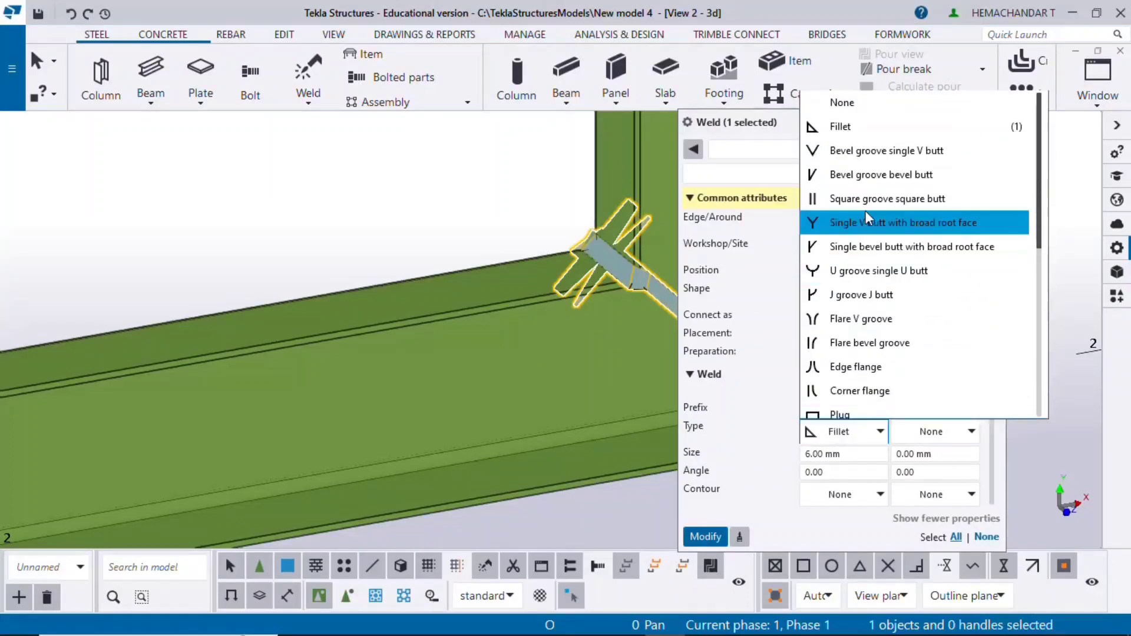
left_click(887, 197)
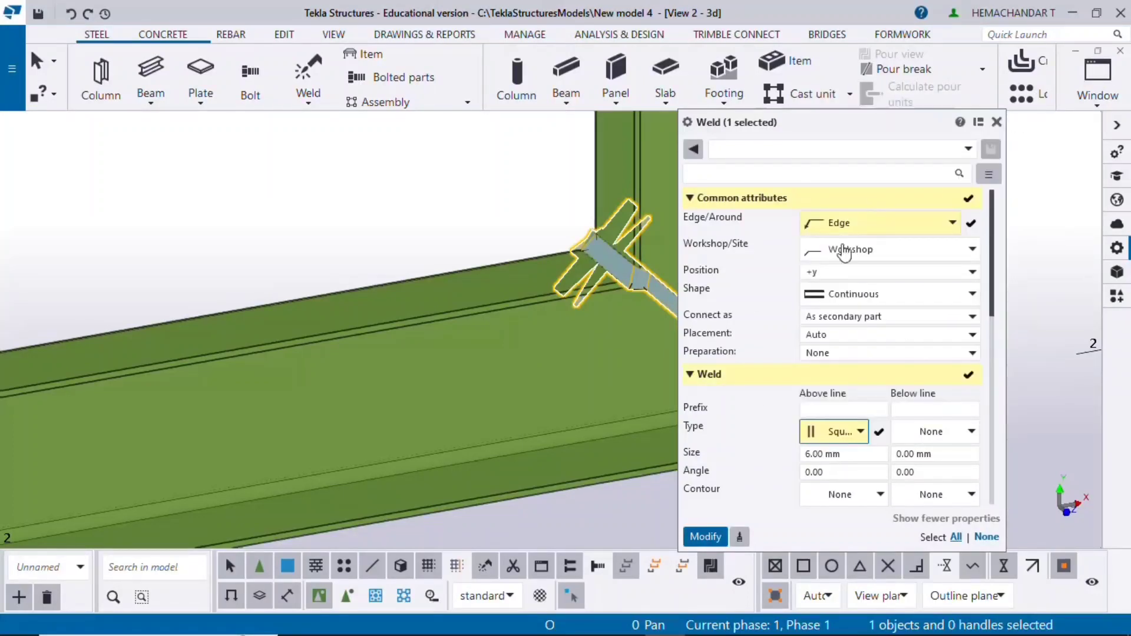
left_click(704, 537)
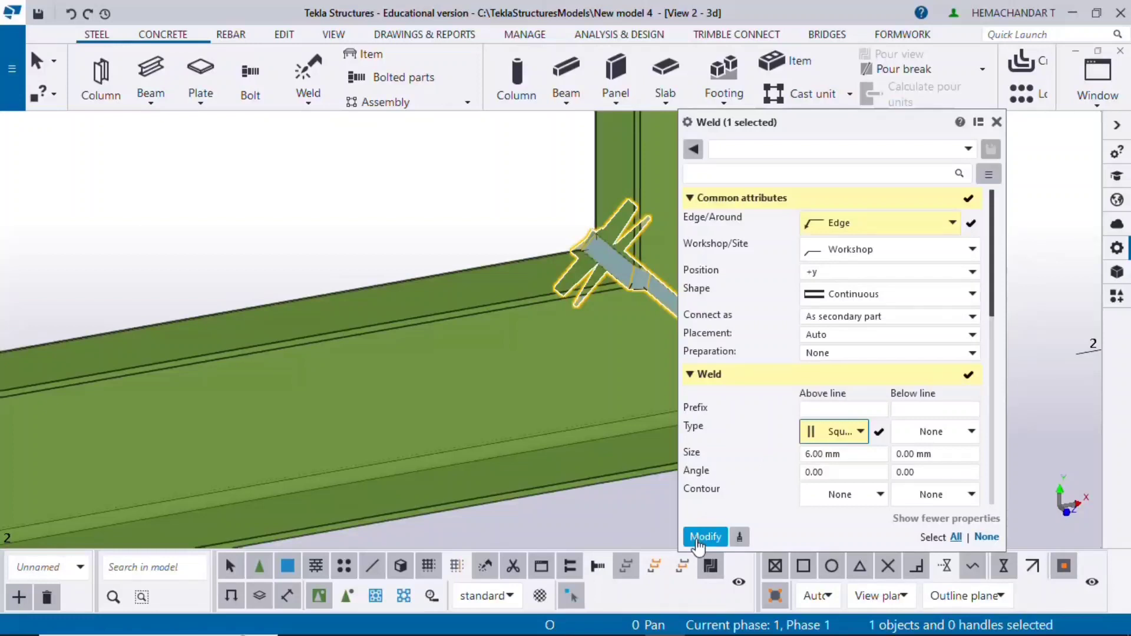
left_click(704, 537)
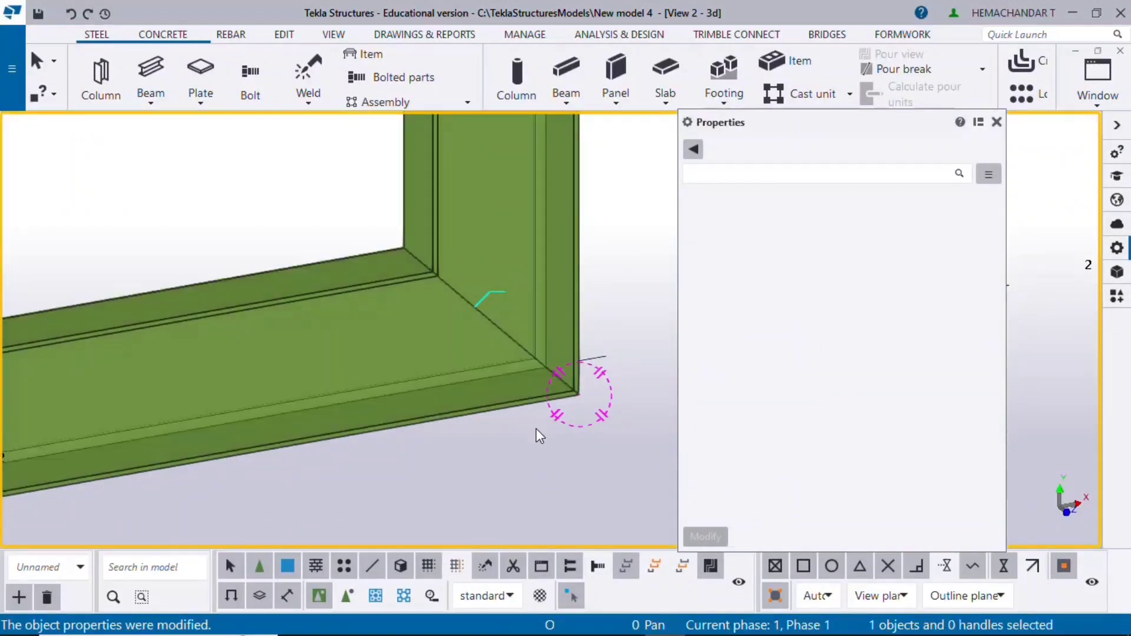
- Select the weld and pick a preparation setting for it
left_click(490, 299)
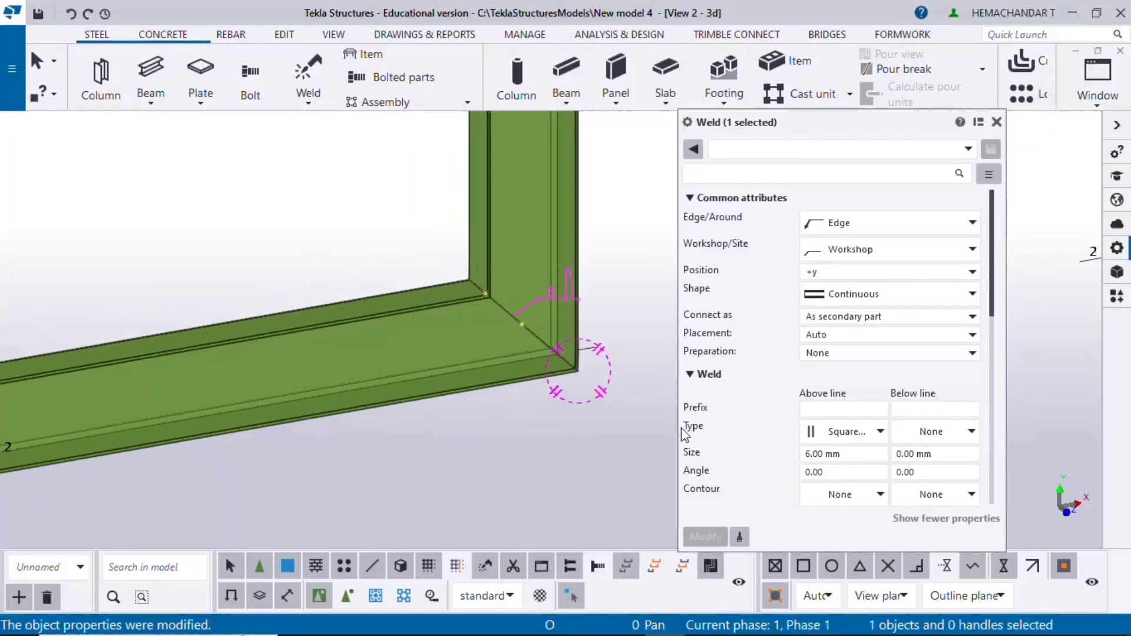
left_click(969, 352)
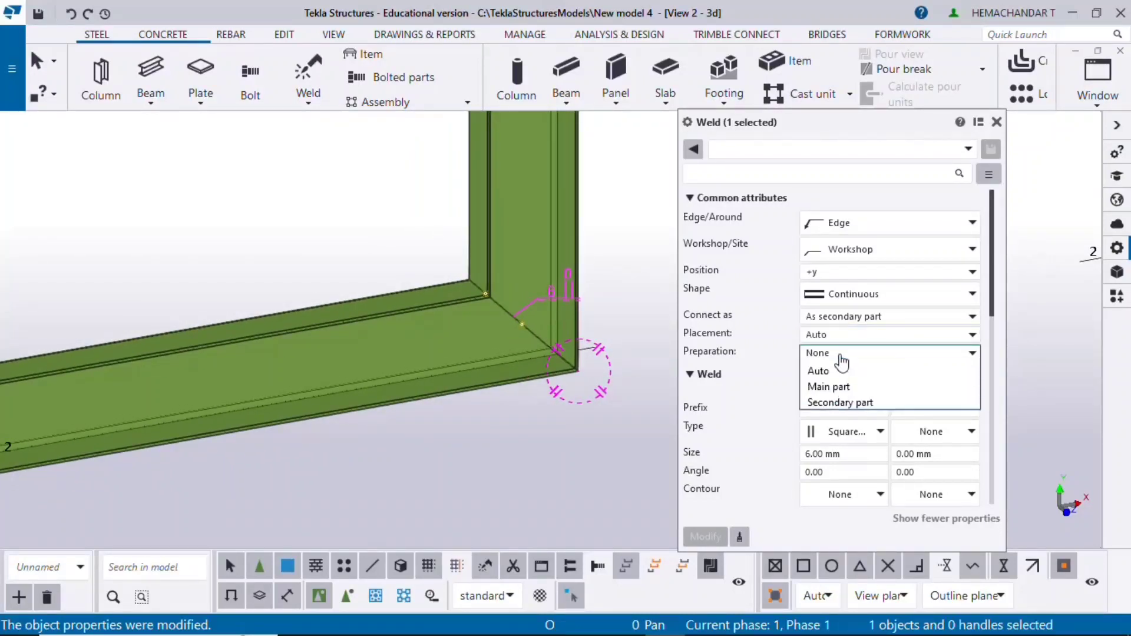
left_click(818, 371)
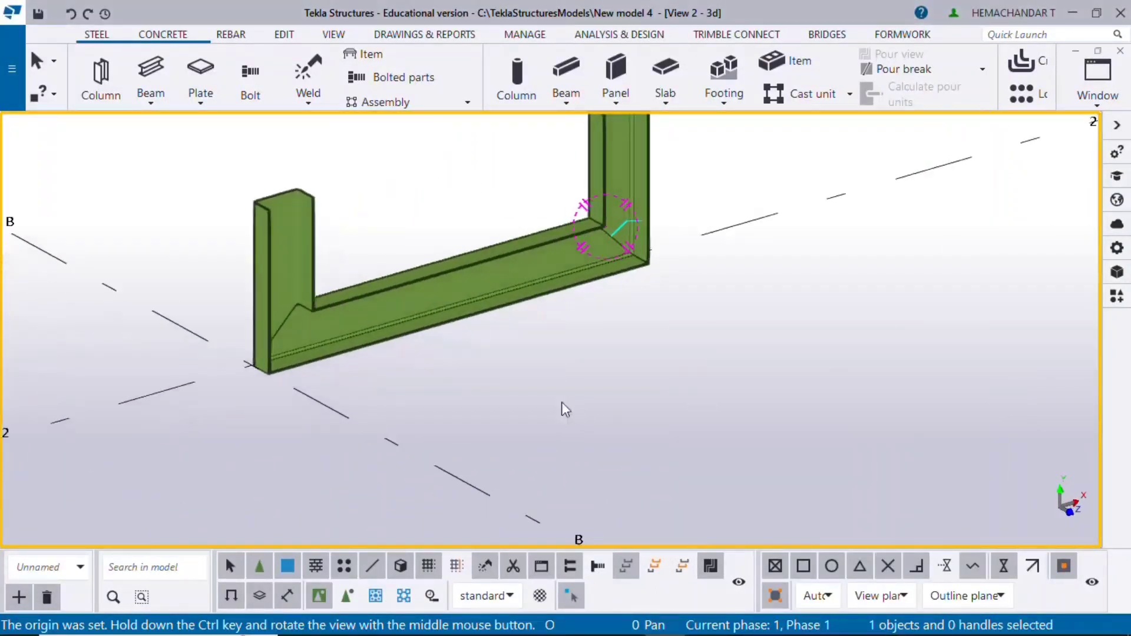
- Return to View 1 - GRID @2 showing the welded frame
left_click(307, 68)
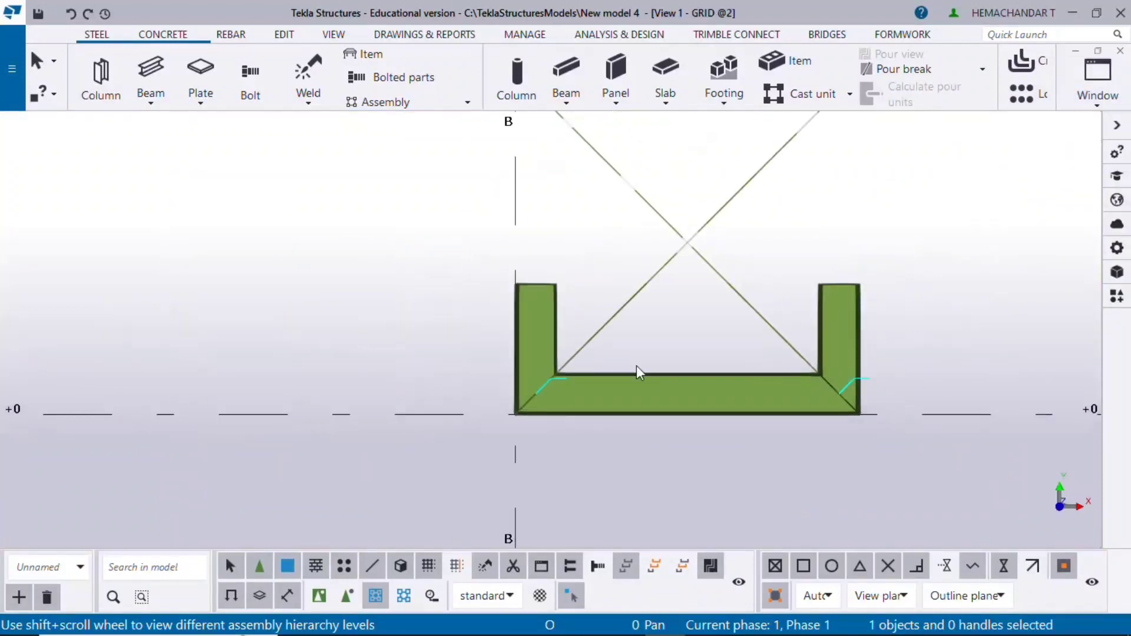
scroll("down", 3)
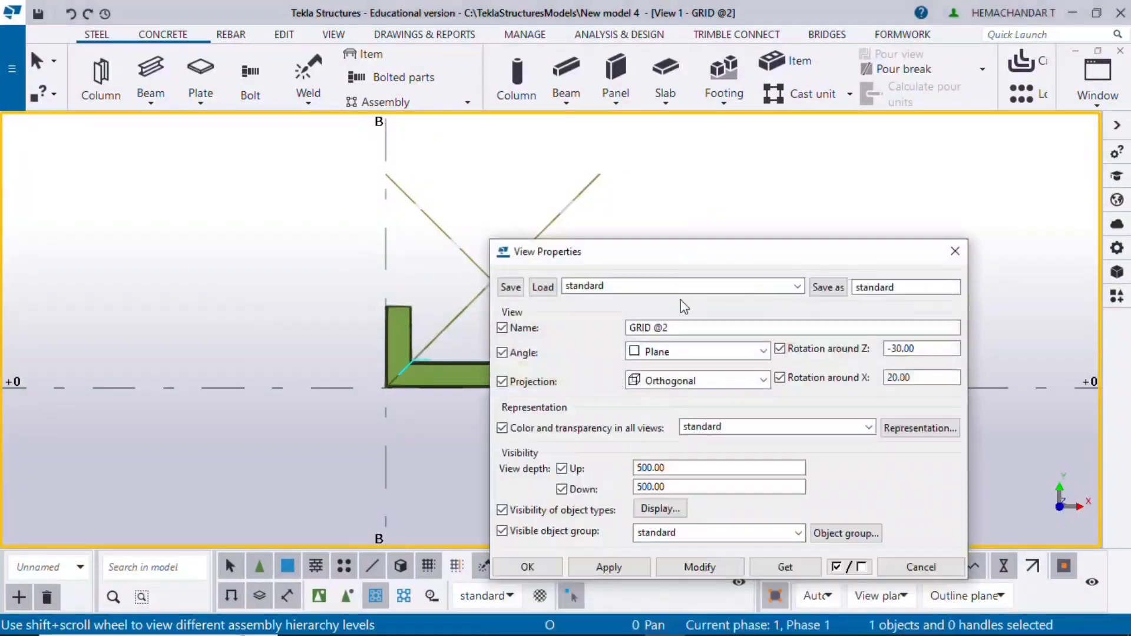
- In Display settings uncheck Cuts and added material and modify the view
left_click(657, 507)
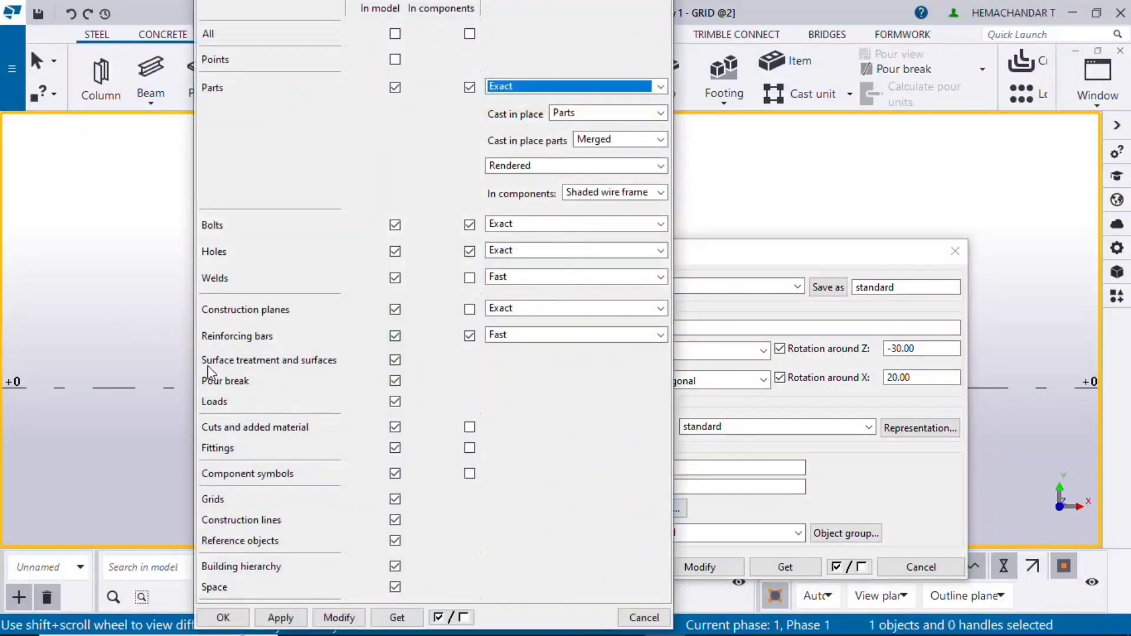
mouse_move(375, 436)
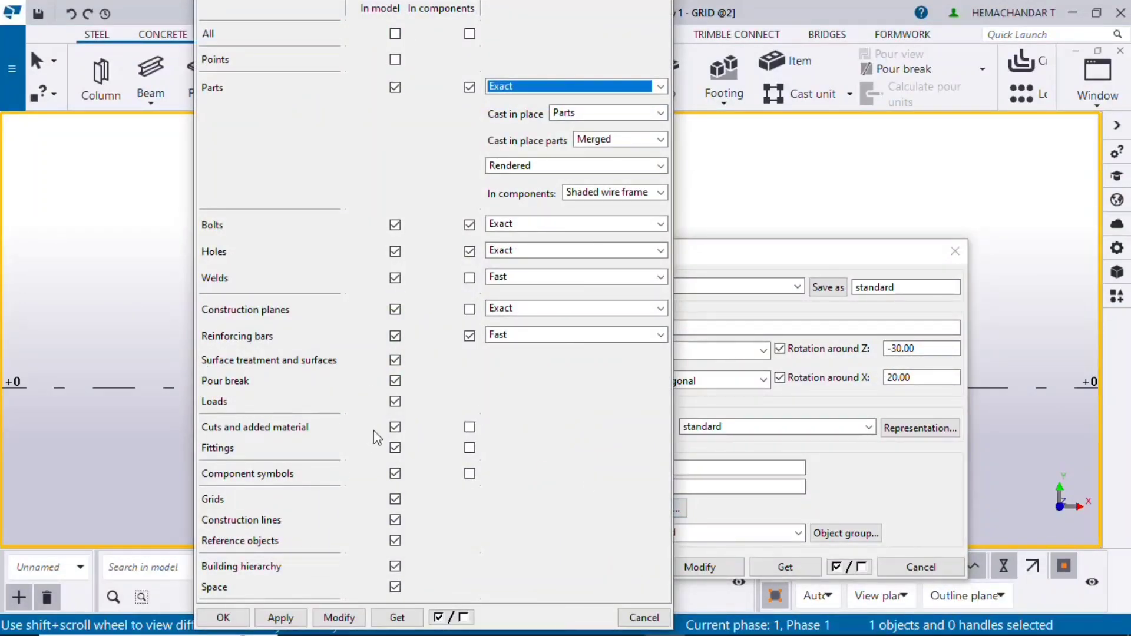
left_click(395, 427)
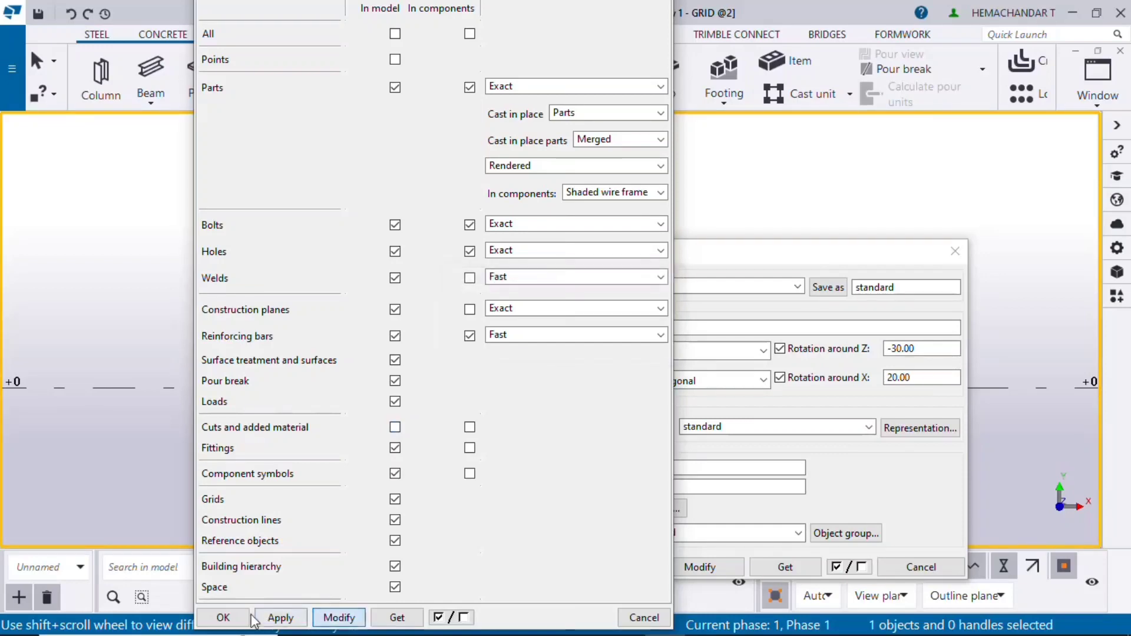
left_click(222, 617)
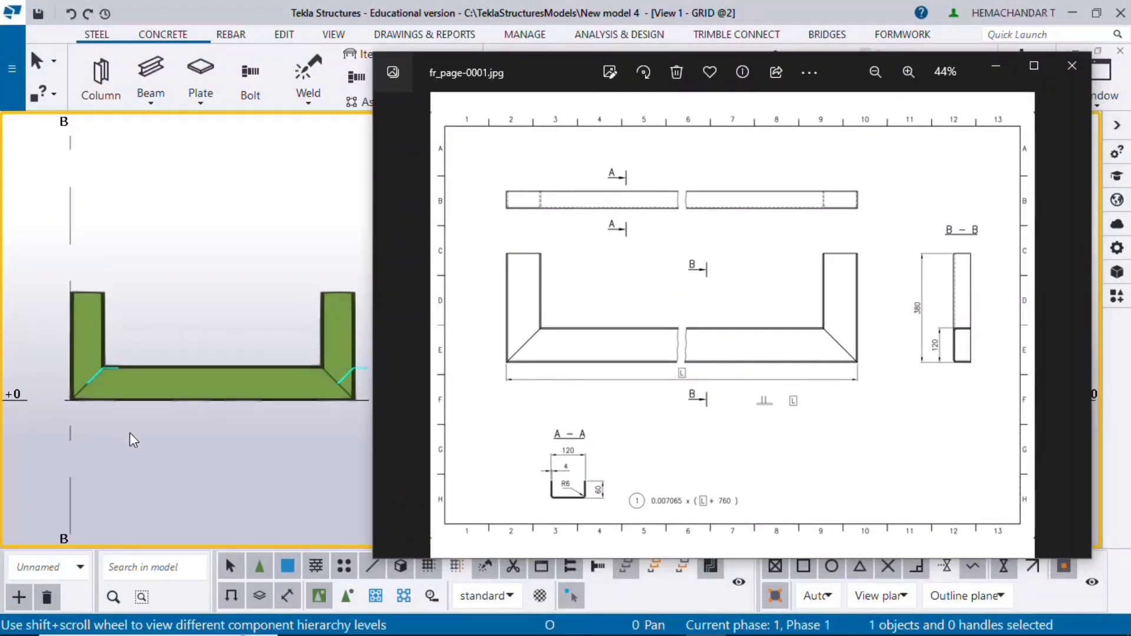
mouse_move(116, 439)
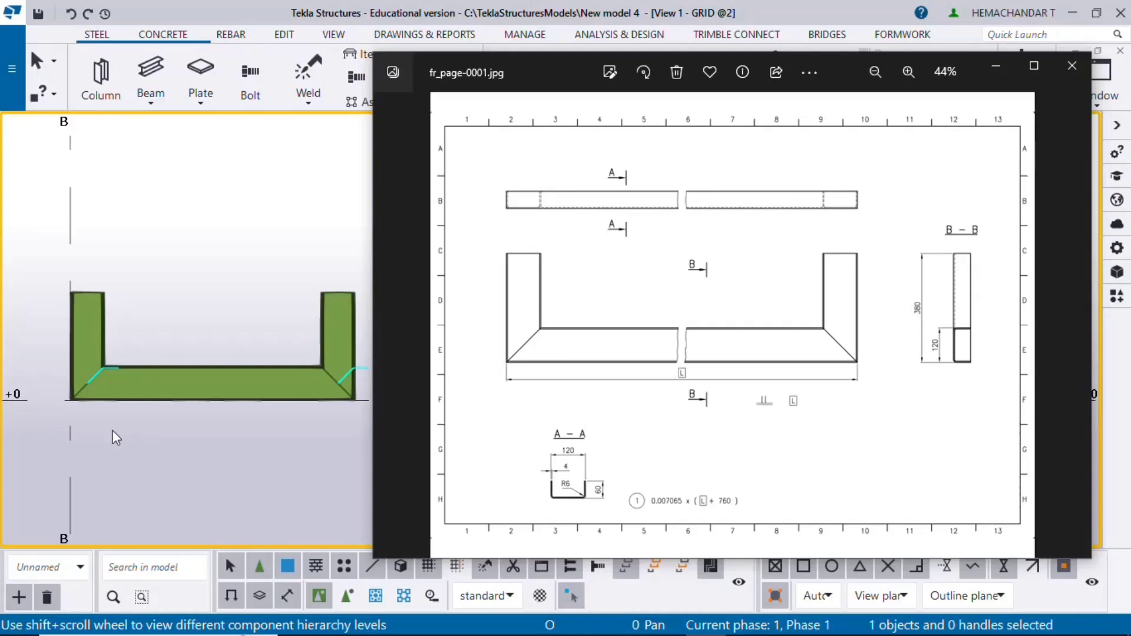
mouse_move(157, 348)
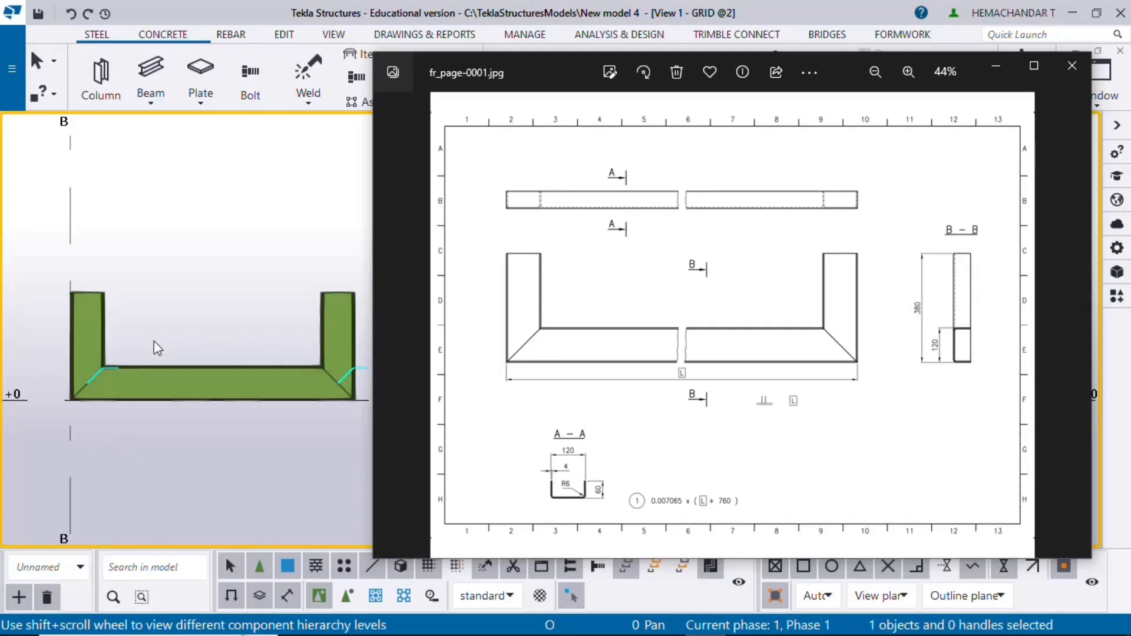